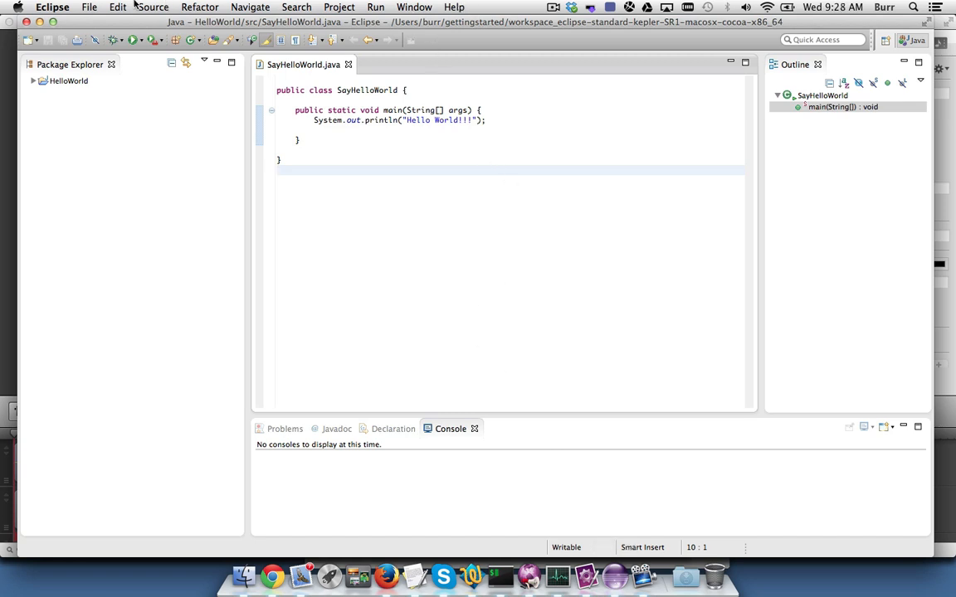
Confirm via About Eclipse that Kepler Service Release 1 is installed, then open the Help menu
left_click(52, 7)
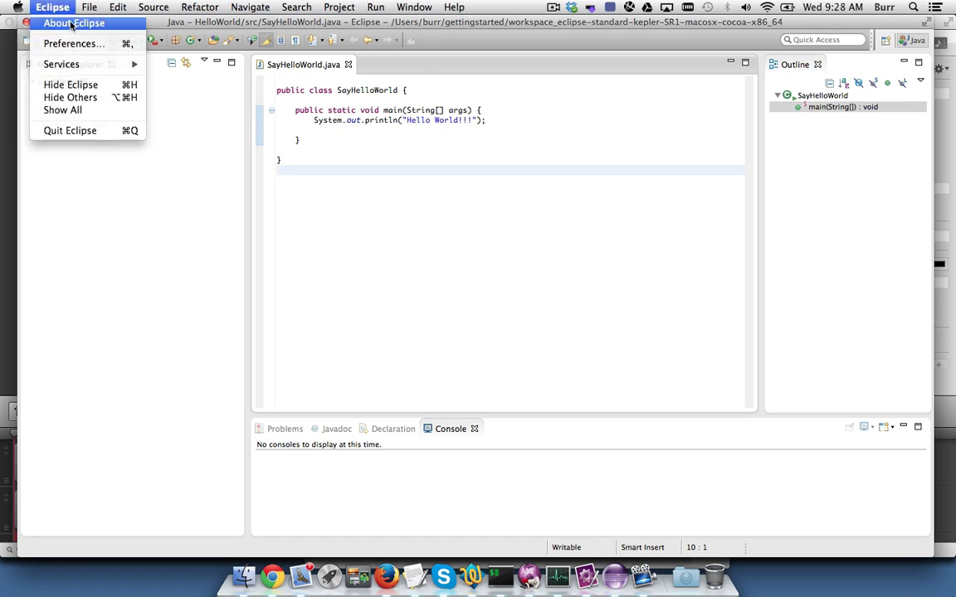
left_click(73, 22)
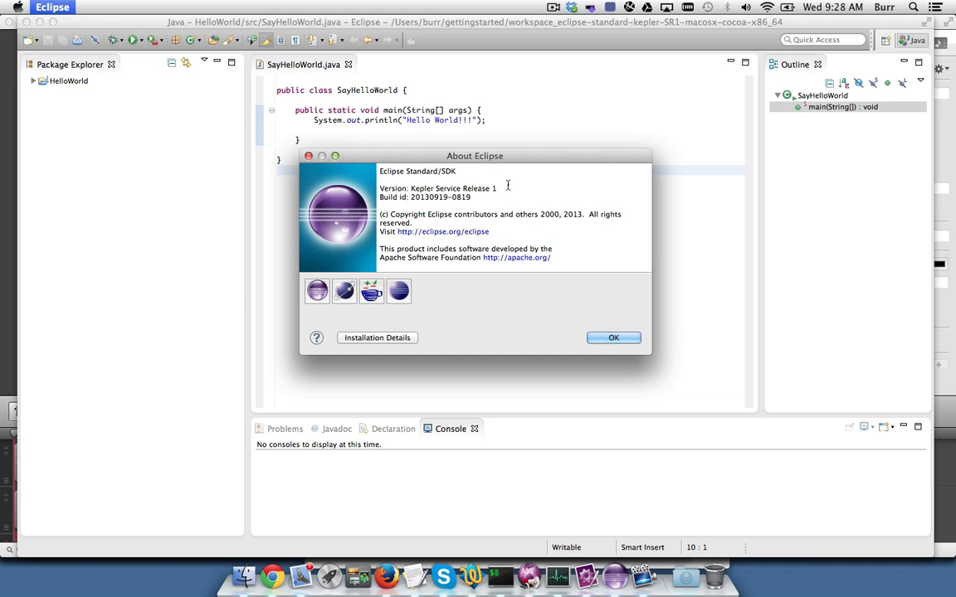
left_click(613, 338)
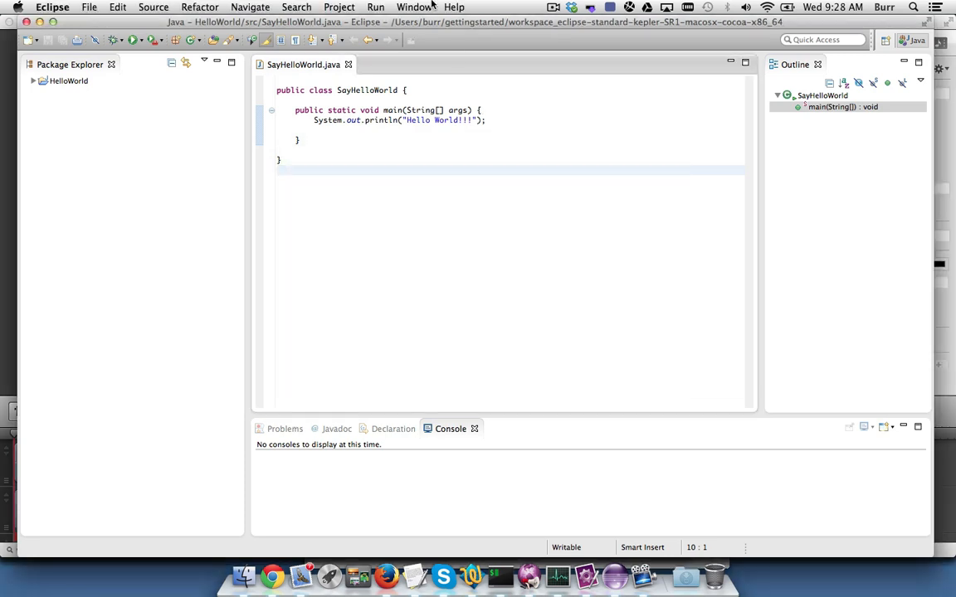
left_click(454, 7)
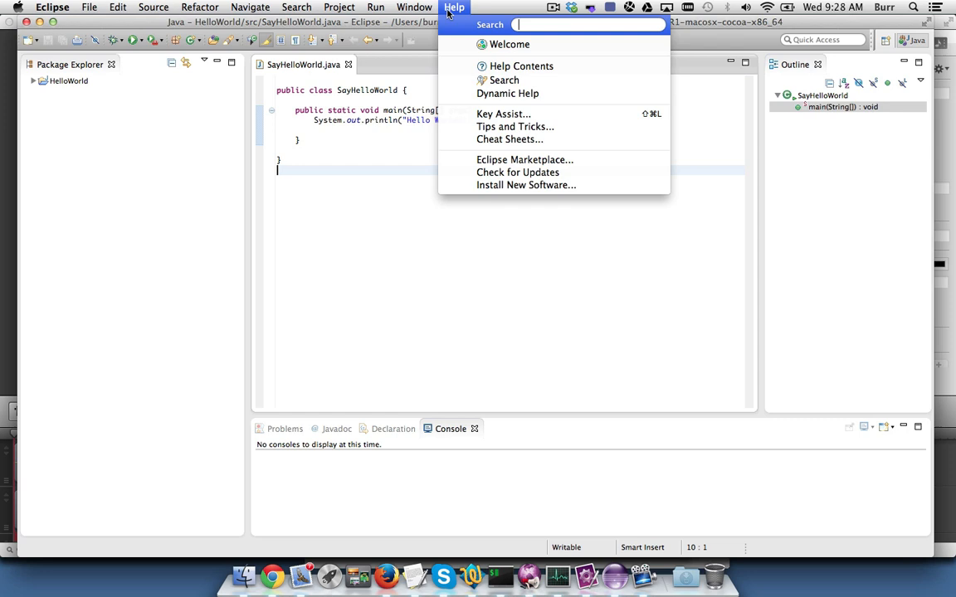
Search Eclipse Marketplace for 'jboss' and confirm JBoss Tools (Kepler) with all features selected
left_click(524, 159)
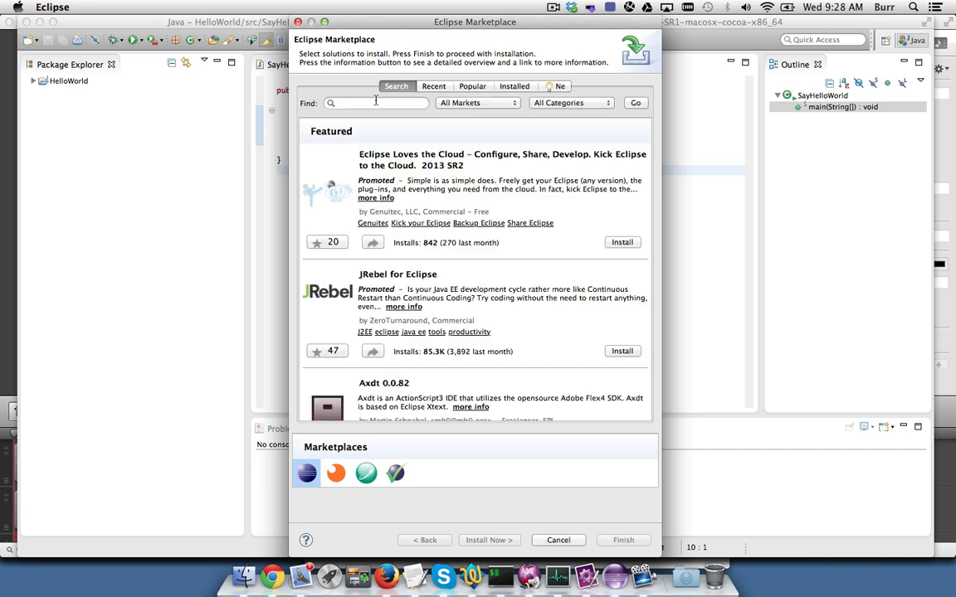
type("jboss")
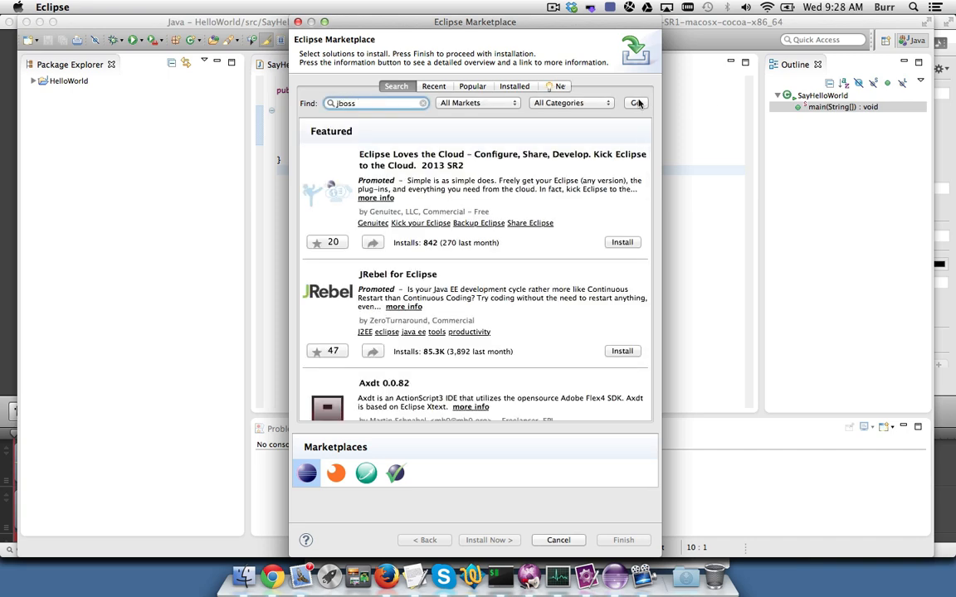
left_click(636, 103)
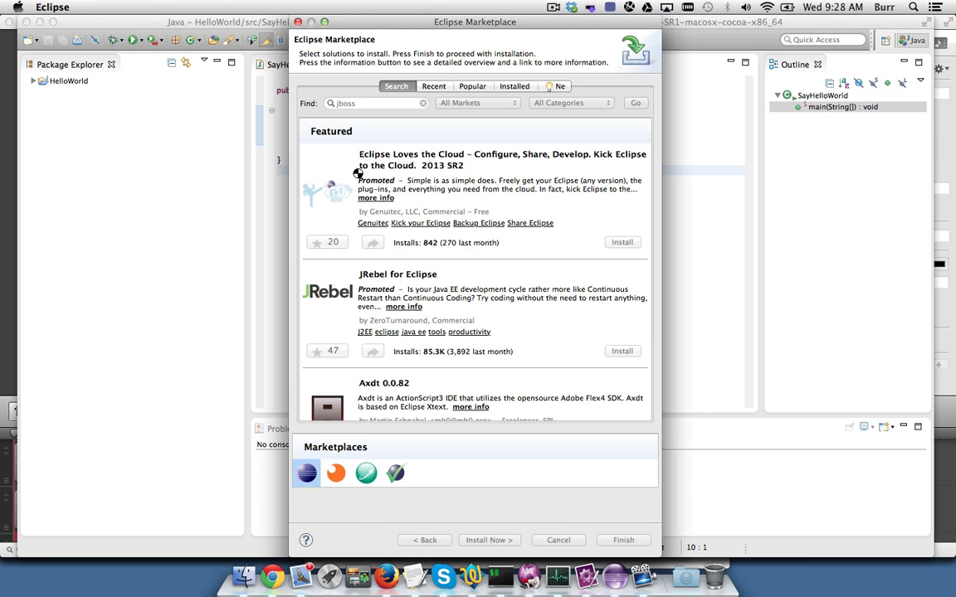
left_click(635, 102)
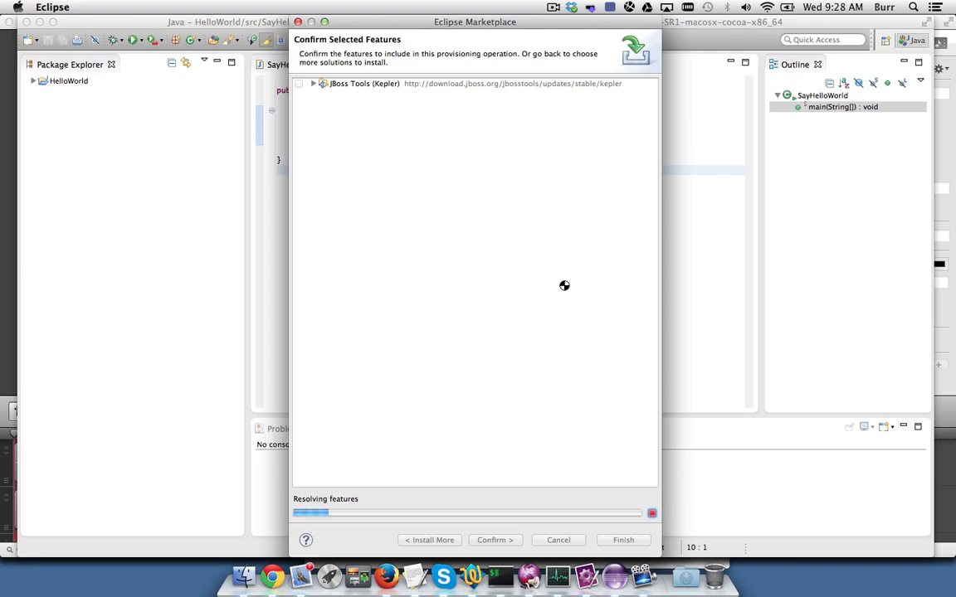
left_click(313, 82)
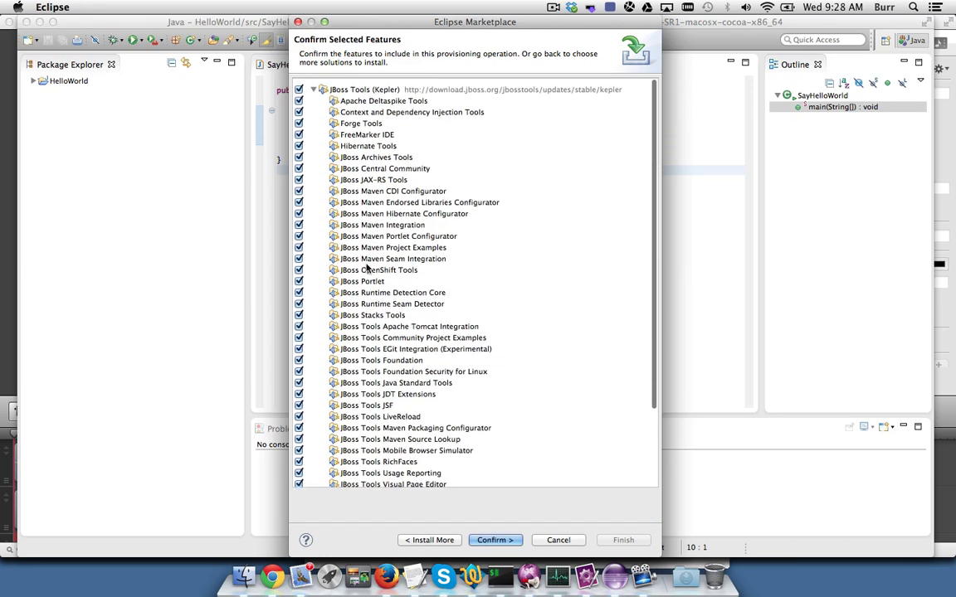
scroll("down", 3)
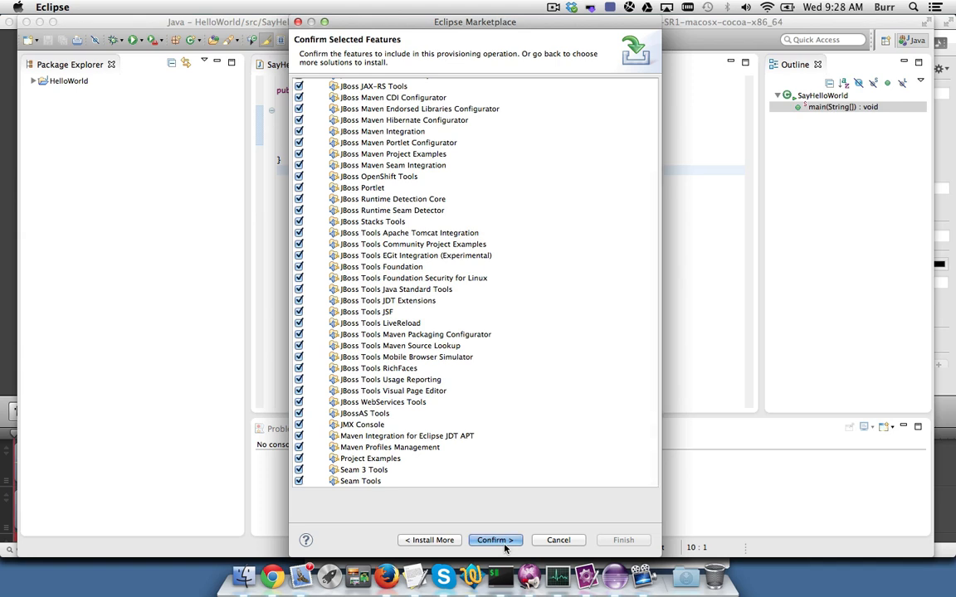
left_click(494, 540)
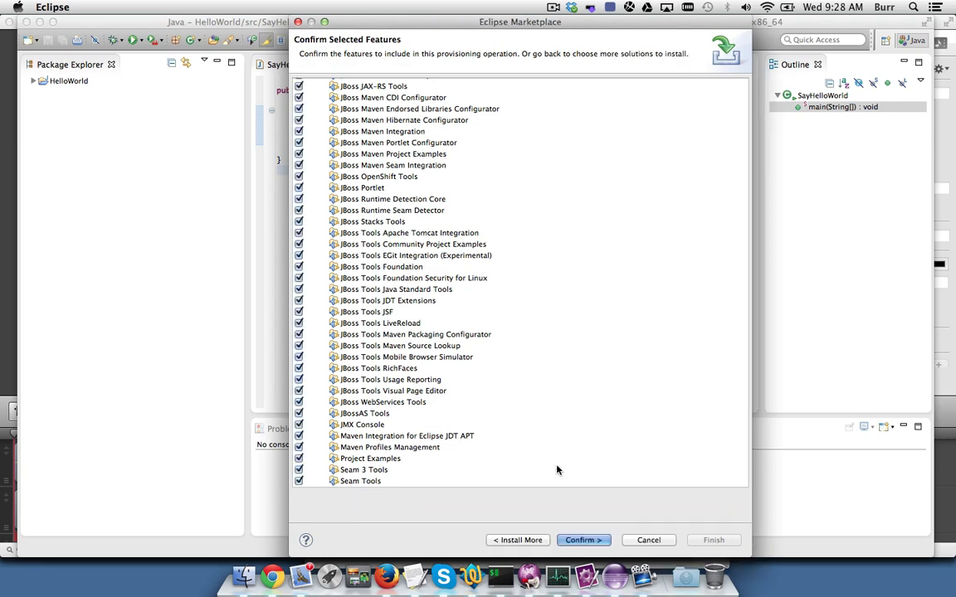
Accept the JBoss Tools licenses, approve the unsigned-content warning, and restart Eclipse
left_click(583, 540)
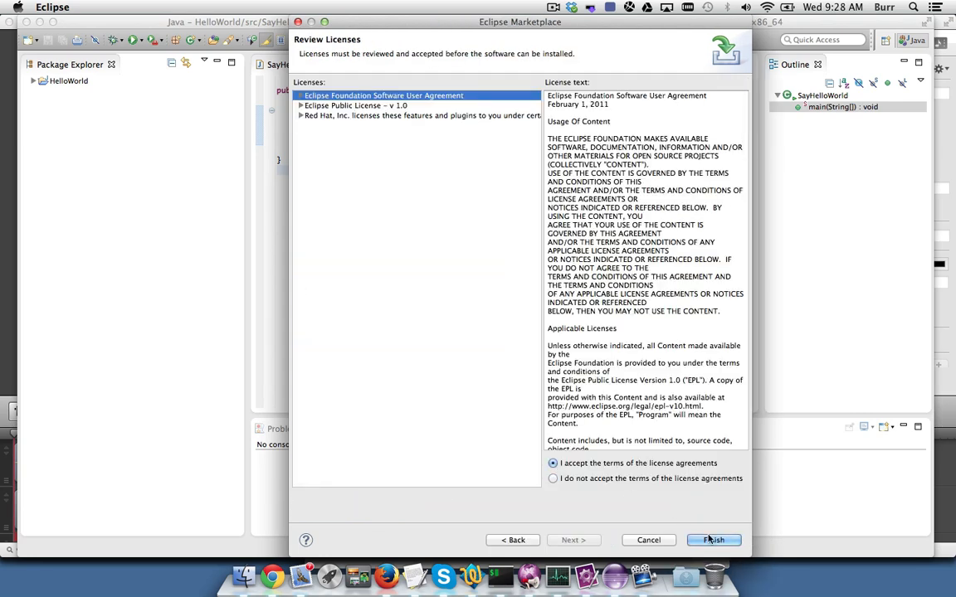
left_click(712, 540)
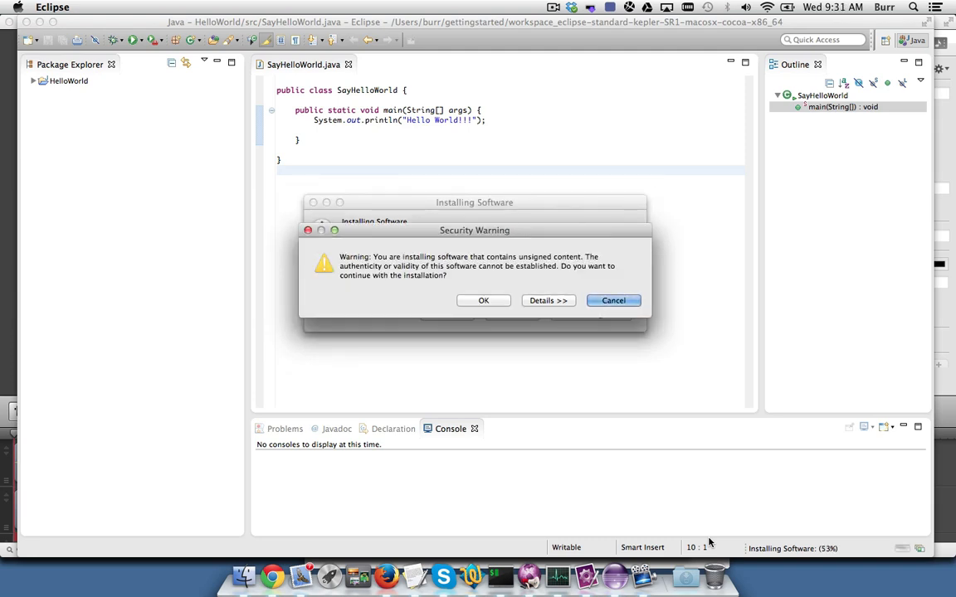
mouse_move(465, 292)
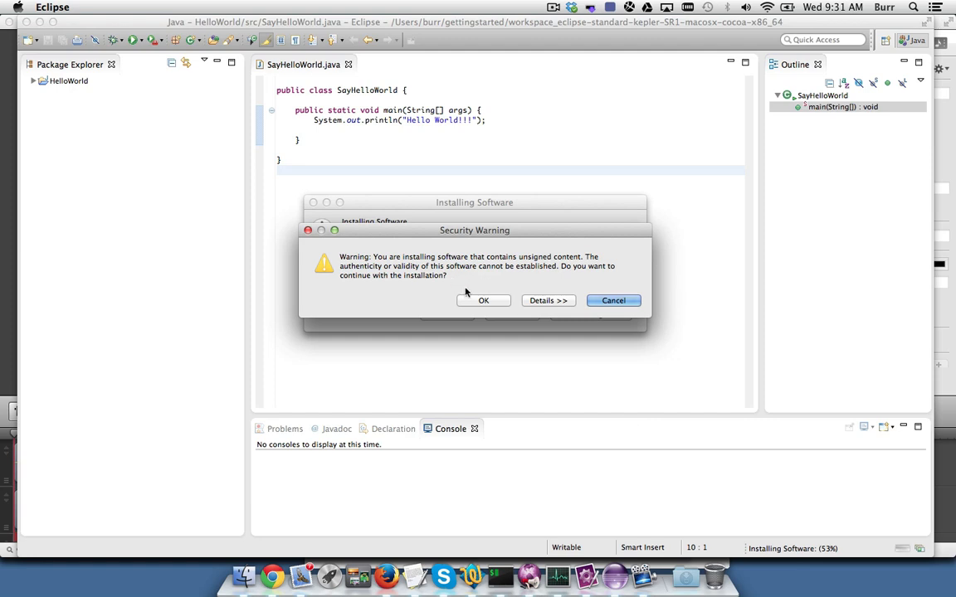
left_click(483, 300)
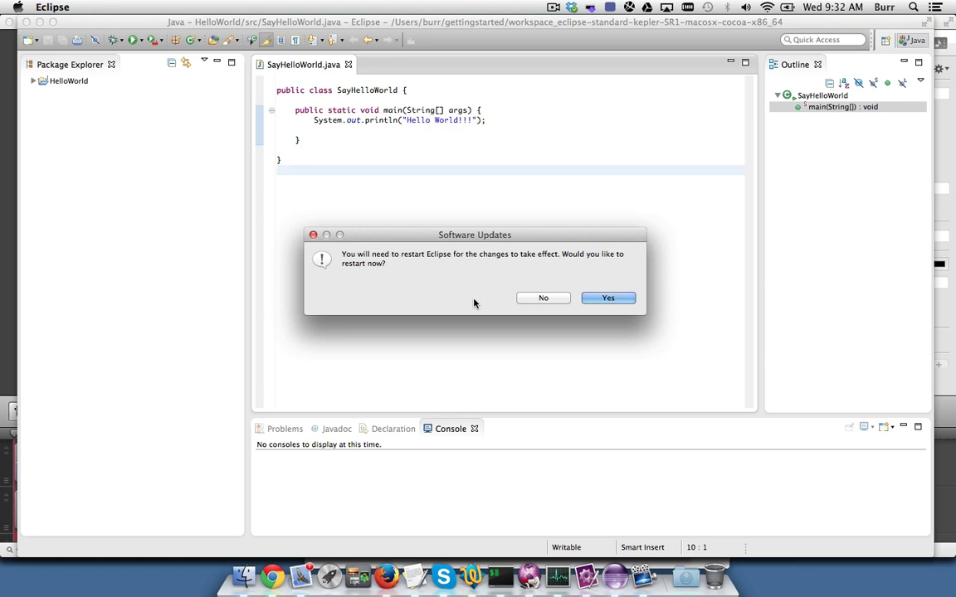
left_click(607, 298)
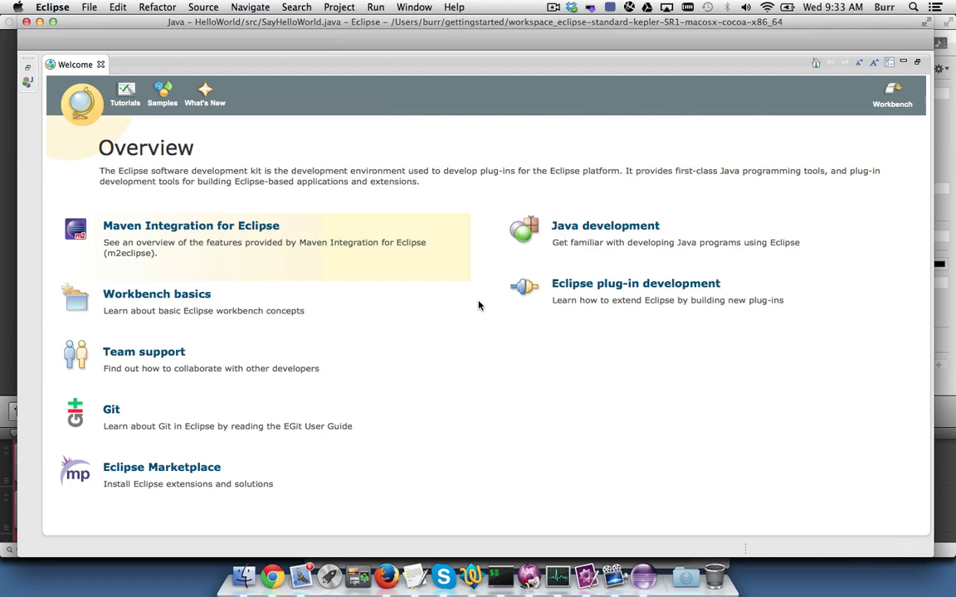
mouse_move(892, 98)
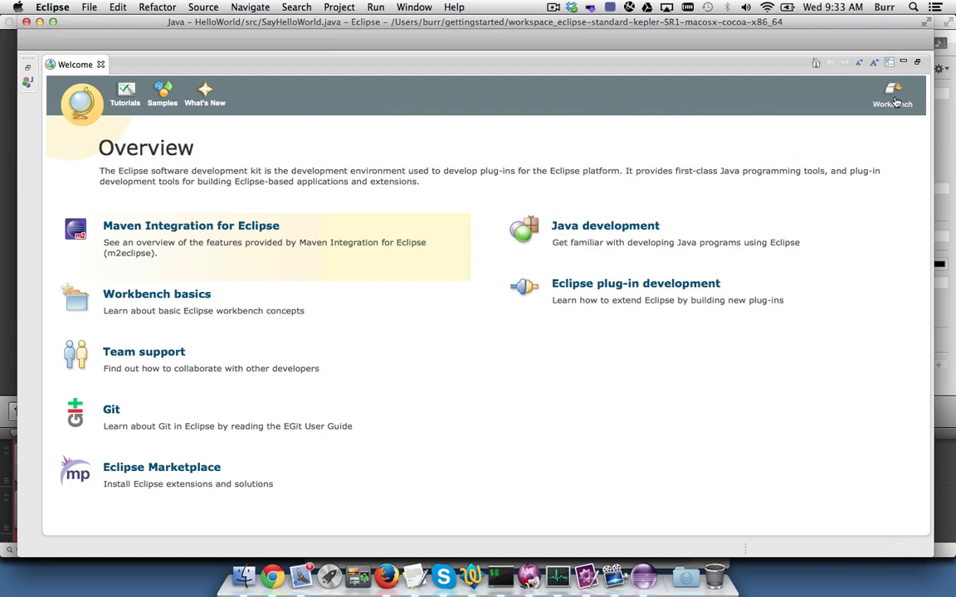
Go from the Welcome page to the workbench and open the JBoss perspective
left_click(892, 94)
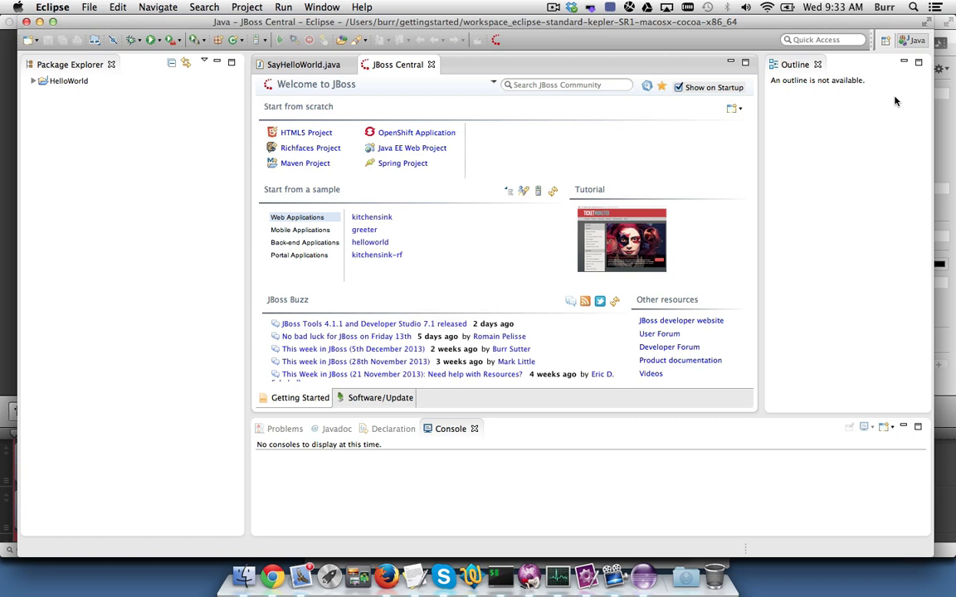
mouse_move(163, 102)
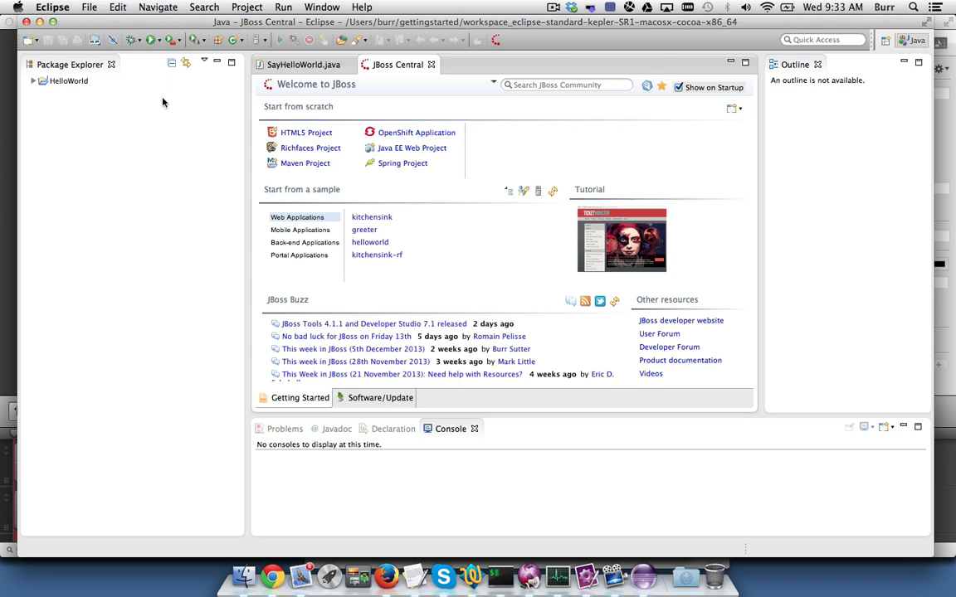
left_click(453, 8)
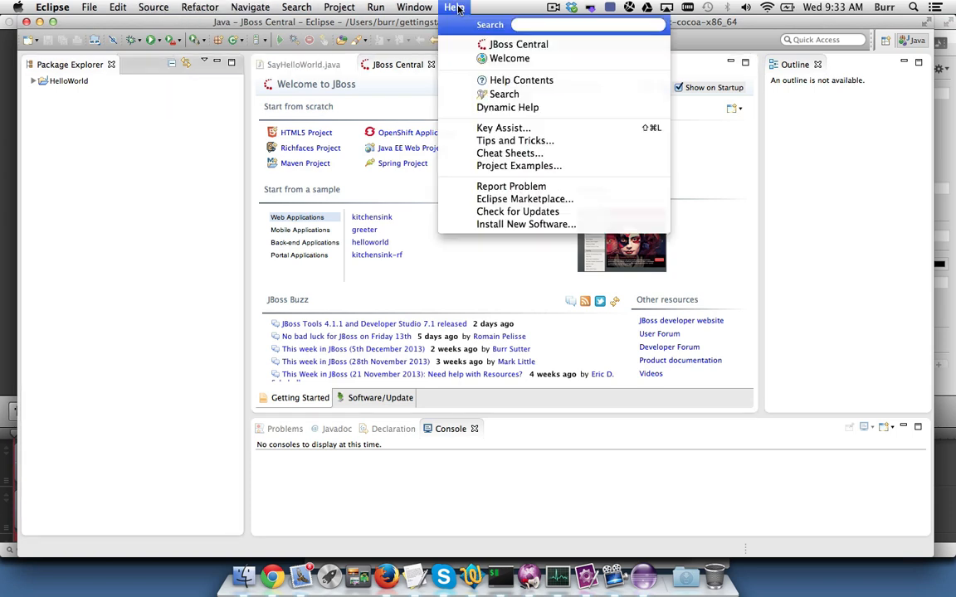
left_click(414, 7)
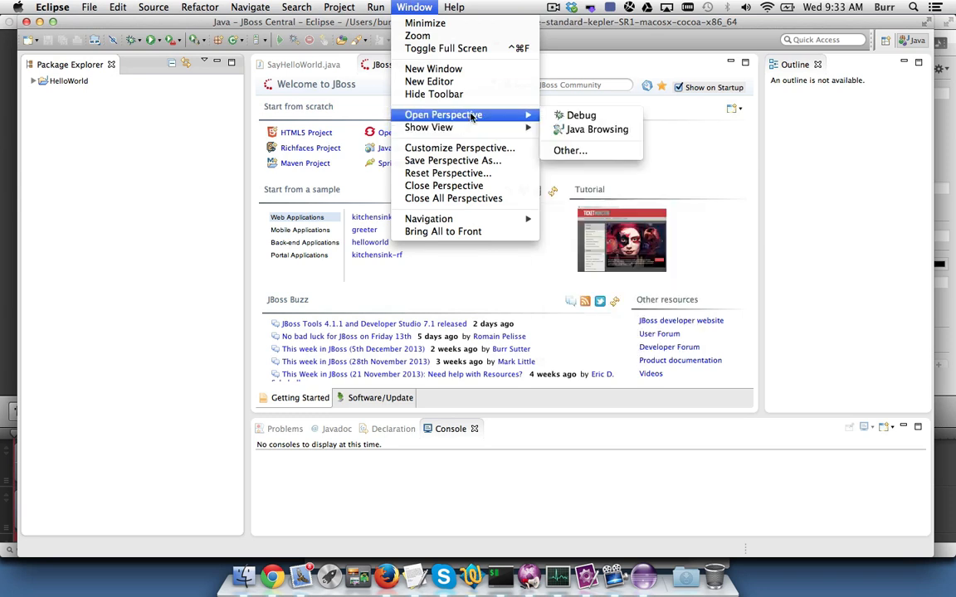
left_click(570, 151)
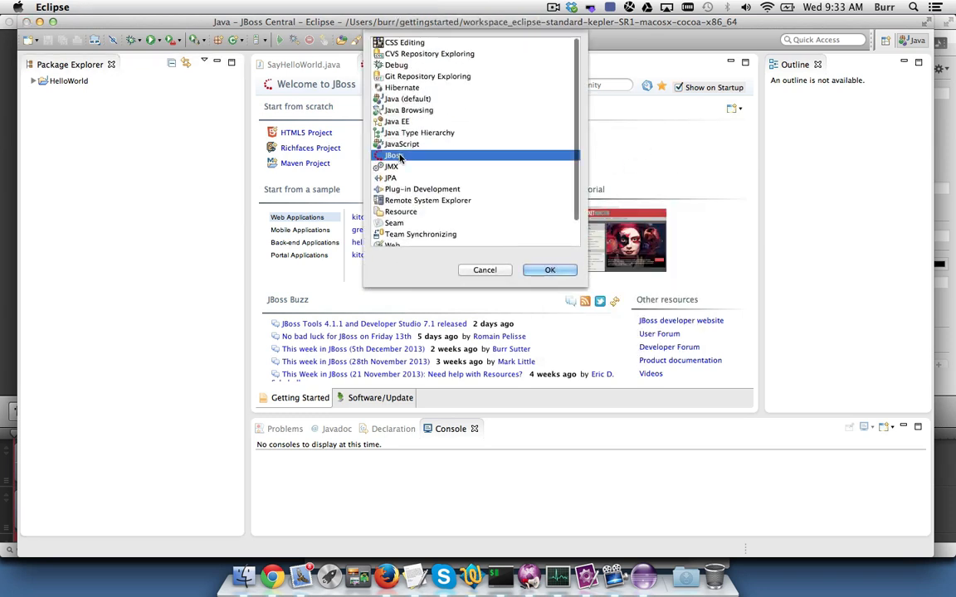
left_click(549, 269)
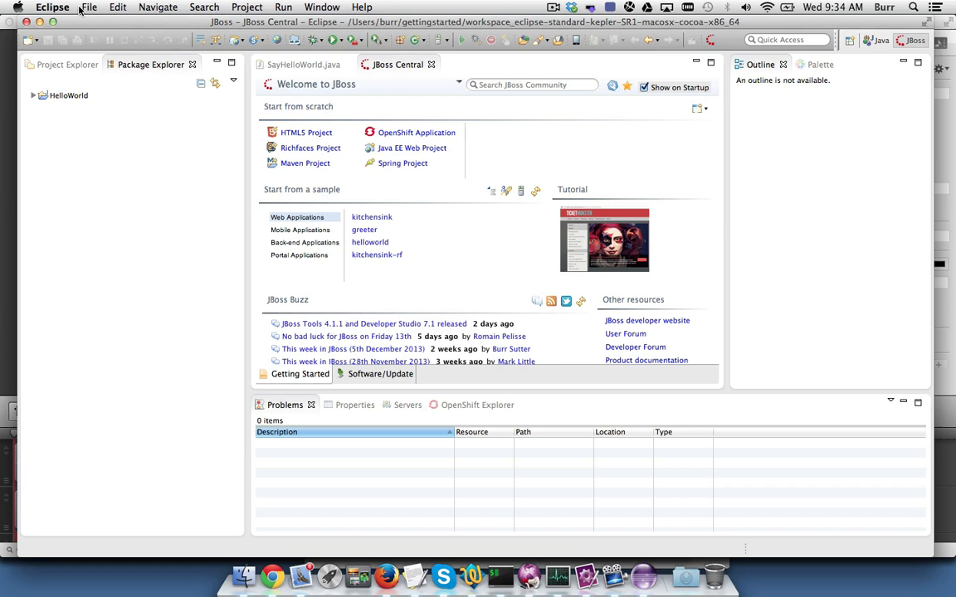
Browse File > New, then show JBoss Central's Software/Update page of installable features
left_click(89, 7)
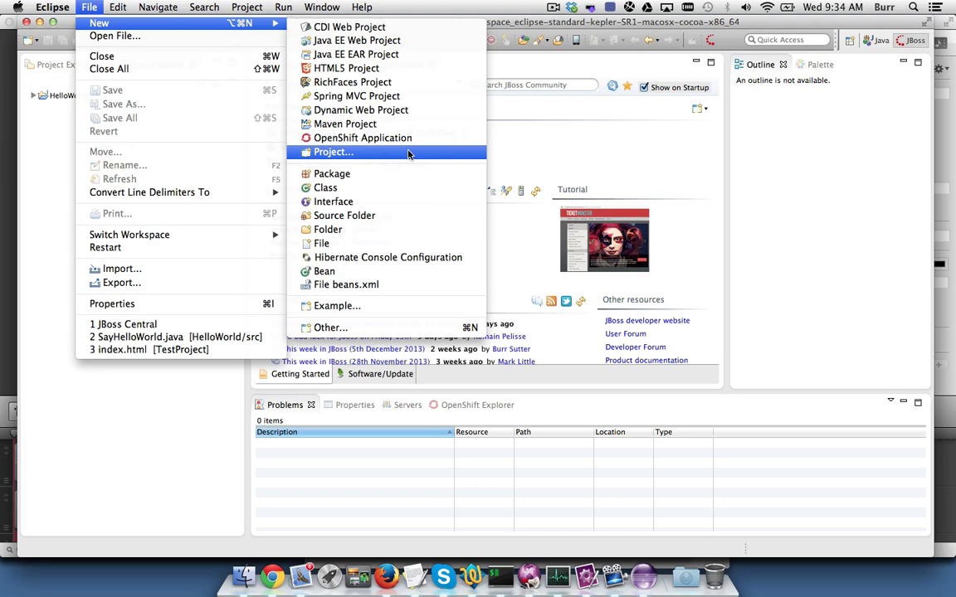
mouse_move(656, 71)
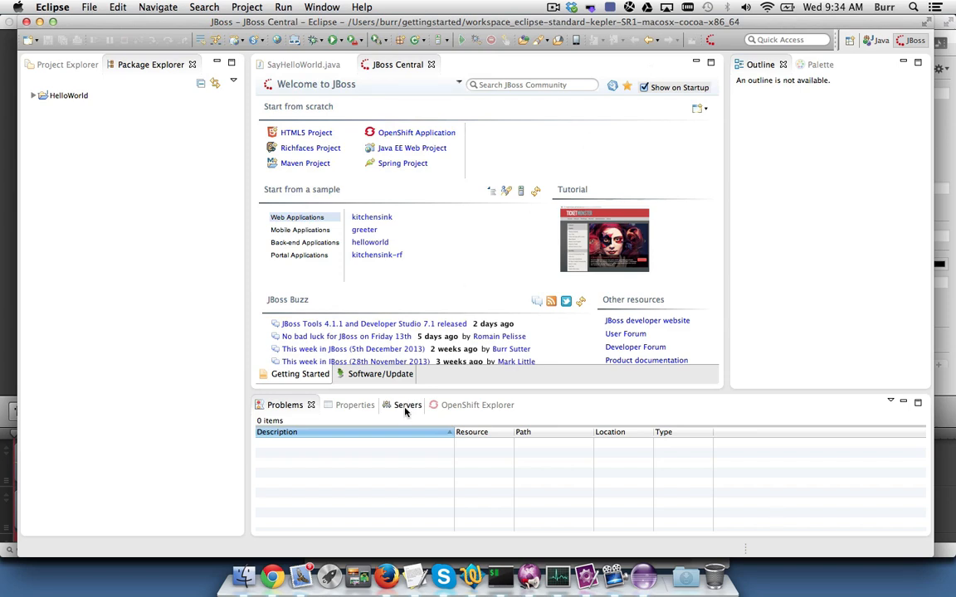
left_click(380, 373)
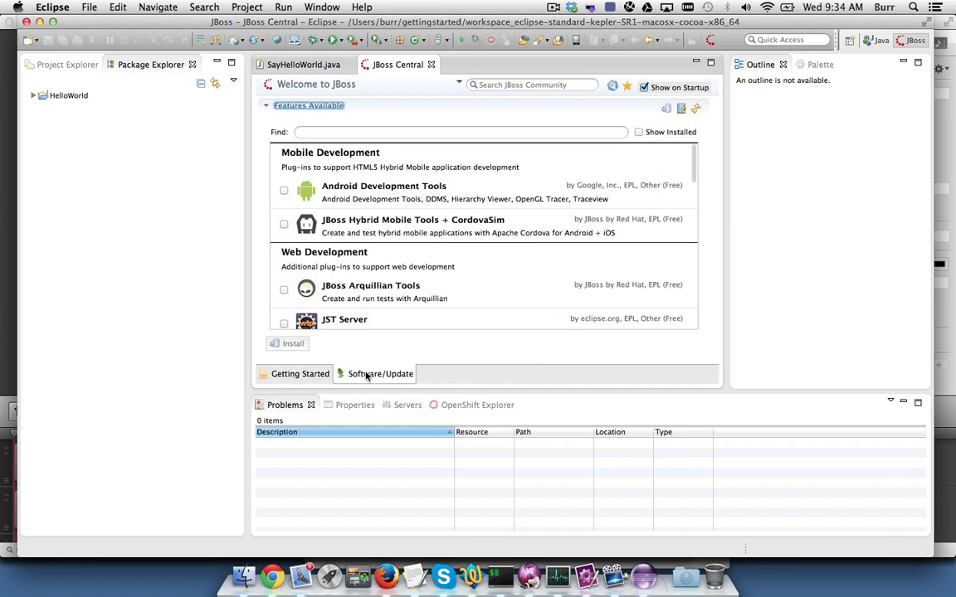
mouse_move(361, 224)
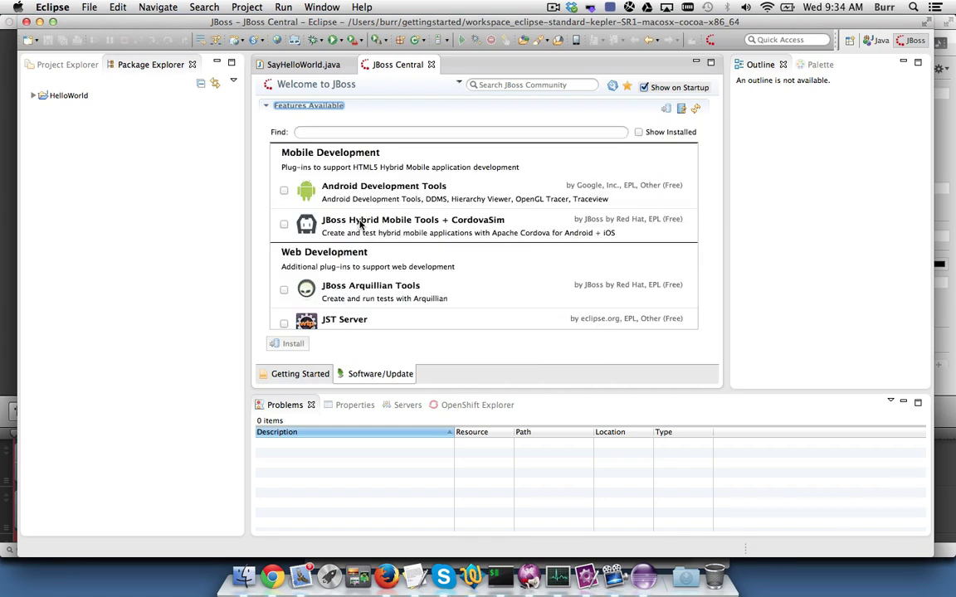
Install JBoss Hybrid Mobile Tools + CordovaSim, accepting the license and unsigned-content warning, then restart
left_click(283, 223)
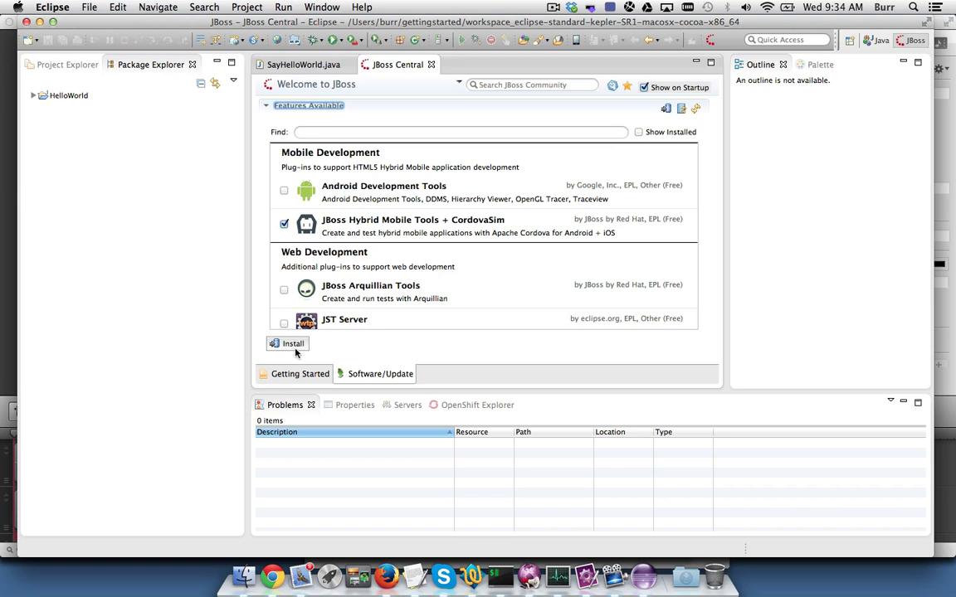
left_click(287, 343)
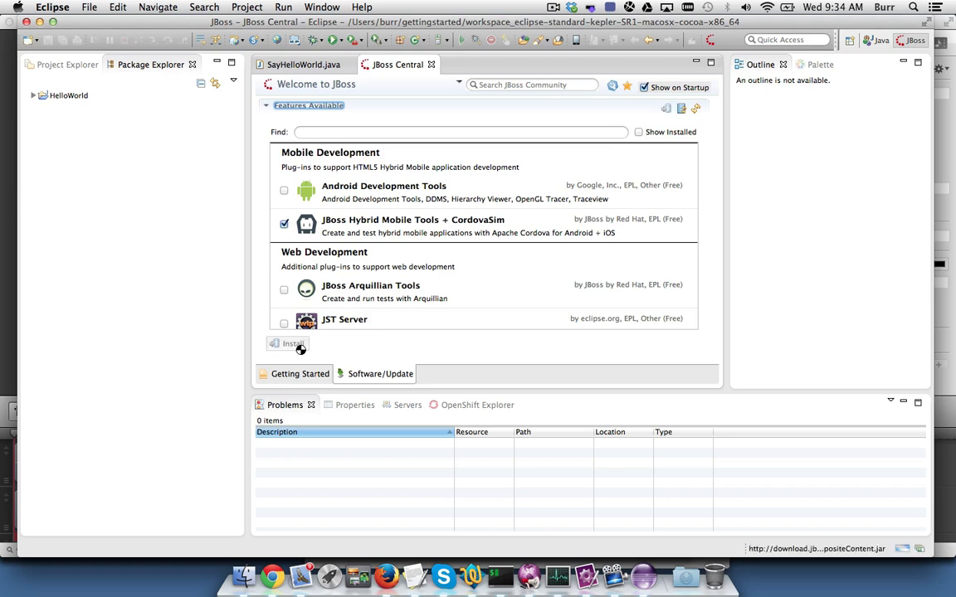
left_click(288, 344)
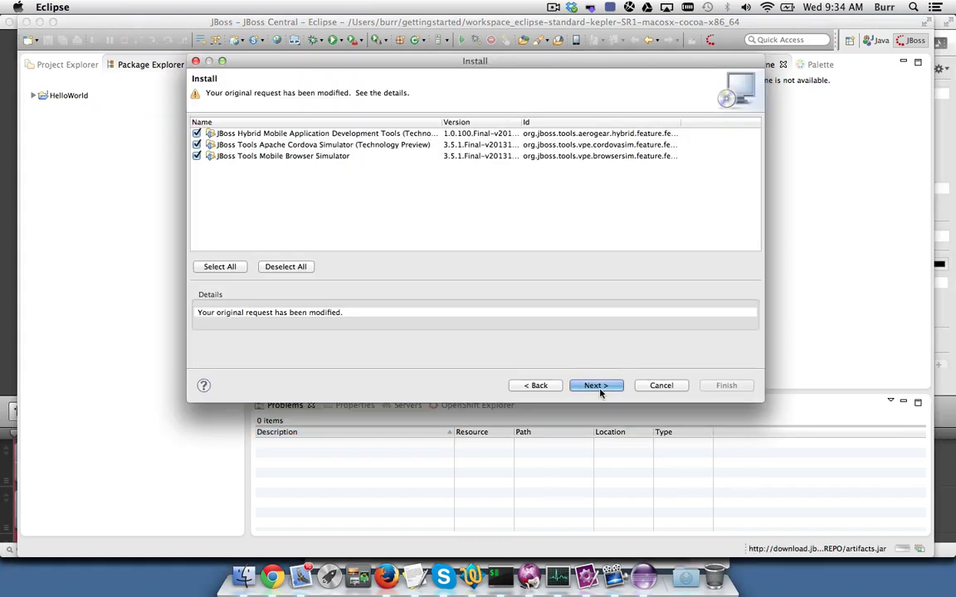
left_click(593, 385)
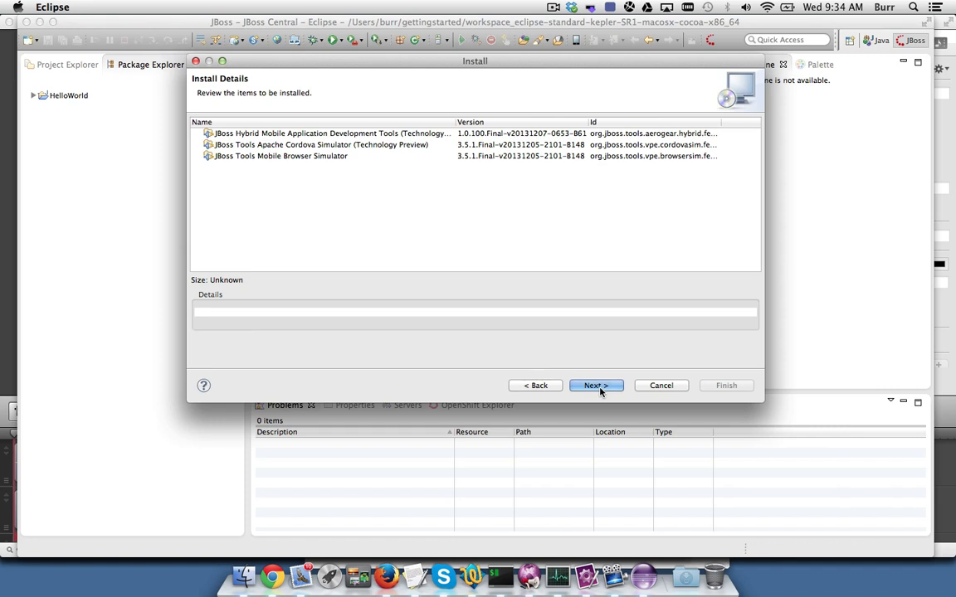
left_click(593, 385)
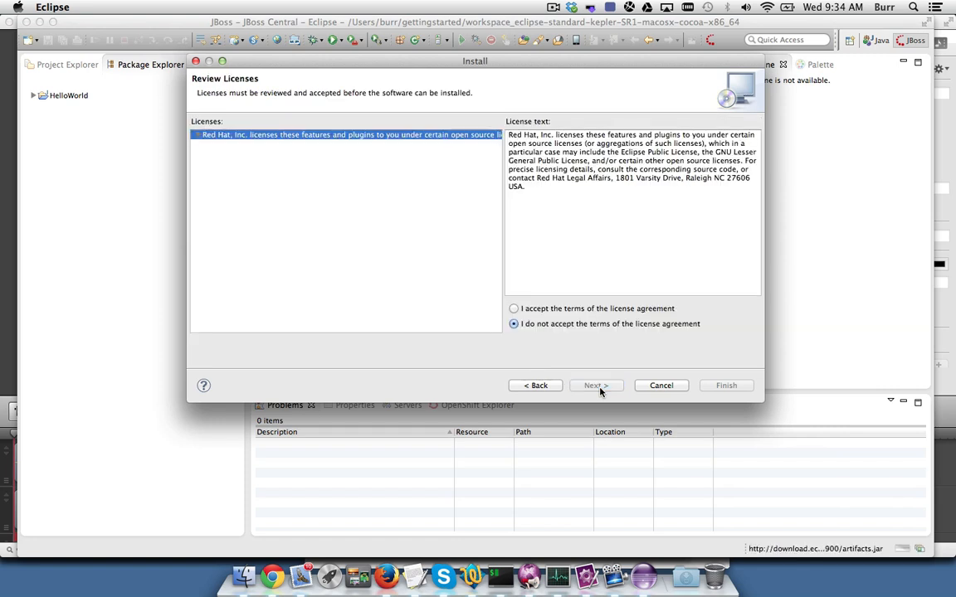
mouse_move(573, 309)
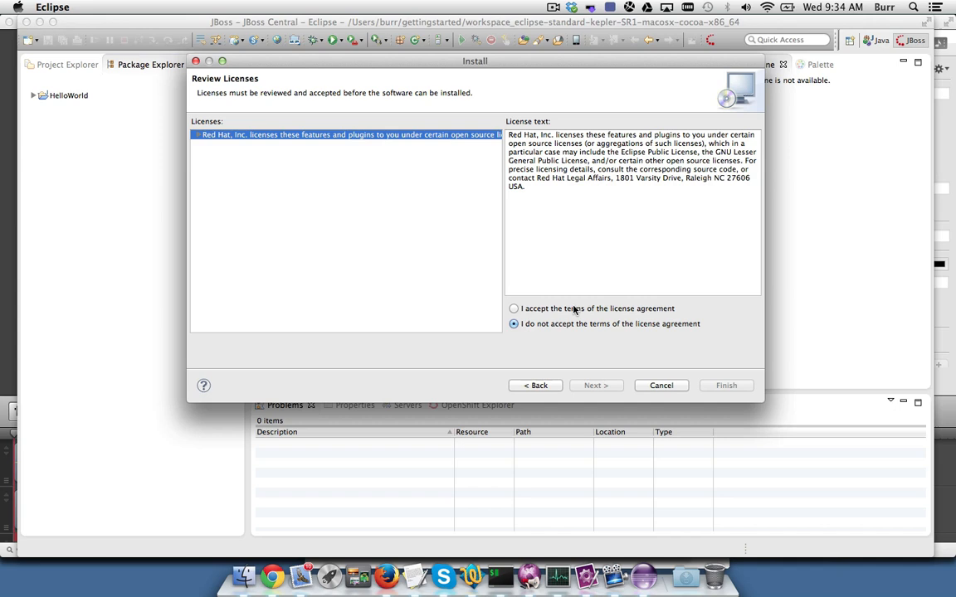
left_click(514, 307)
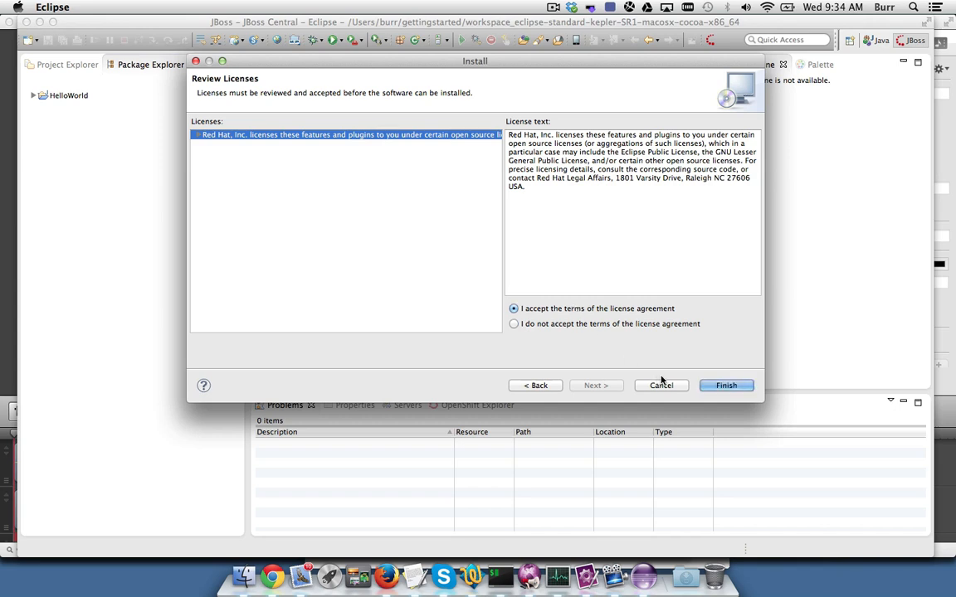
left_click(725, 385)
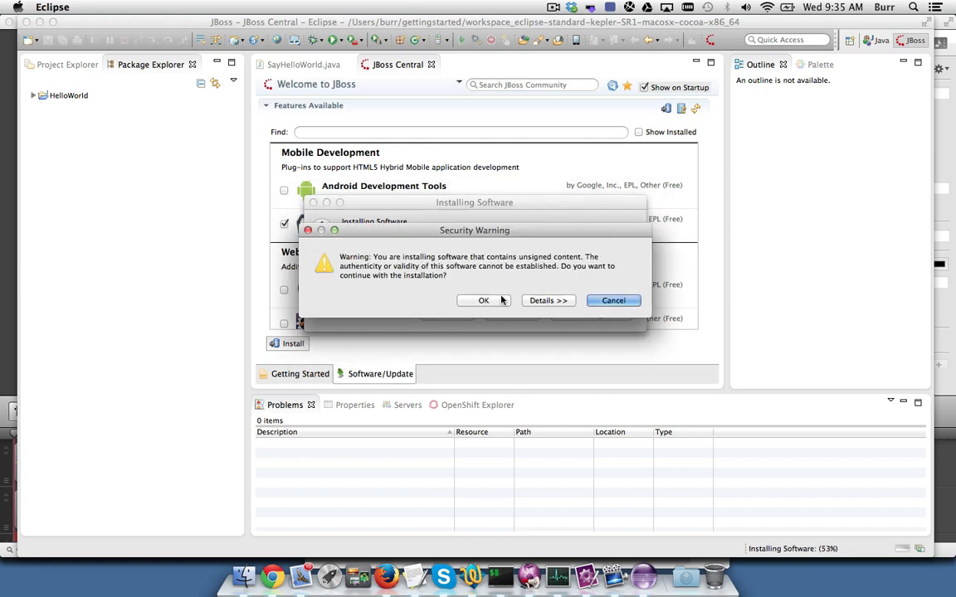
left_click(484, 301)
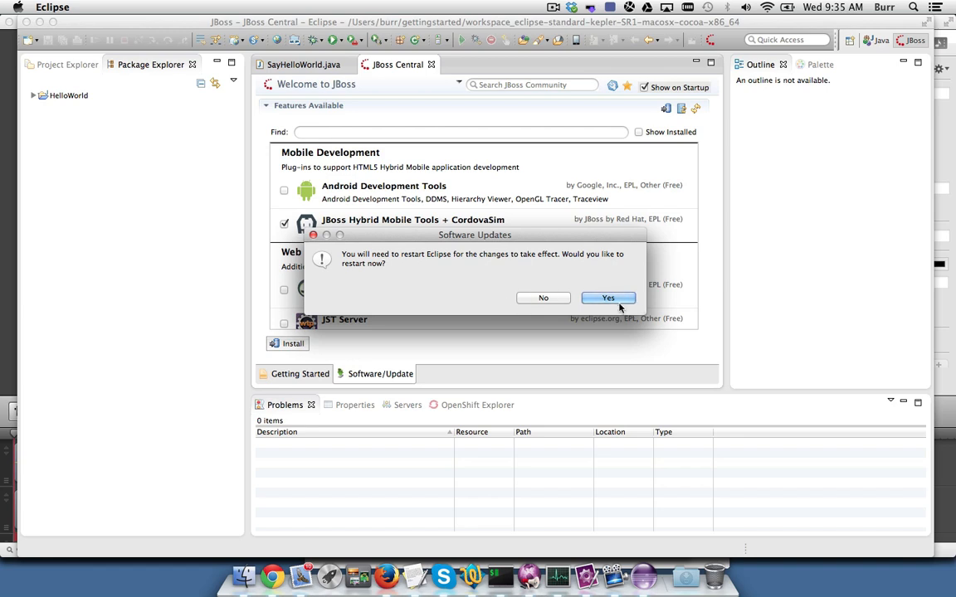
left_click(607, 298)
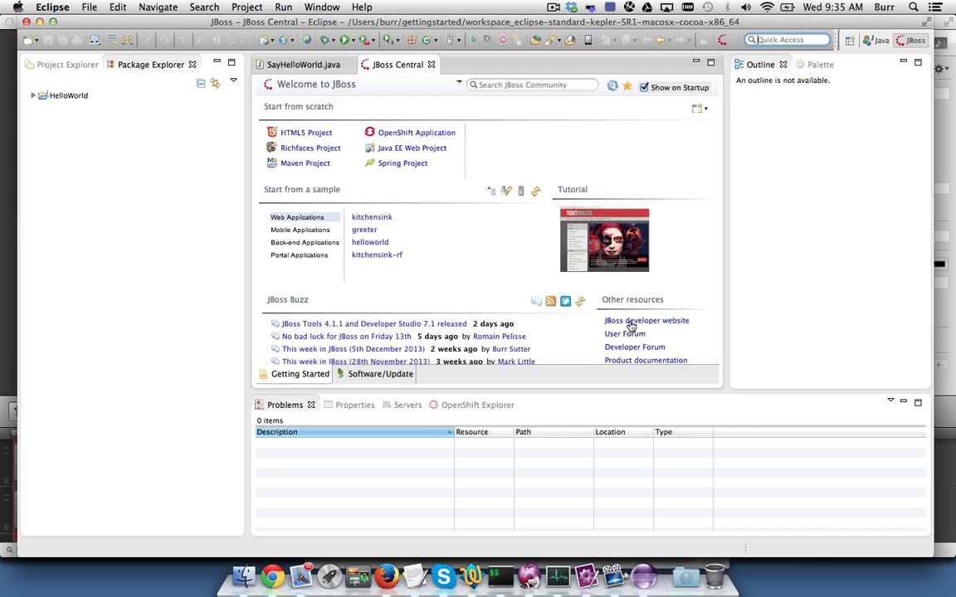
Create Hybrid Mobile (Cordova) project MybridApp with app ID com.burrsutter.mybridapp
left_click(300, 230)
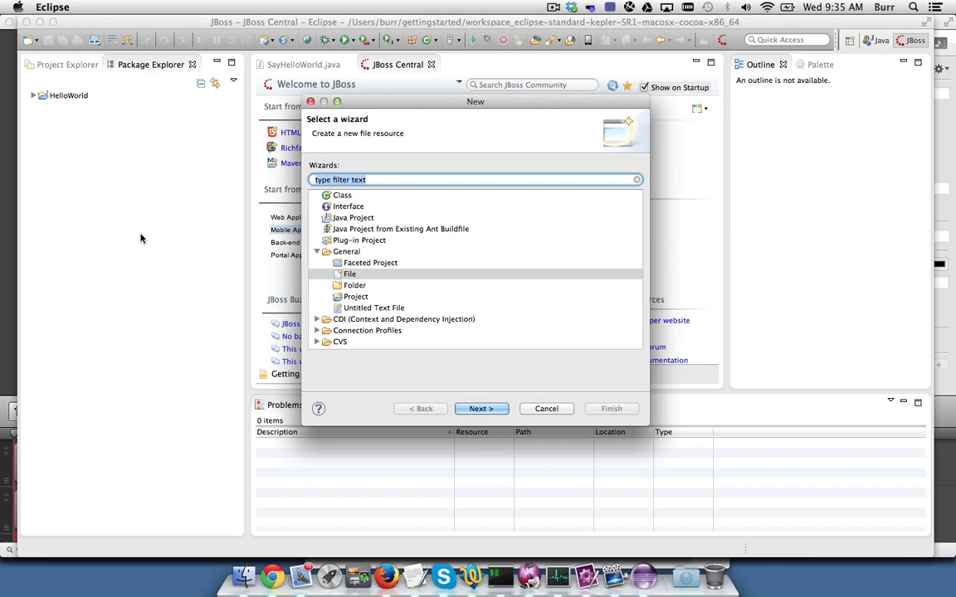
type("hybrid")
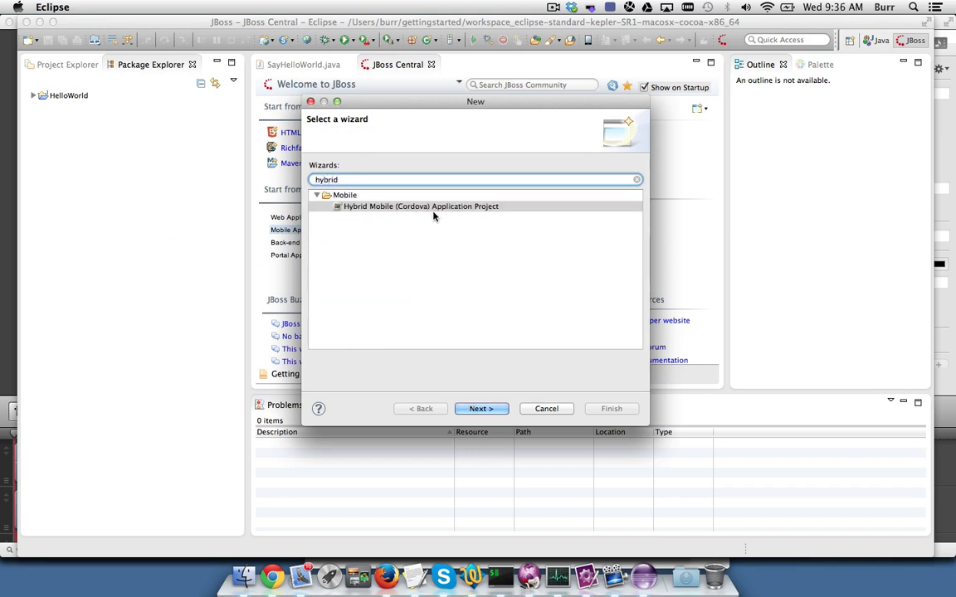
left_click(481, 408)
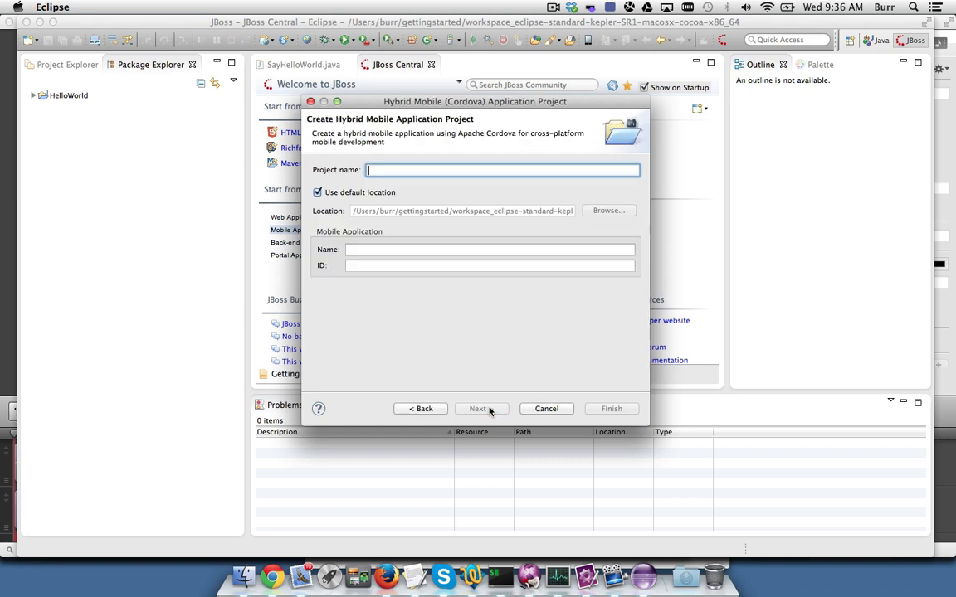
type("MybridApp")
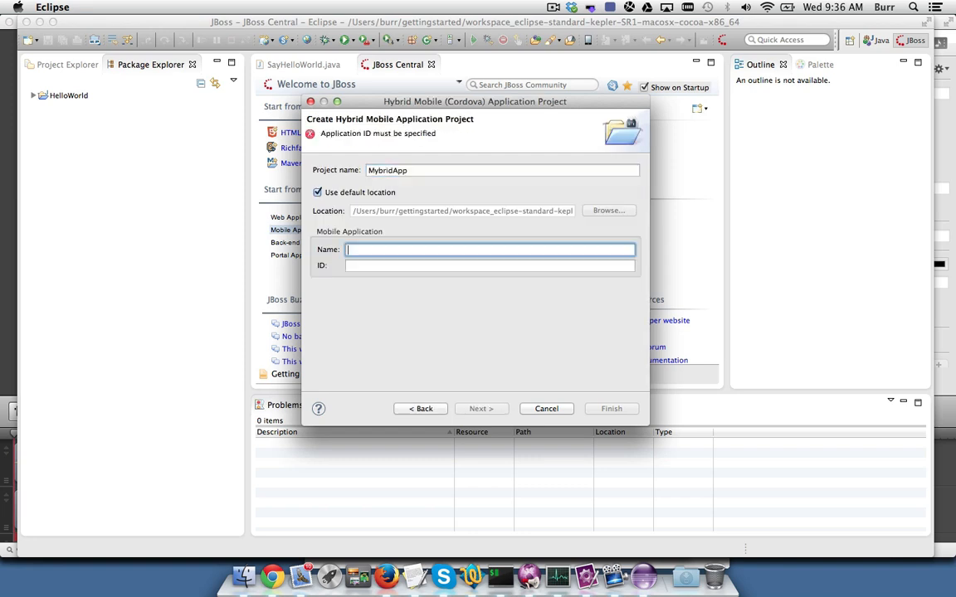
type("MybridApp")
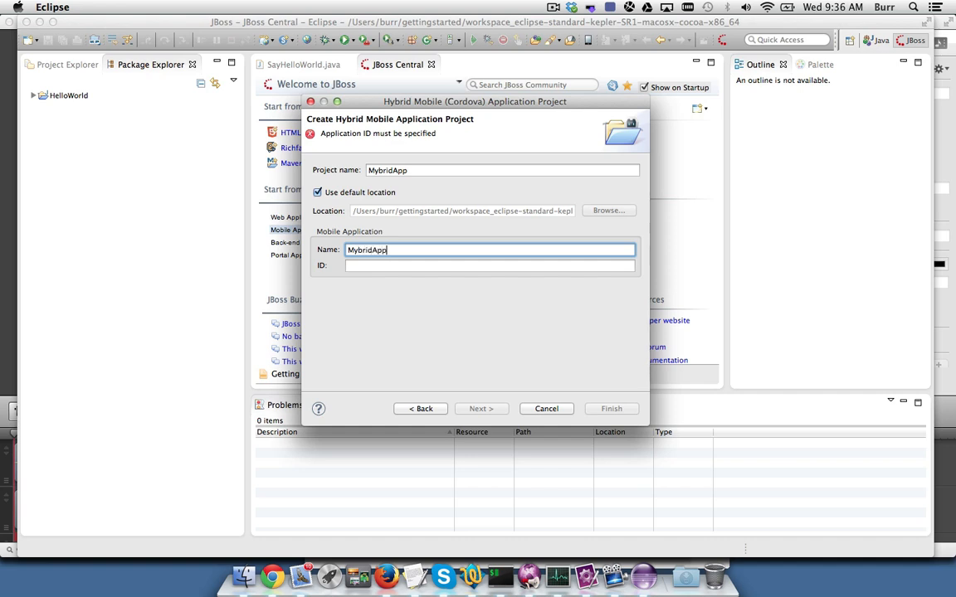
type("com.burrsutter.mybridapp")
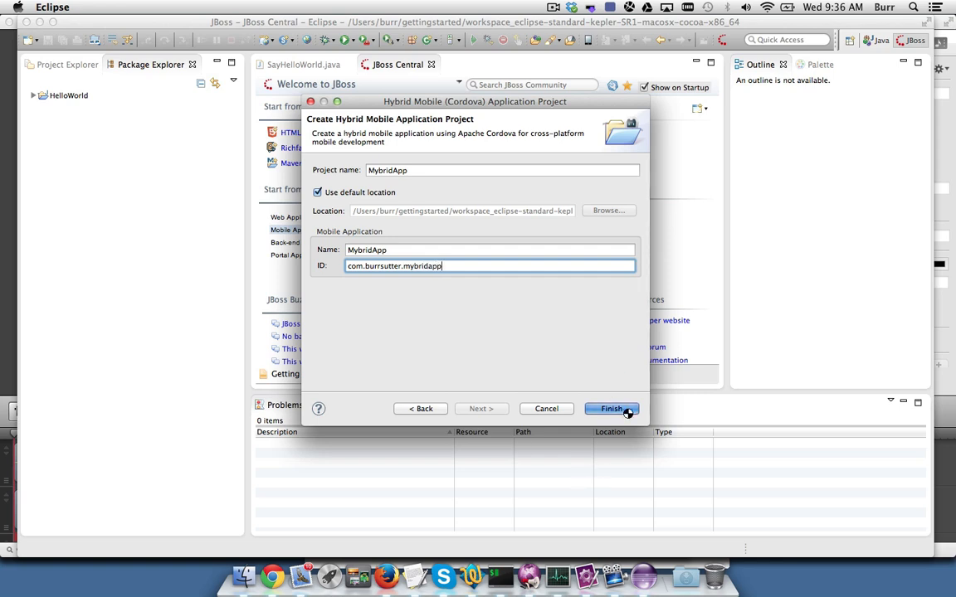
left_click(610, 408)
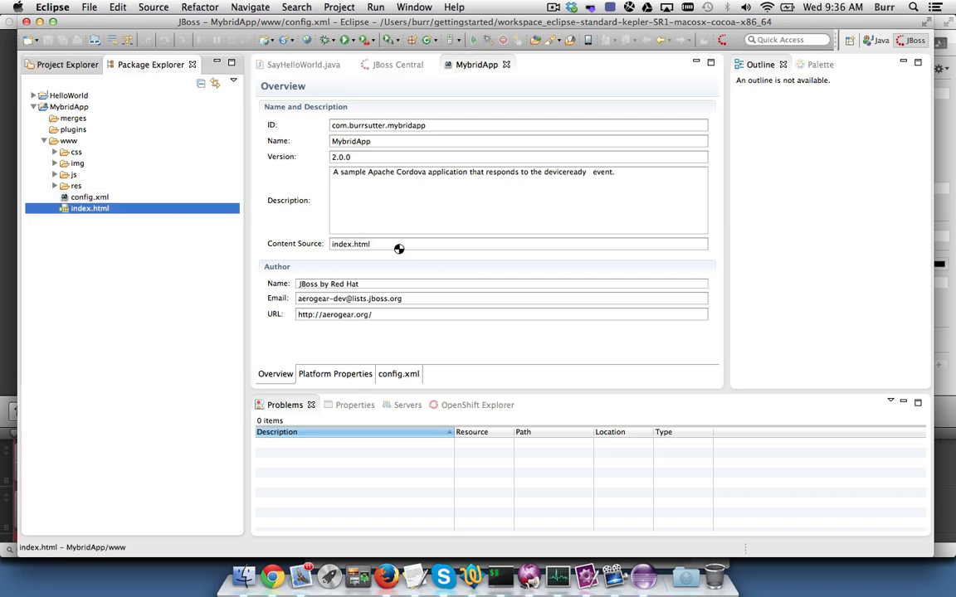
Open MybridApp's www/index.html in the source editor
double_click(89, 208)
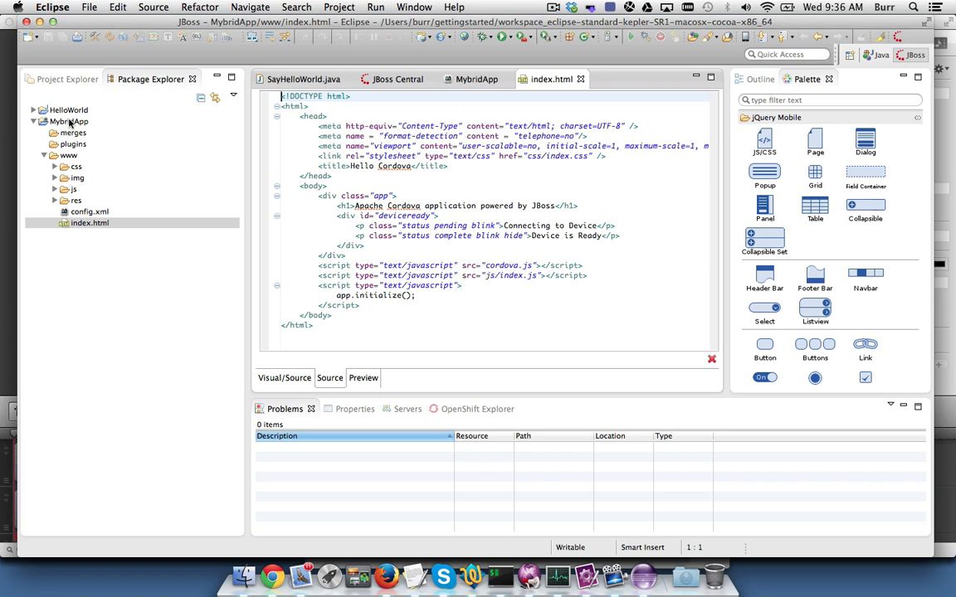
Launch MybridApp with Run As > Run with CordovaSim
right_click(70, 121)
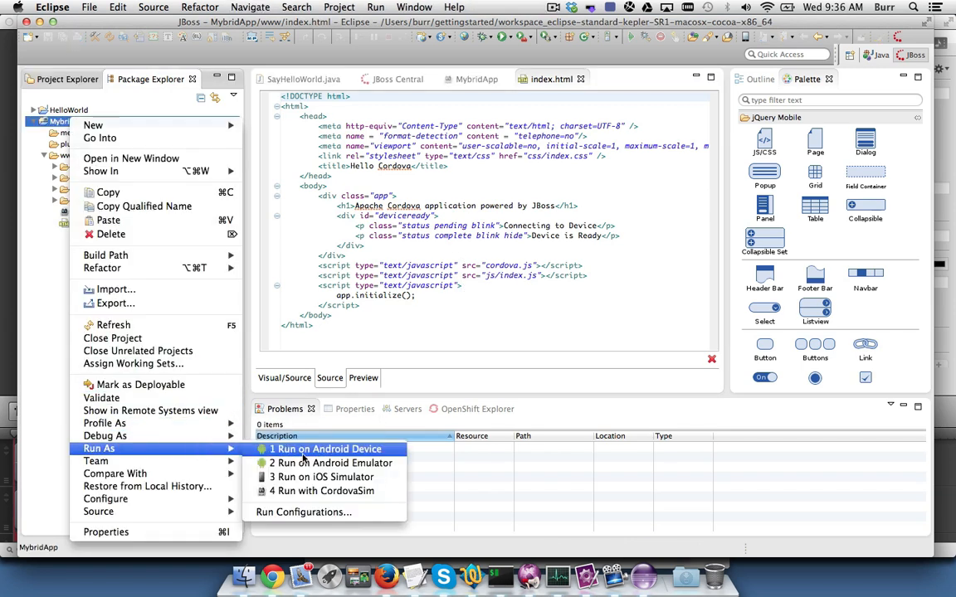
mouse_move(323, 491)
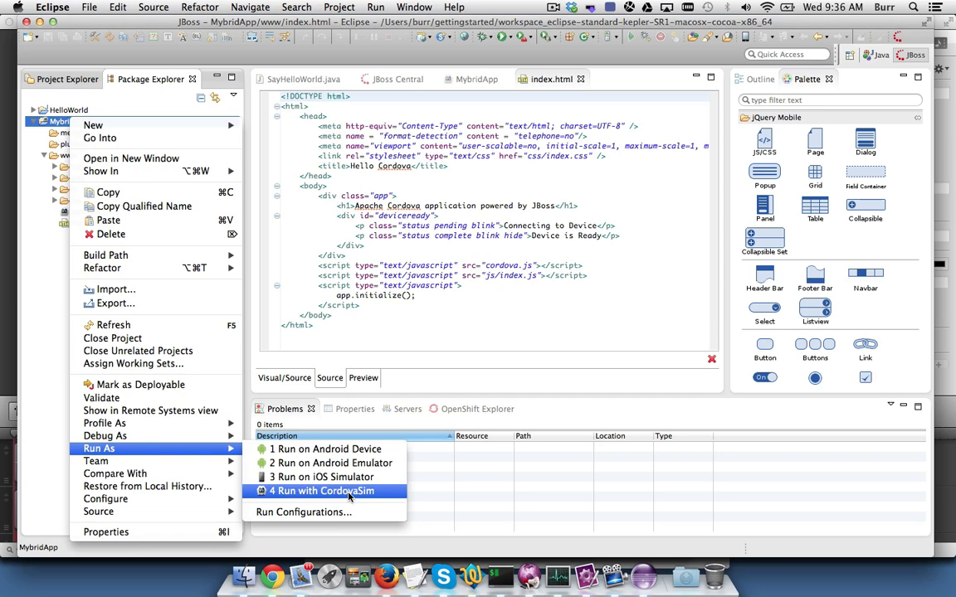
left_click(326, 490)
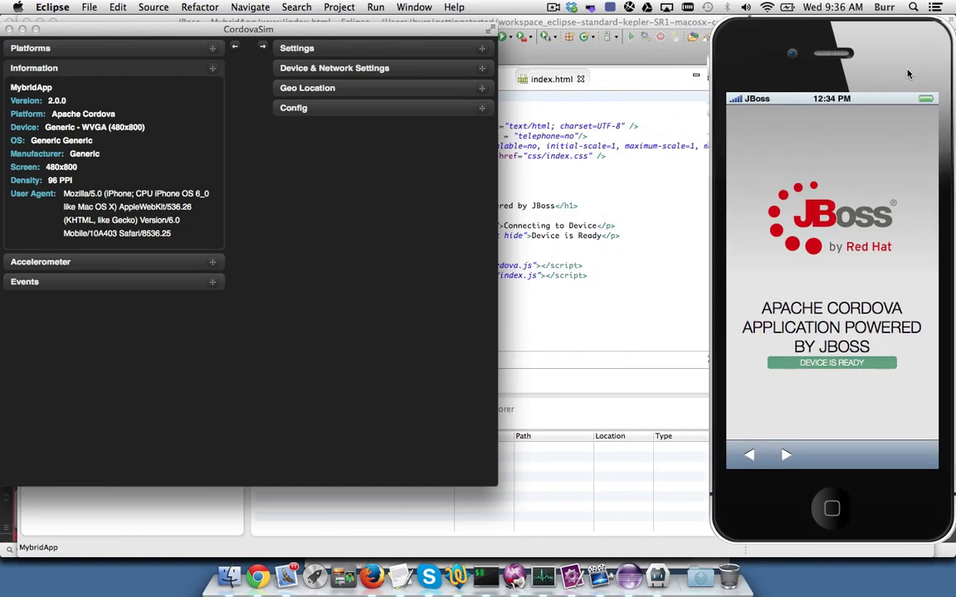
mouse_move(614, 24)
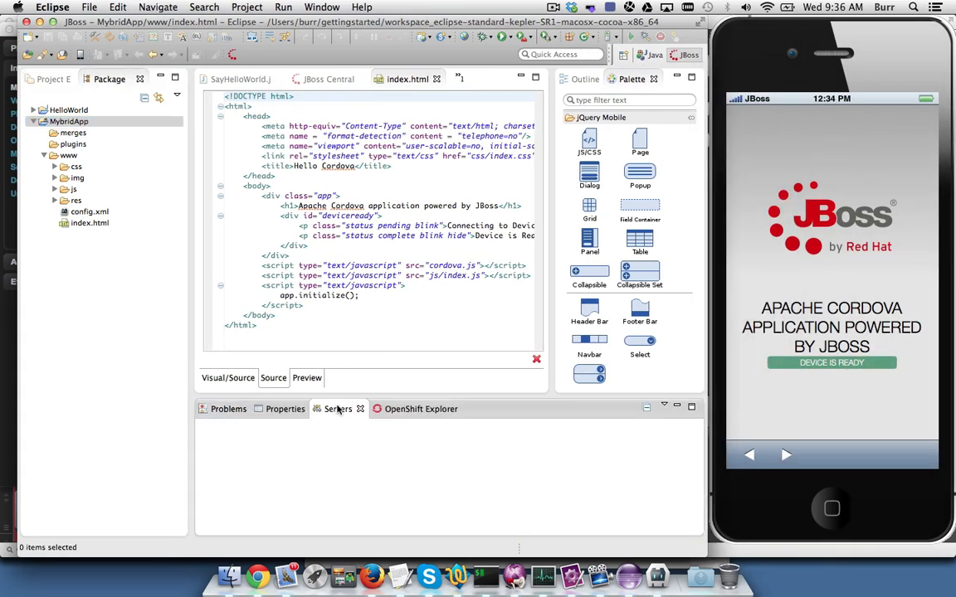
Create a LiveReload Server at localhost from the Servers view
left_click(338, 408)
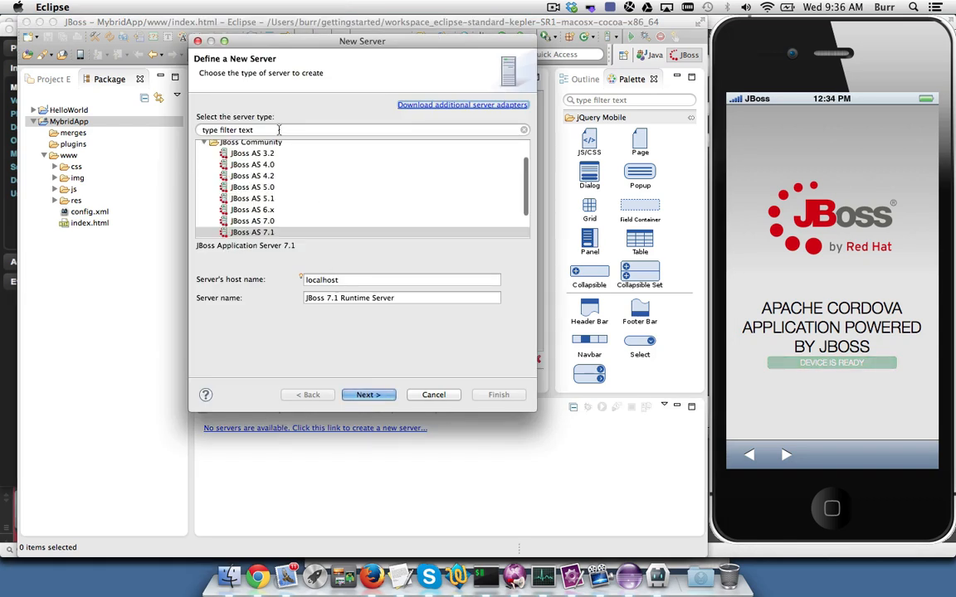
type("live")
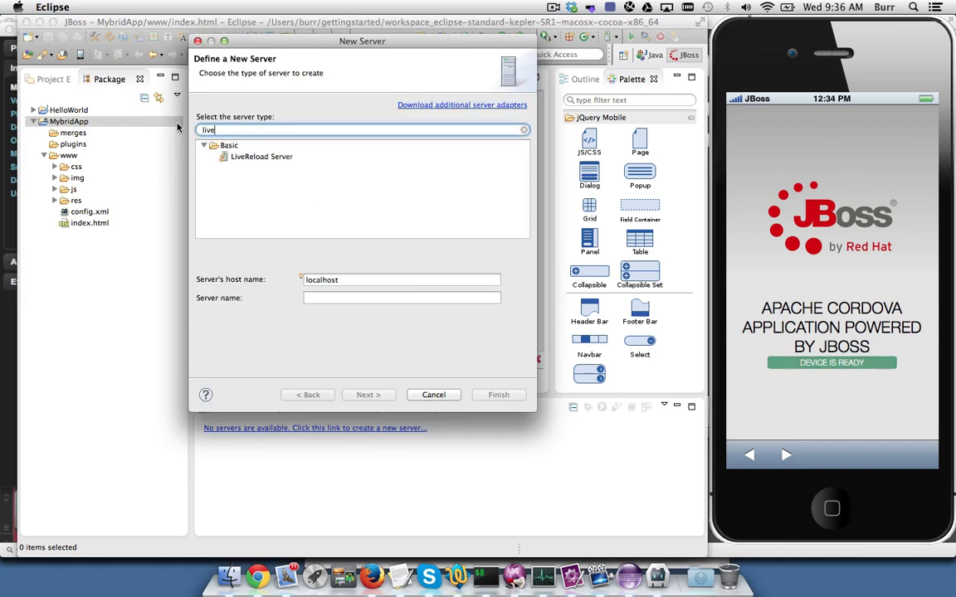
left_click(262, 156)
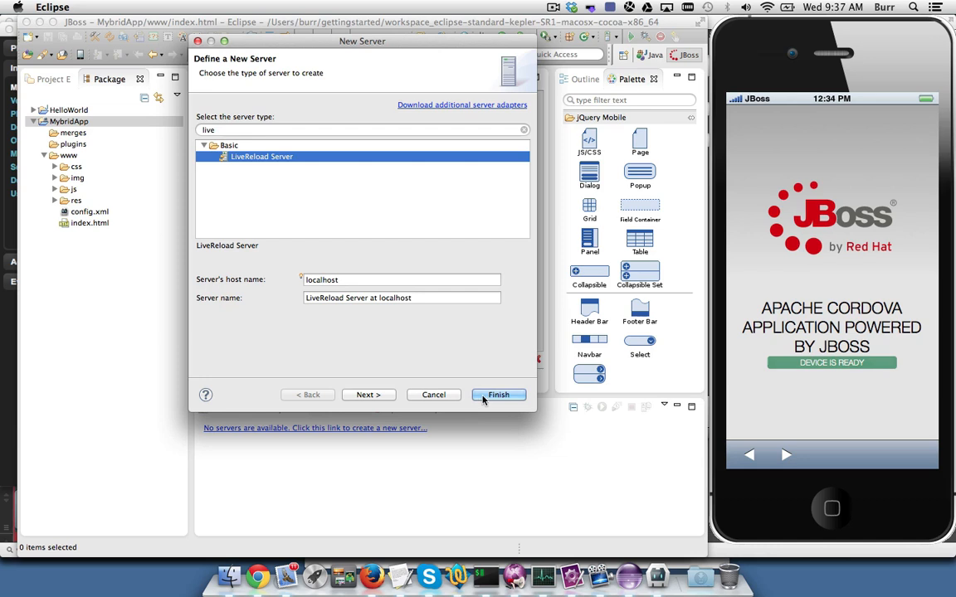
left_click(498, 394)
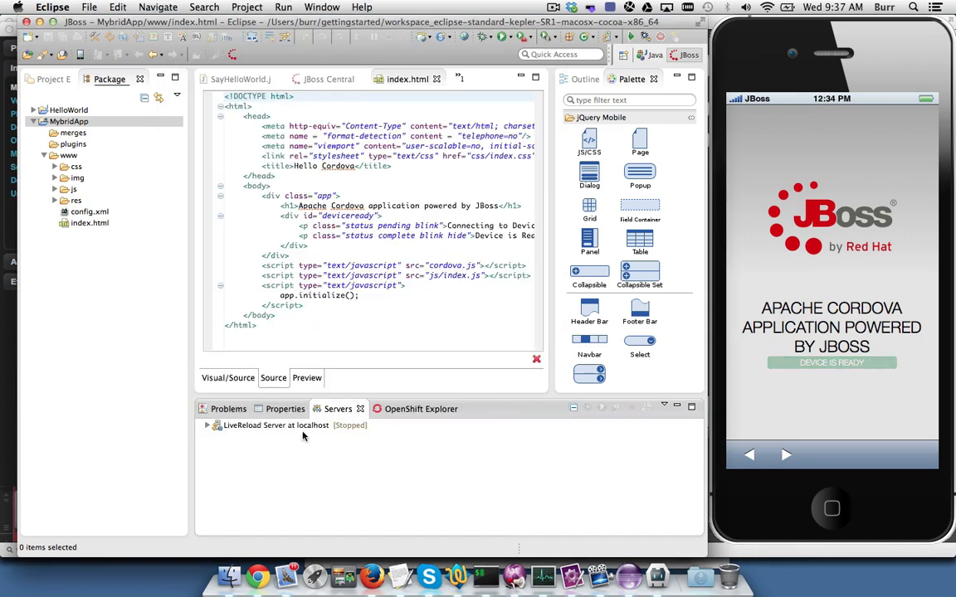
Start the LiveReload server and enable LiveReload on the CordovaSim device
right_click(277, 425)
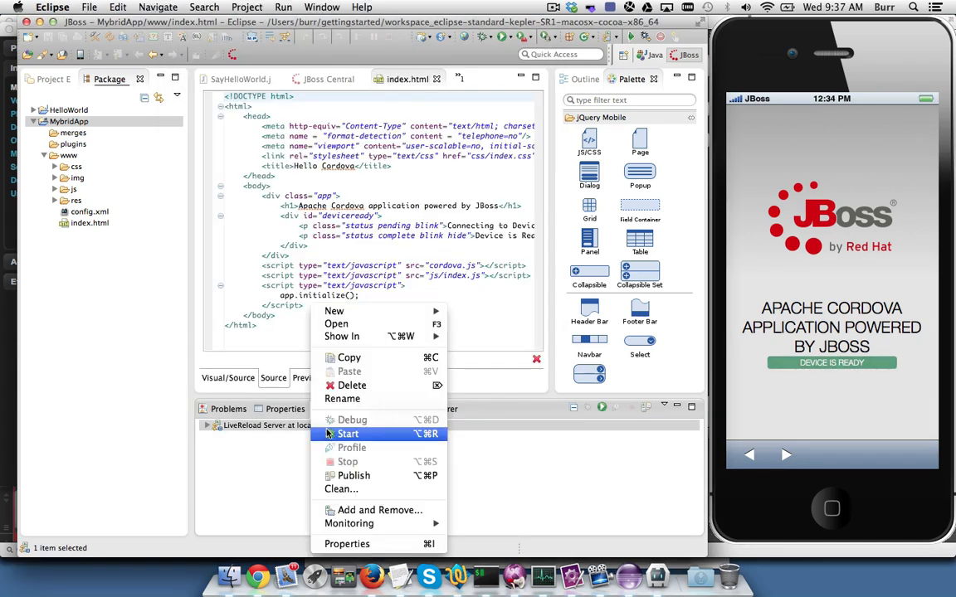
left_click(348, 434)
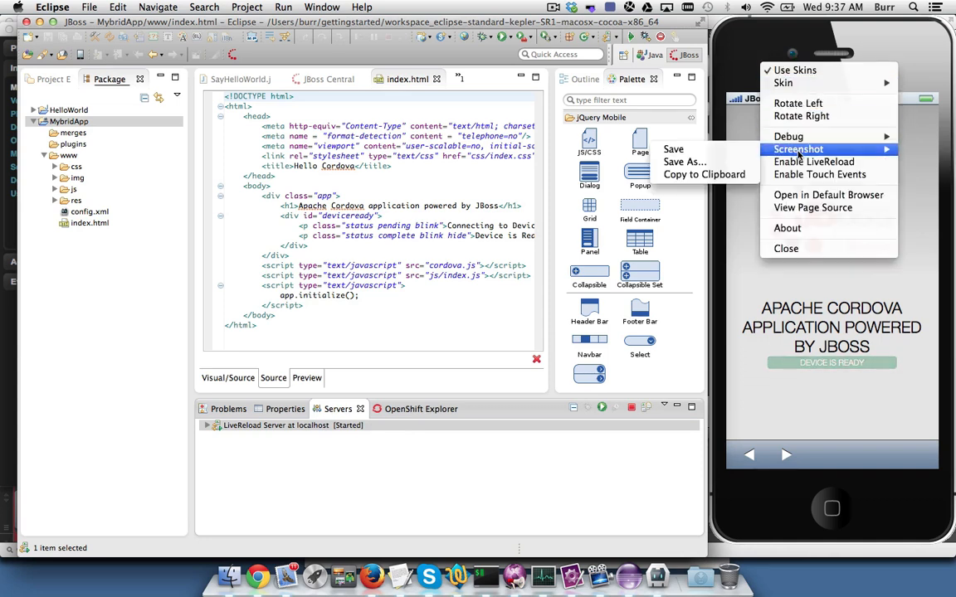
mouse_move(813, 162)
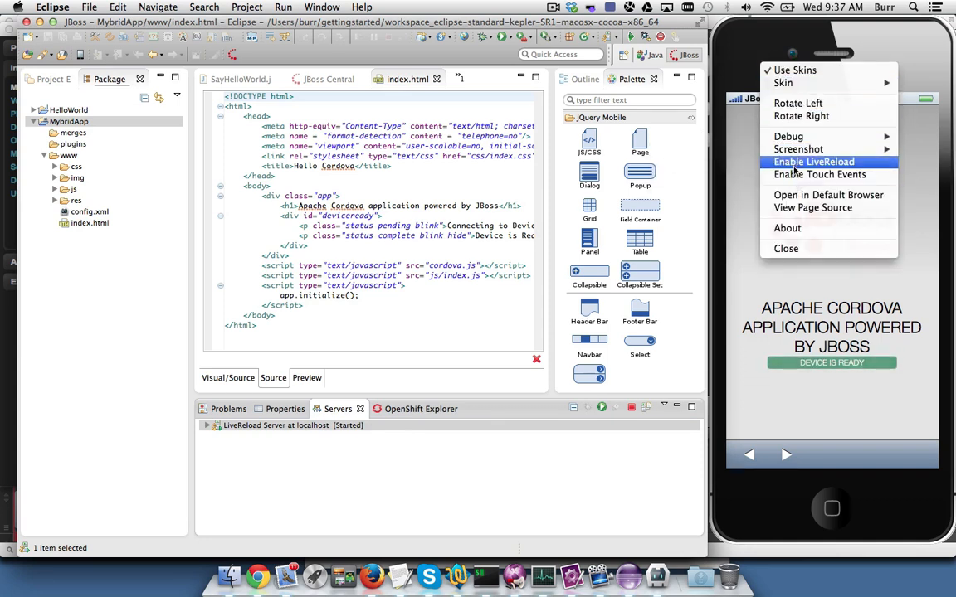
left_click(813, 161)
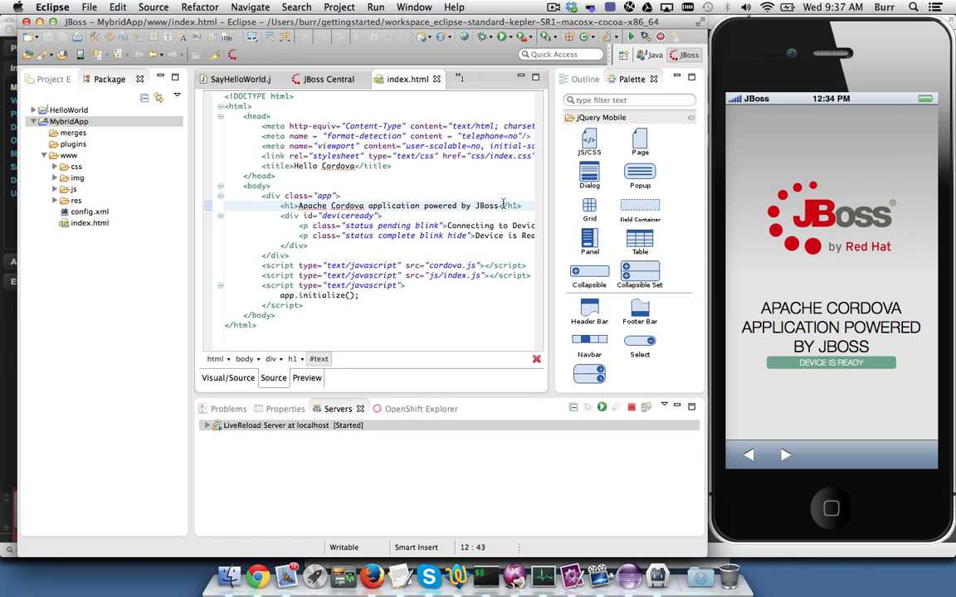
Delete the app div from index.html and comment out app.report('deviceready') in js/index.js
type("!!")
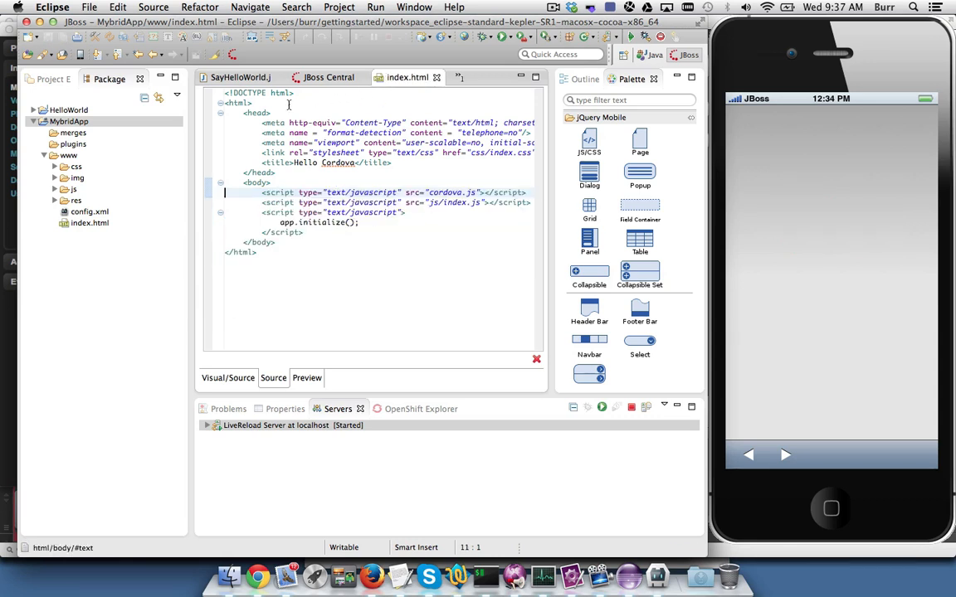
left_click(55, 189)
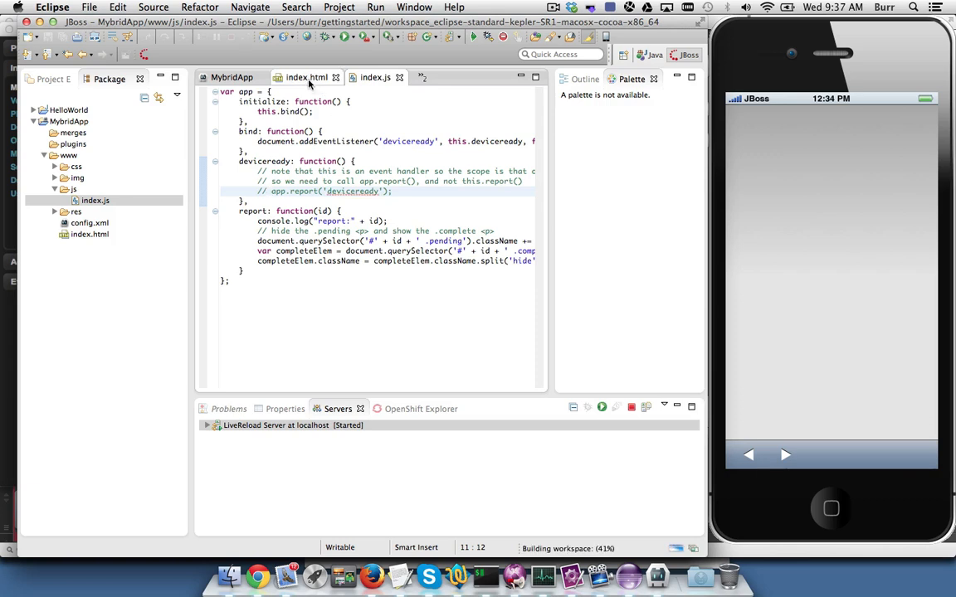
left_click(306, 77)
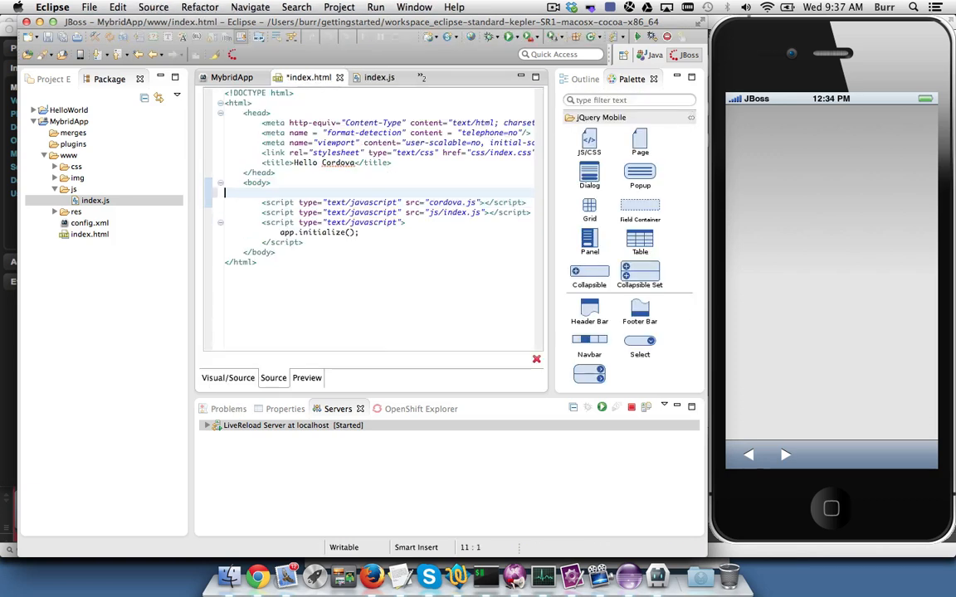
Insert a jQuery Mobile page with header 'Acme Corp' and select its placeholder paragraph
left_click(640, 141)
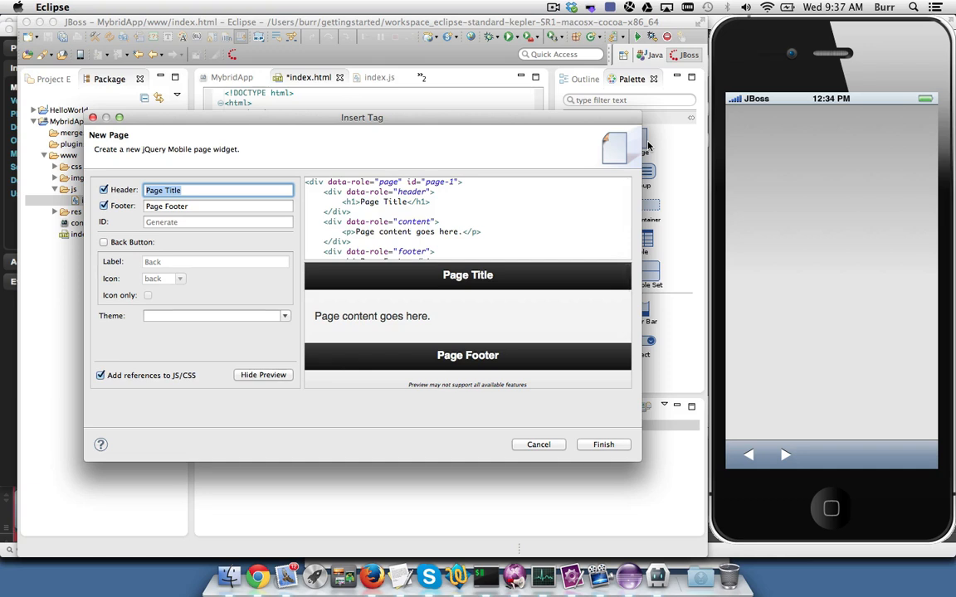
type("Acme C")
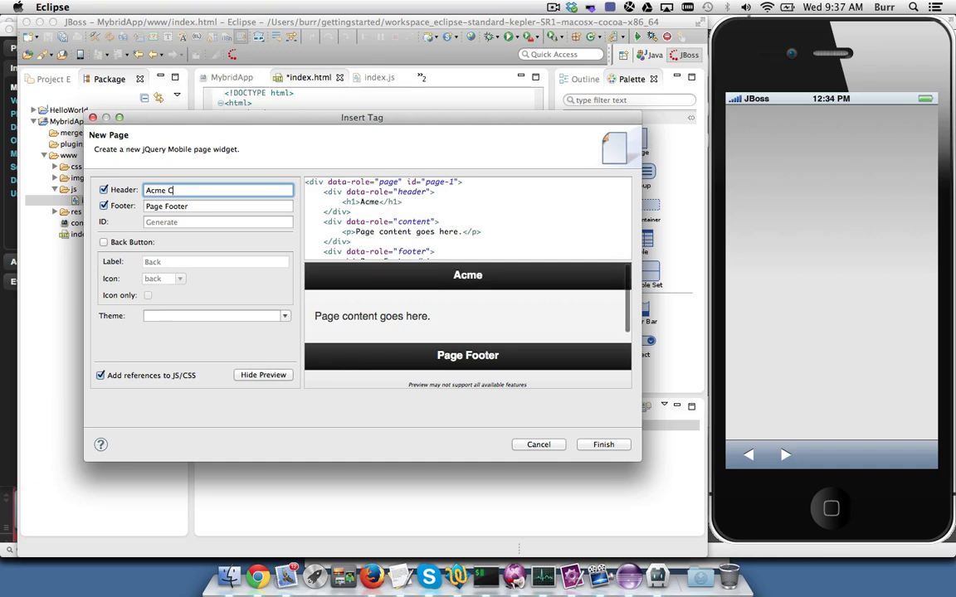
type("orp")
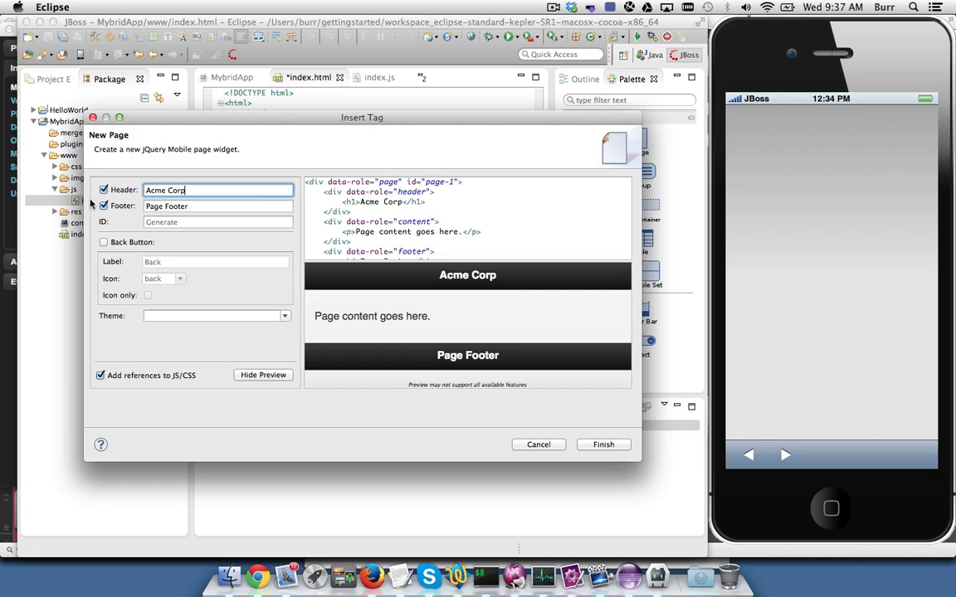
left_click(104, 205)
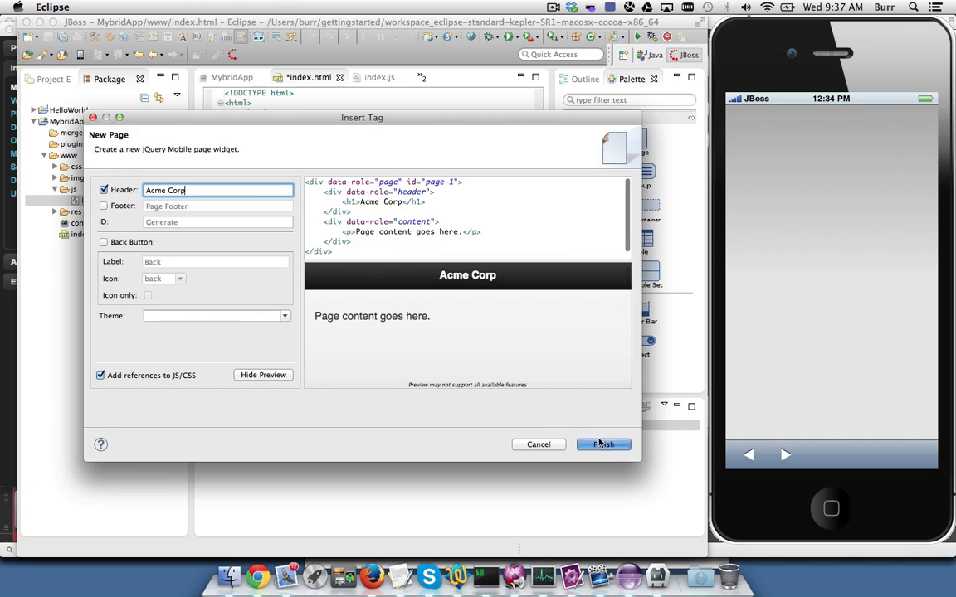
left_click(603, 443)
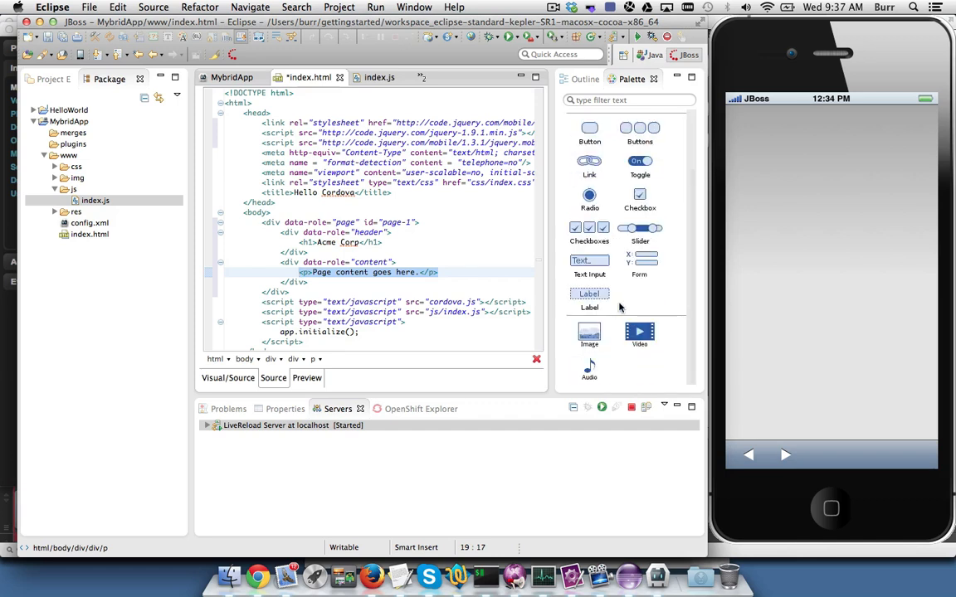
Add a 'Name' text input and a 'Birth Date' date-type input to the page
left_click(589, 265)
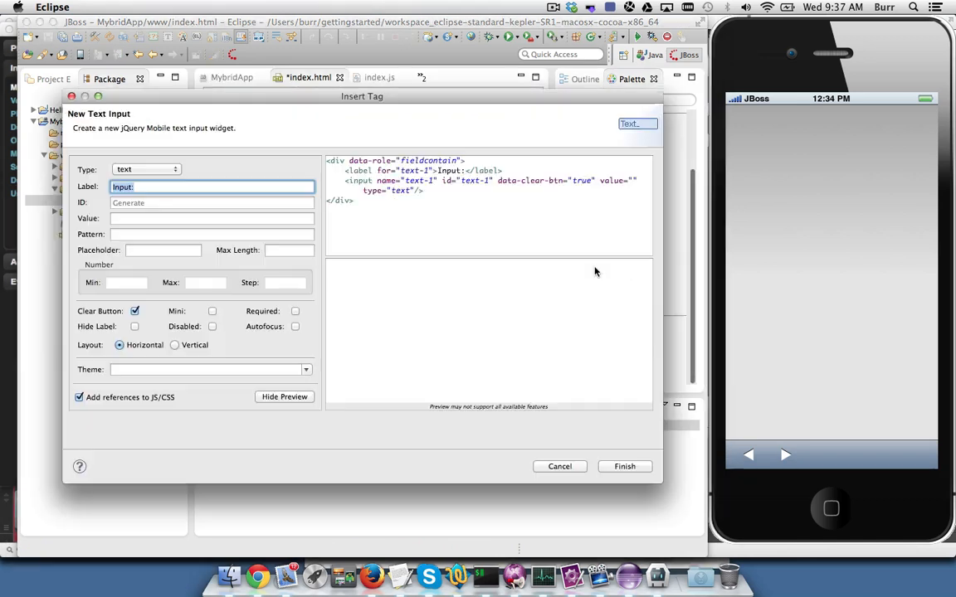
type("Name")
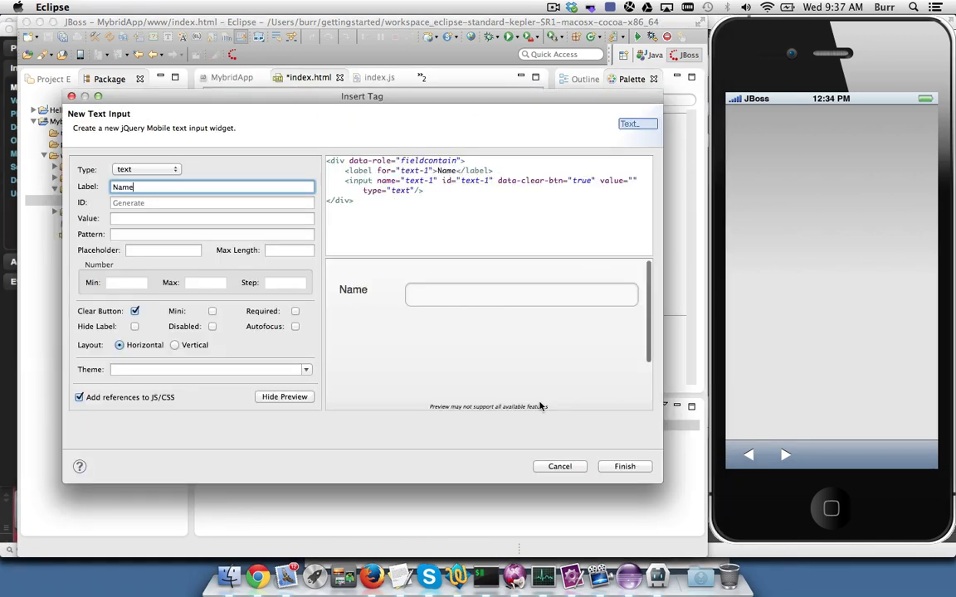
left_click(624, 465)
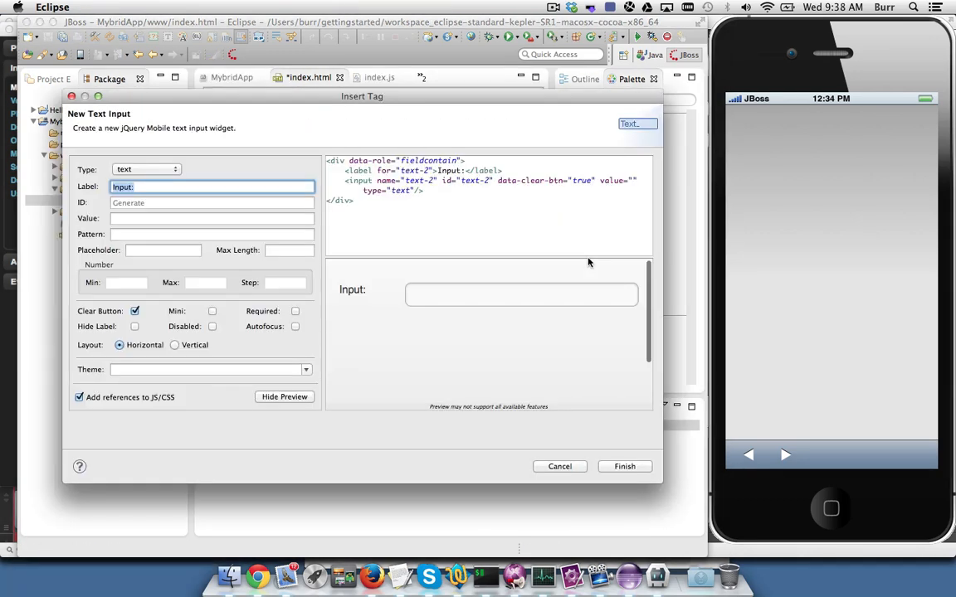
type("Bor")
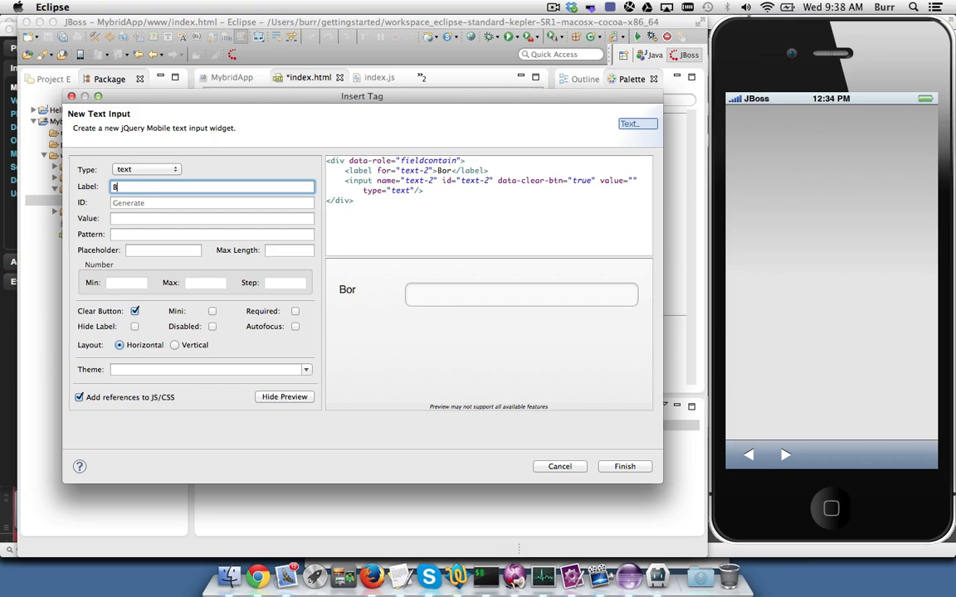
type("Birth Date")
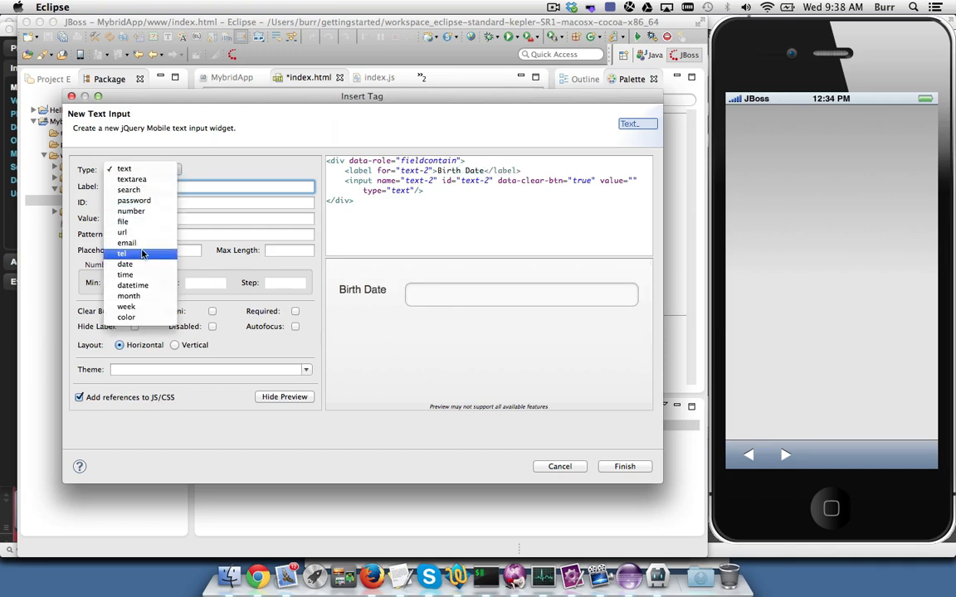
mouse_move(125, 264)
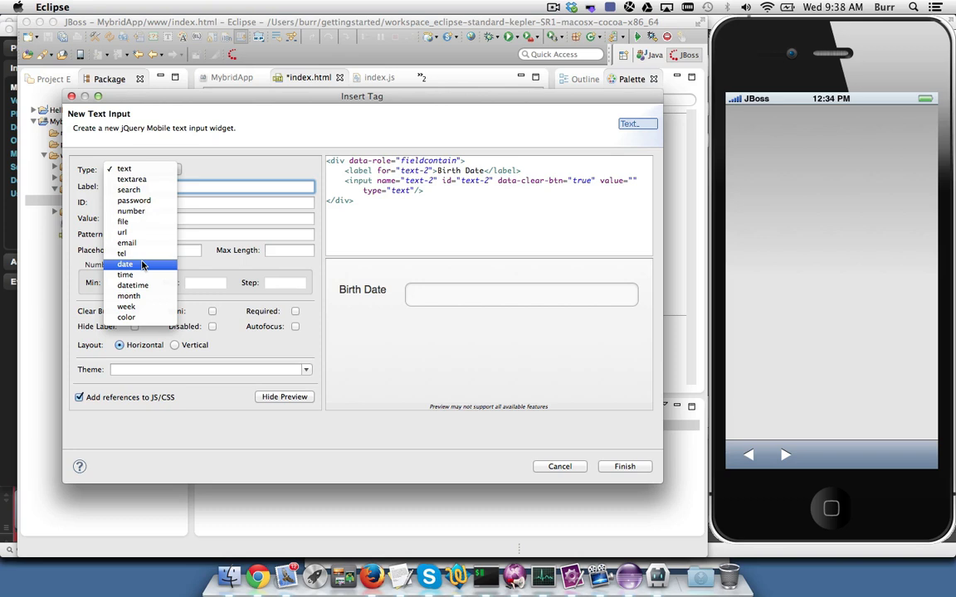
mouse_move(136, 268)
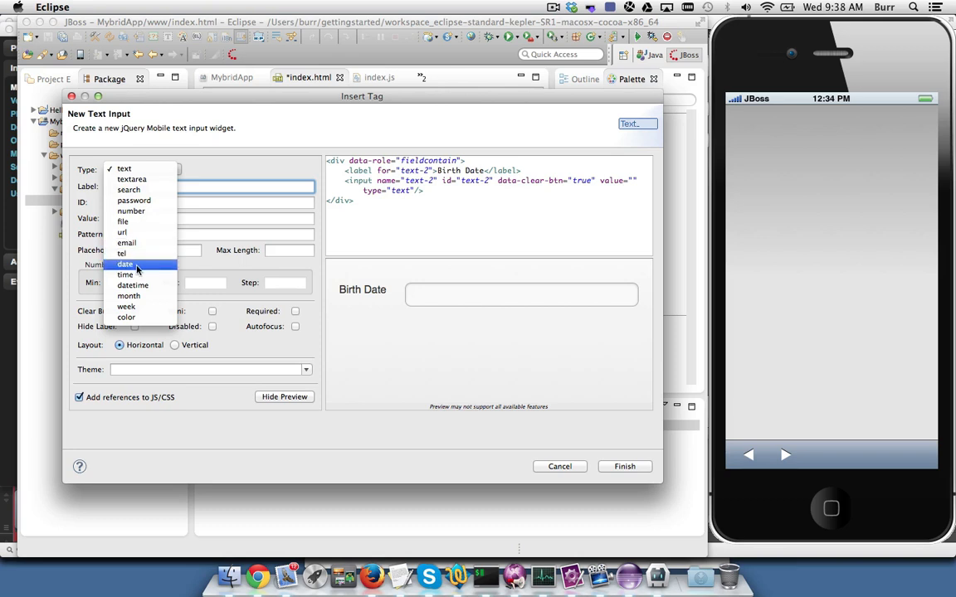
left_click(624, 465)
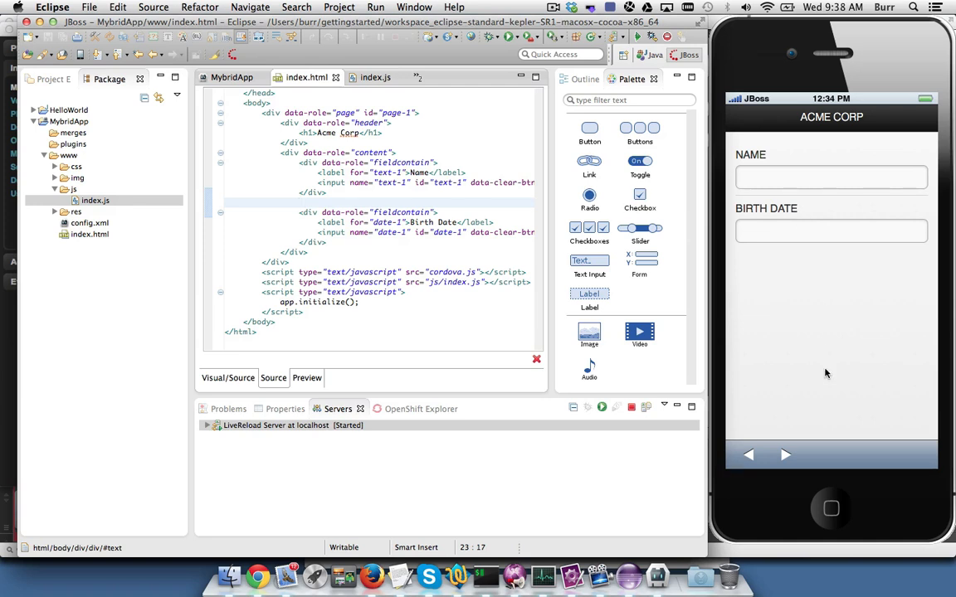
mouse_move(780, 238)
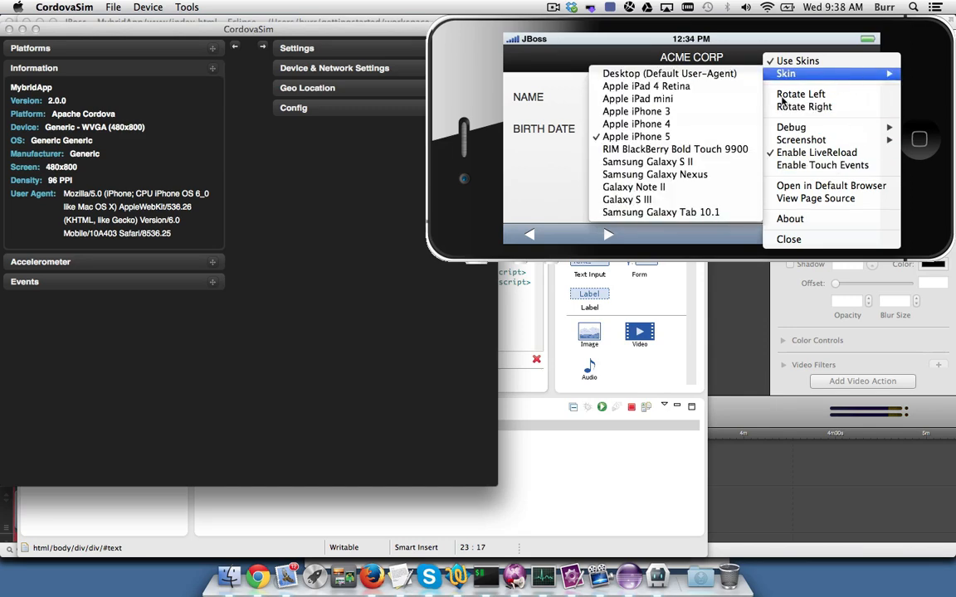
mouse_move(655, 174)
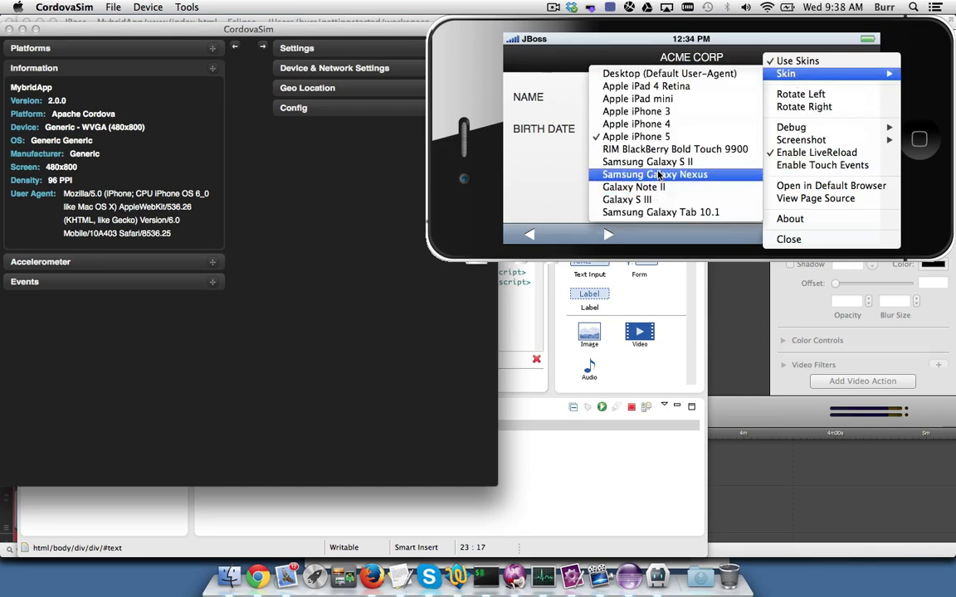
Change the CordovaSim skin to the Samsung Galaxy Nexus
left_click(654, 174)
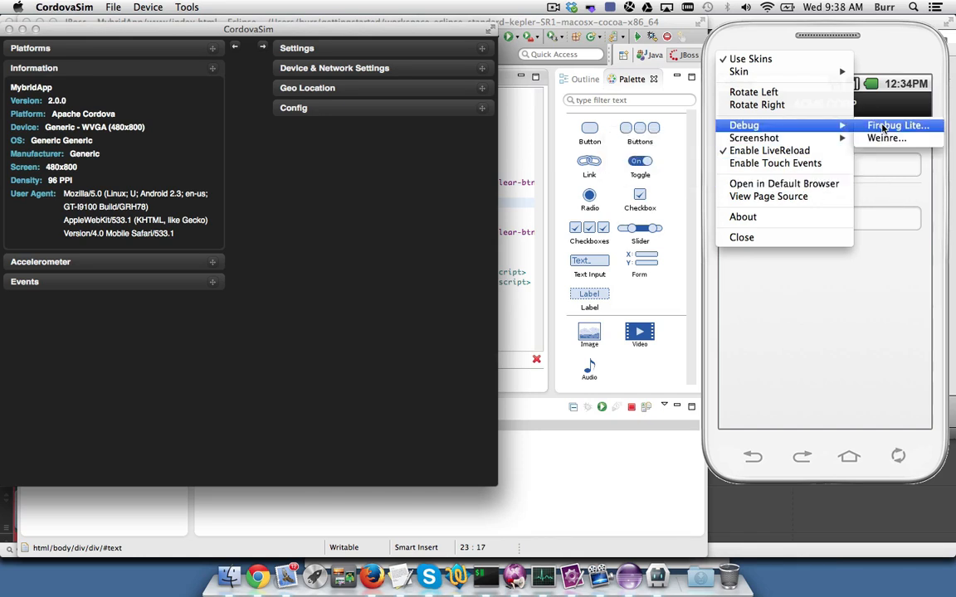
Open and close the Firebug Lite console, then expand the Geo Location panel
left_click(897, 125)
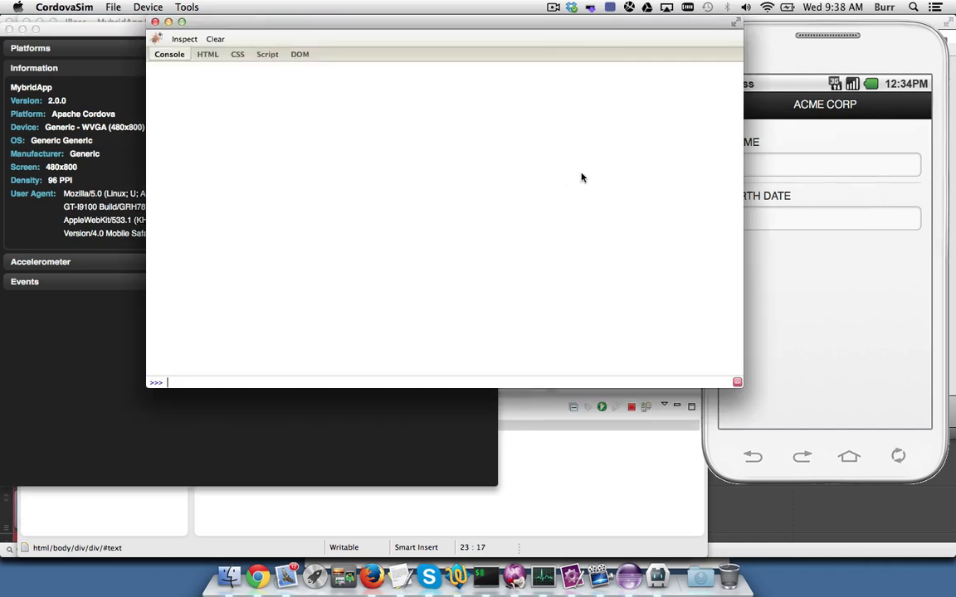
mouse_move(487, 134)
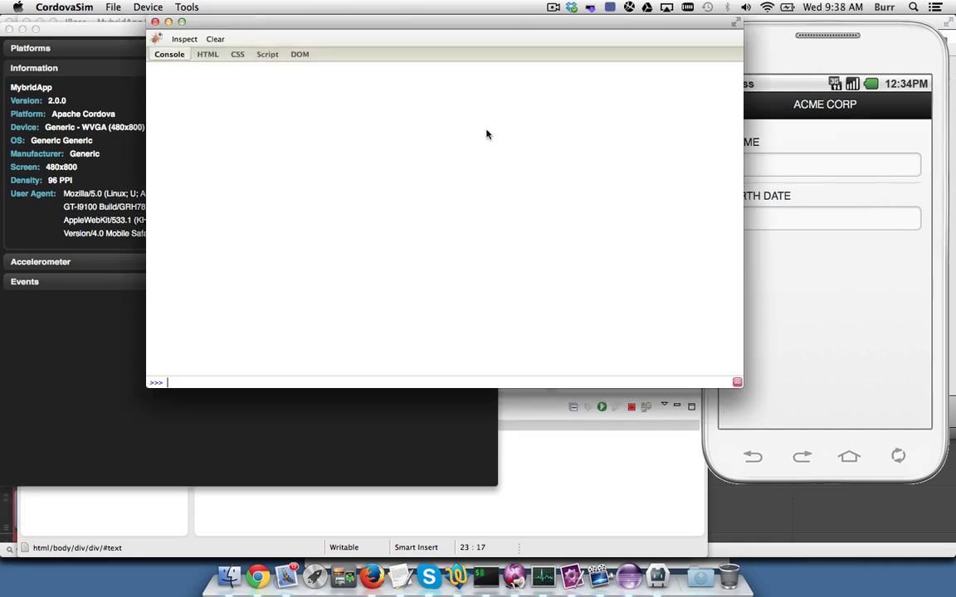
mouse_move(282, 402)
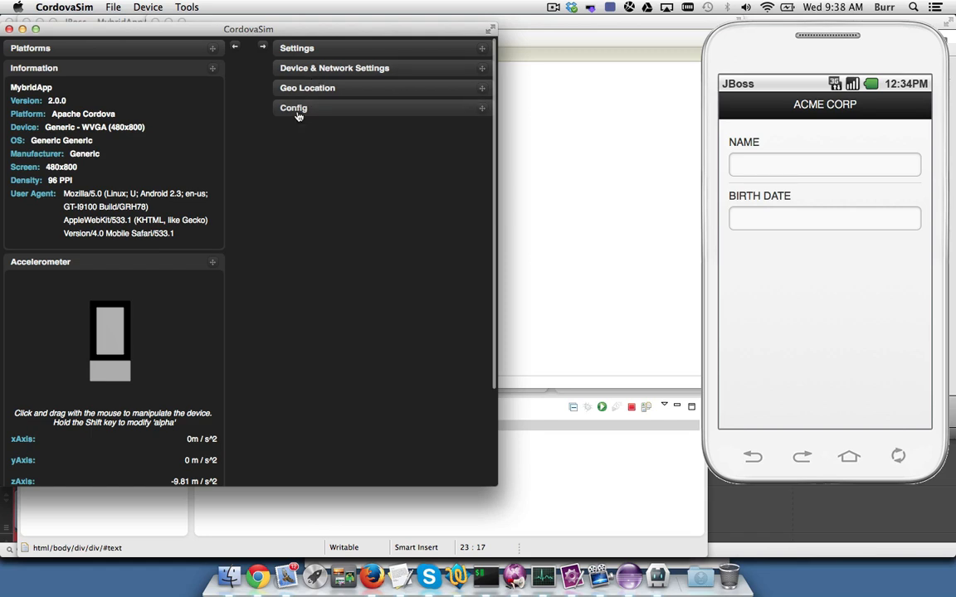
left_click(307, 88)
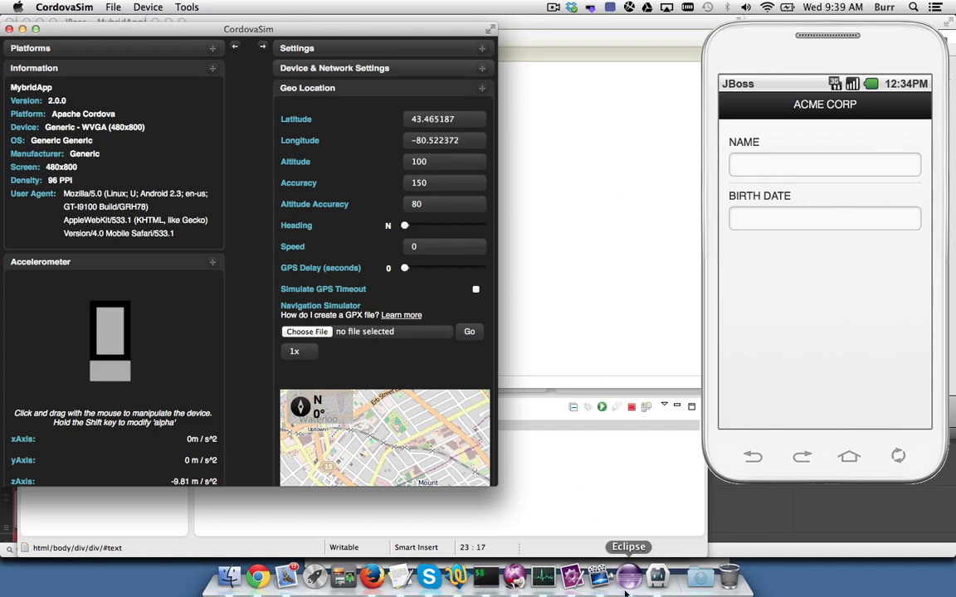
Bring Eclipse to the front and run MybridApp on the iOS Simulator
left_click(628, 546)
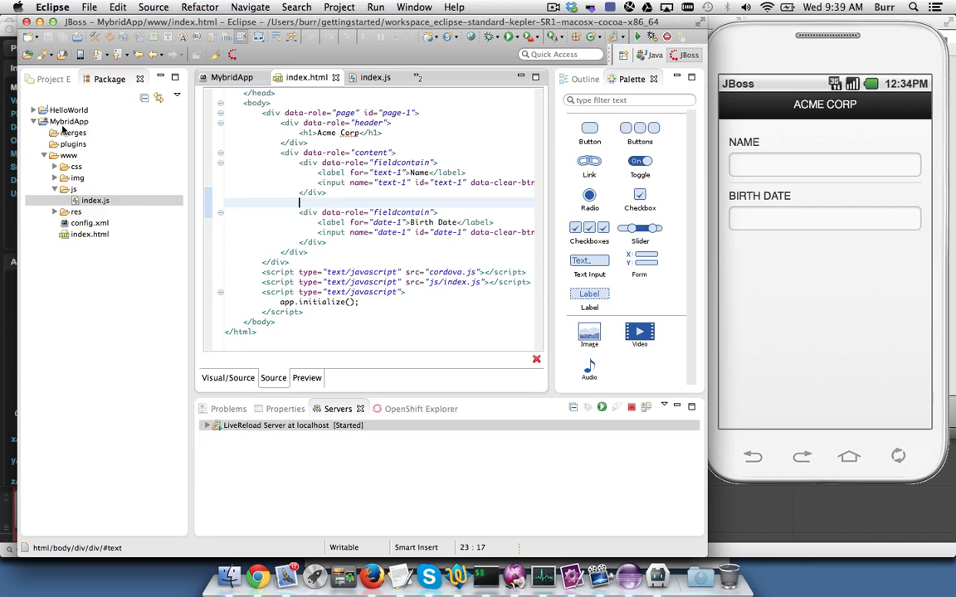
right_click(69, 121)
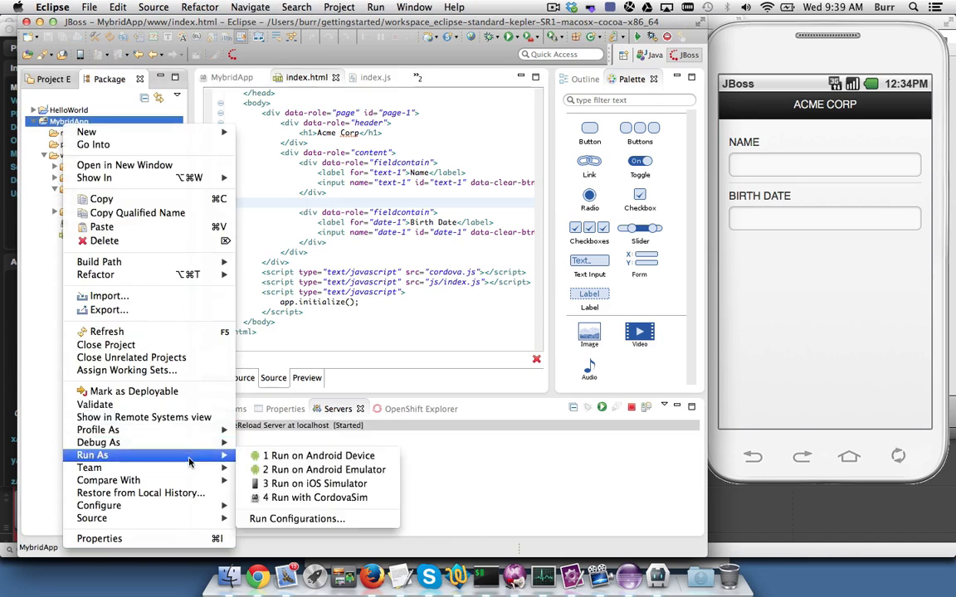
mouse_move(315, 497)
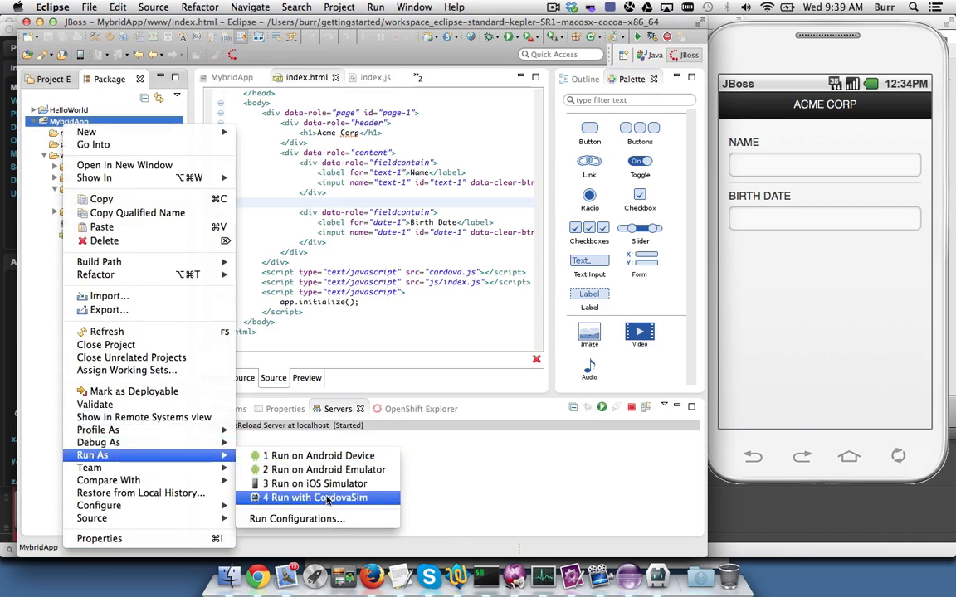
mouse_move(315, 484)
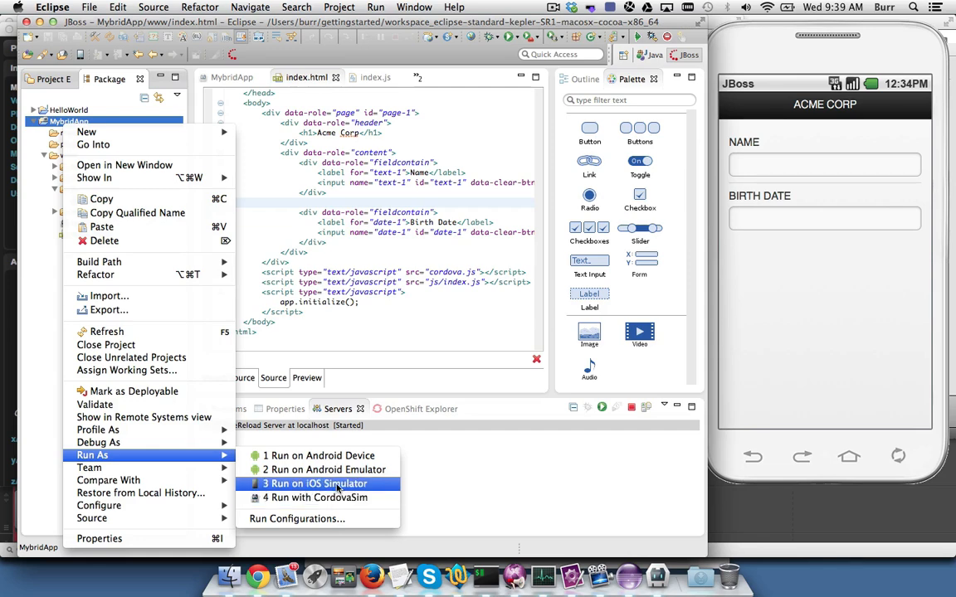
left_click(318, 484)
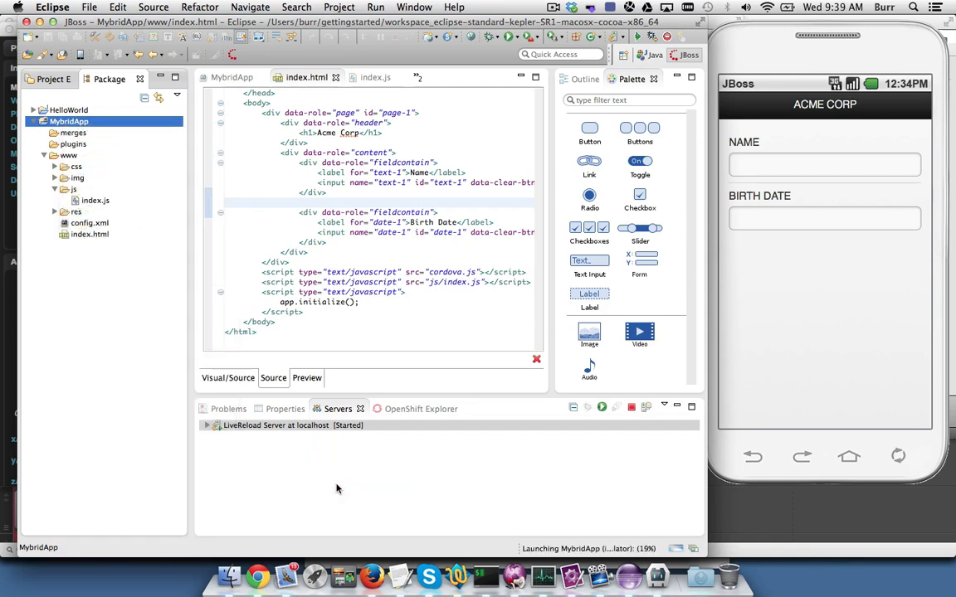
Let MybridApp's Acme Corp form load on the iPhone Retina simulator, then right-click MybridApp again
left_click(387, 408)
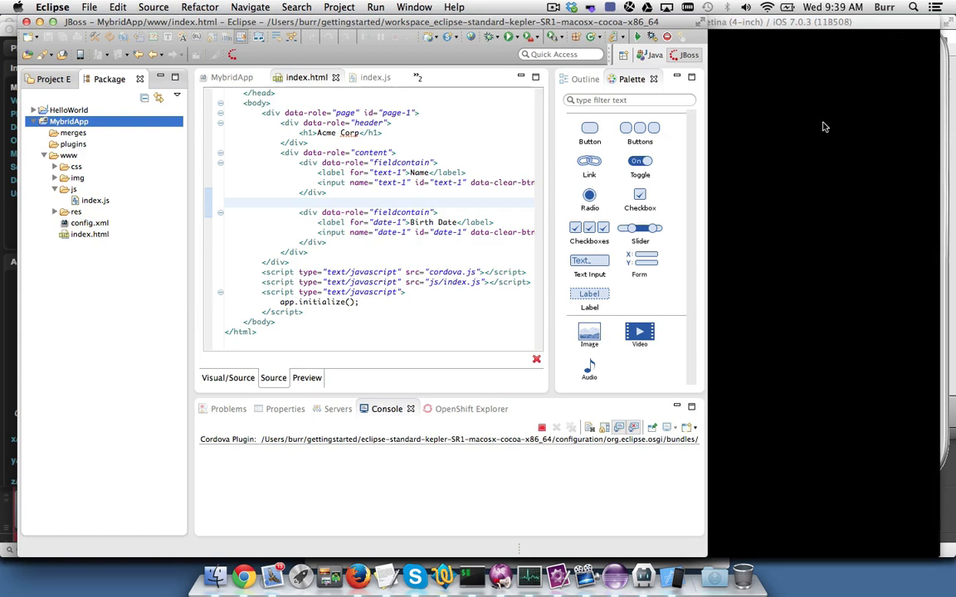
mouse_move(824, 136)
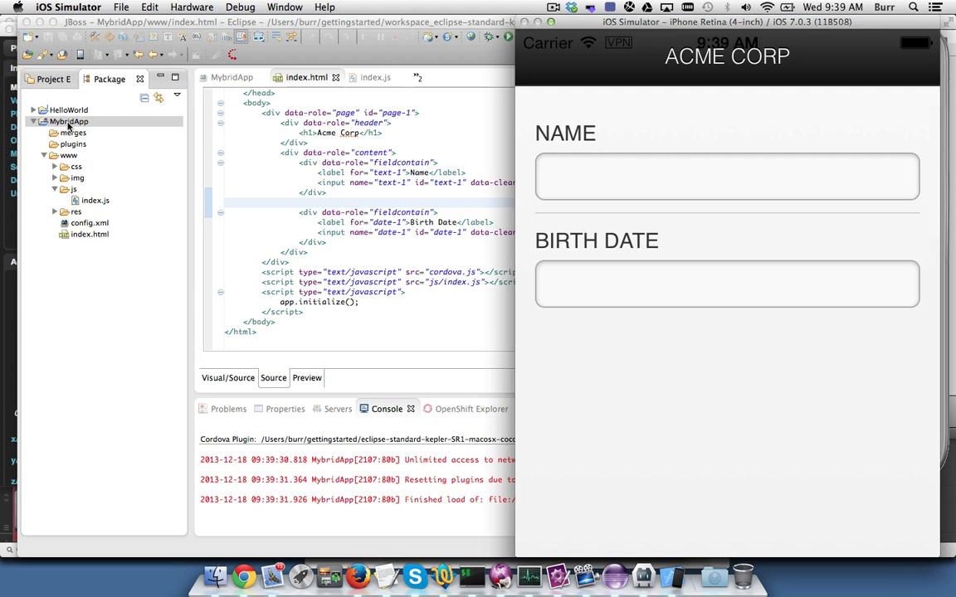
right_click(69, 121)
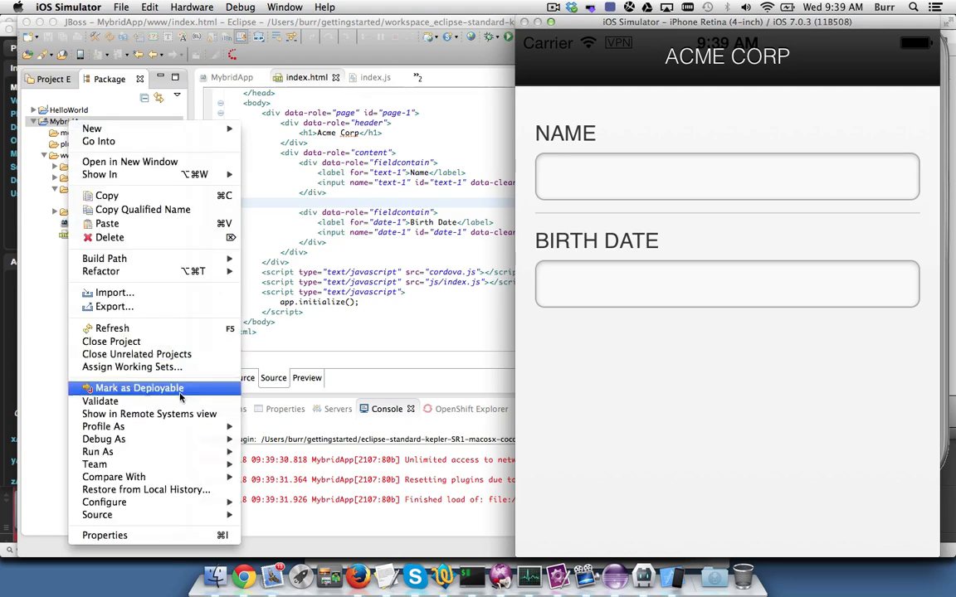
Export MybridApp via Mobile > Export Native Platform Project with iOS (XCode) selected
left_click(113, 306)
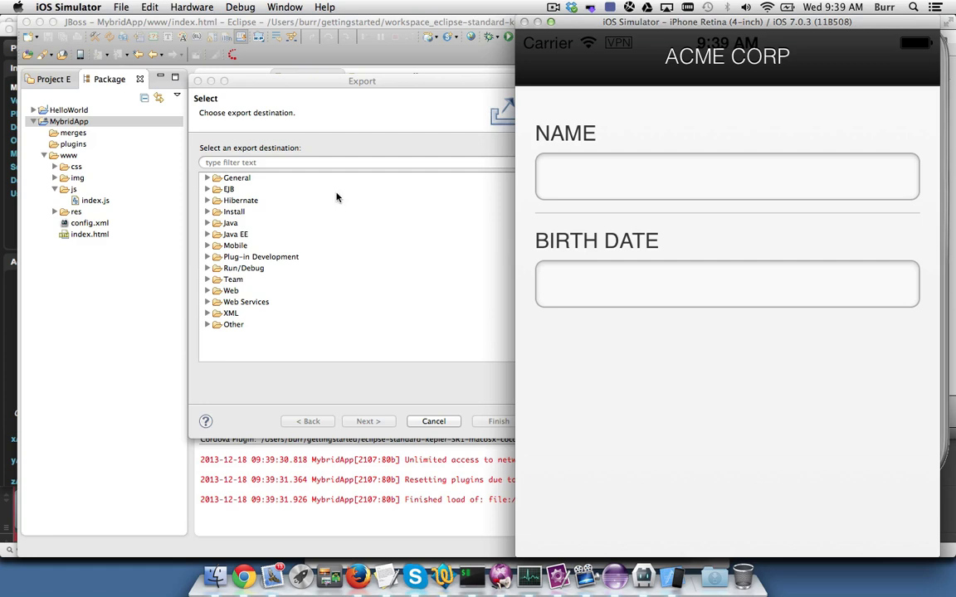
left_click(208, 245)
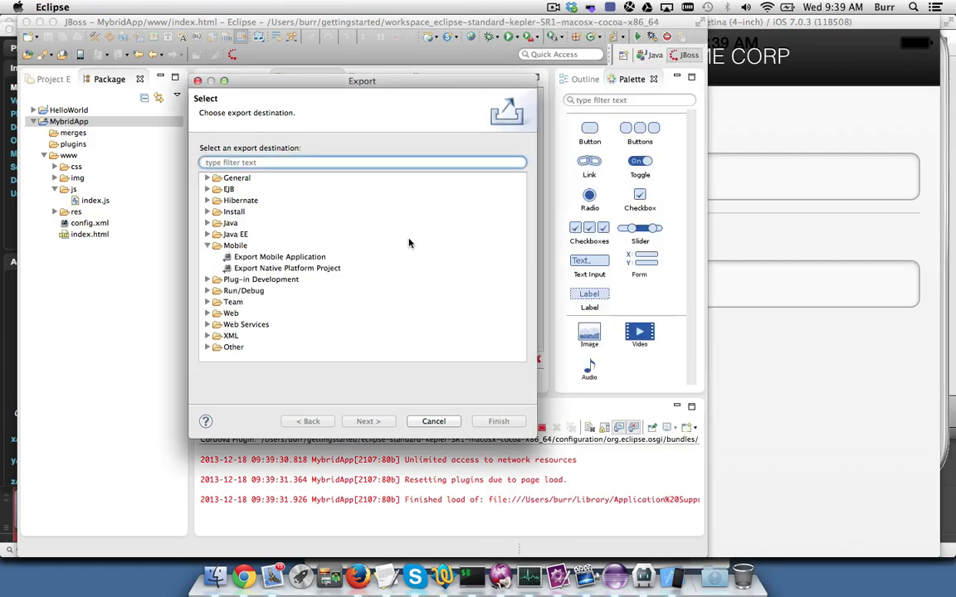
left_click(288, 267)
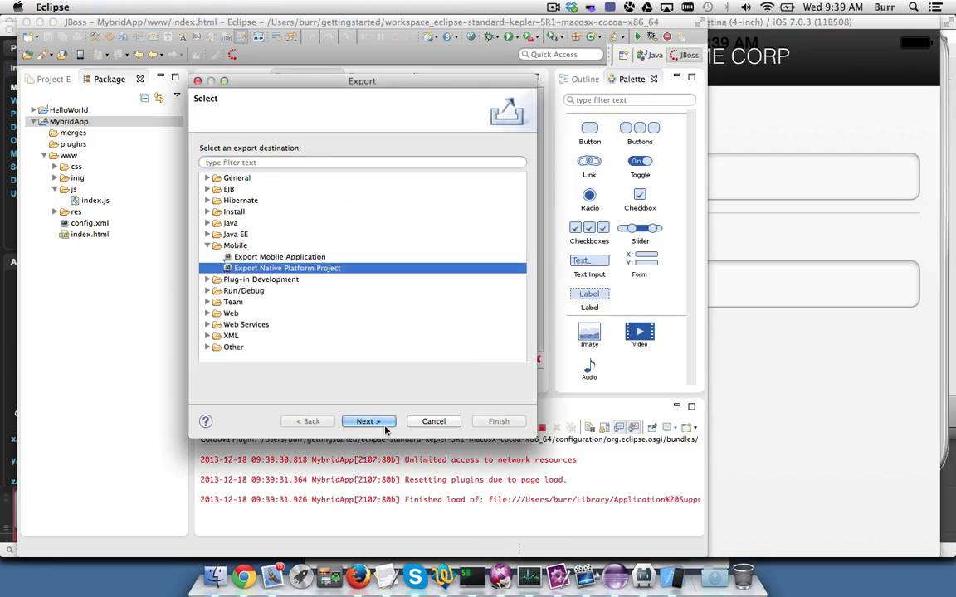
left_click(367, 422)
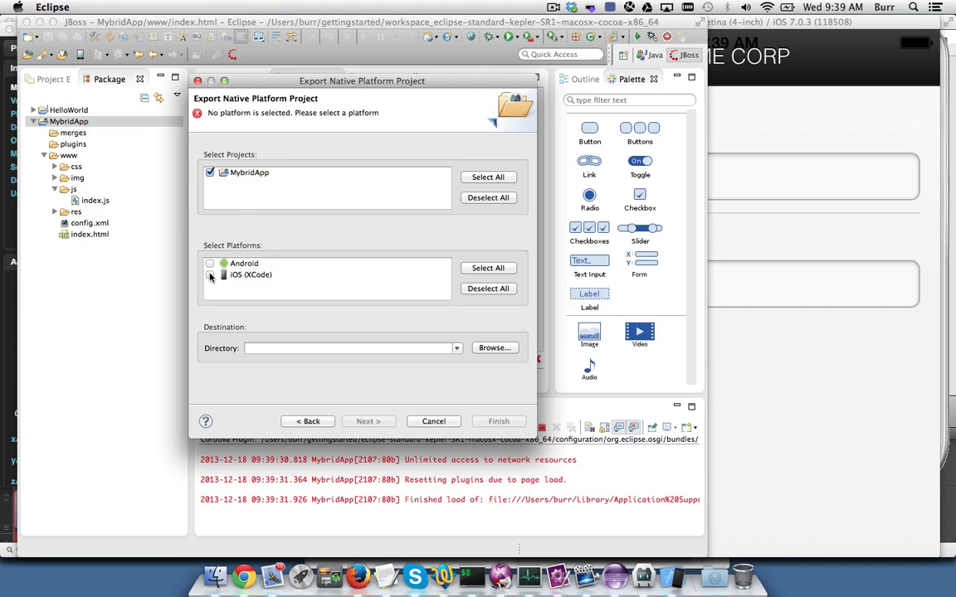
left_click(210, 275)
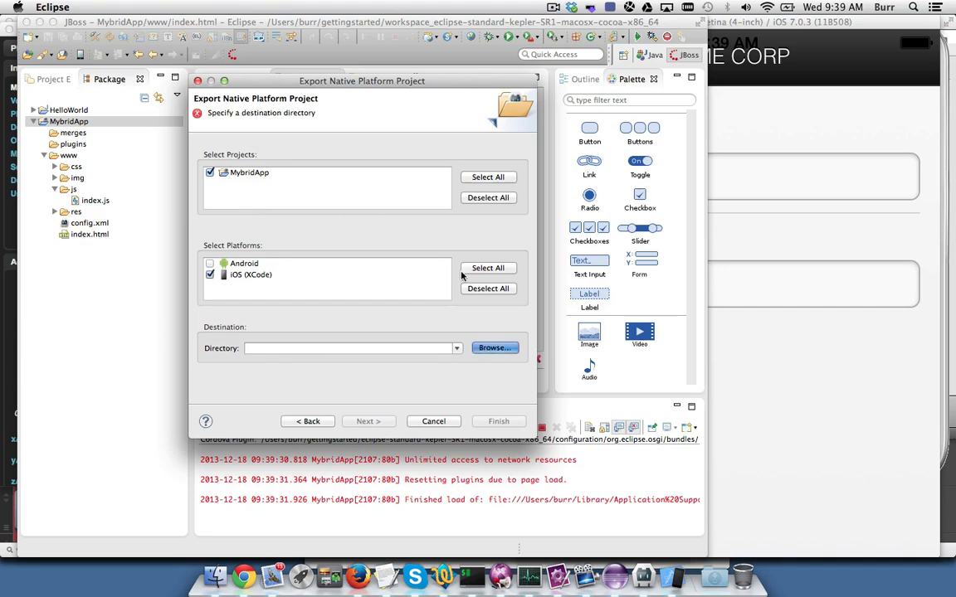
left_click(495, 348)
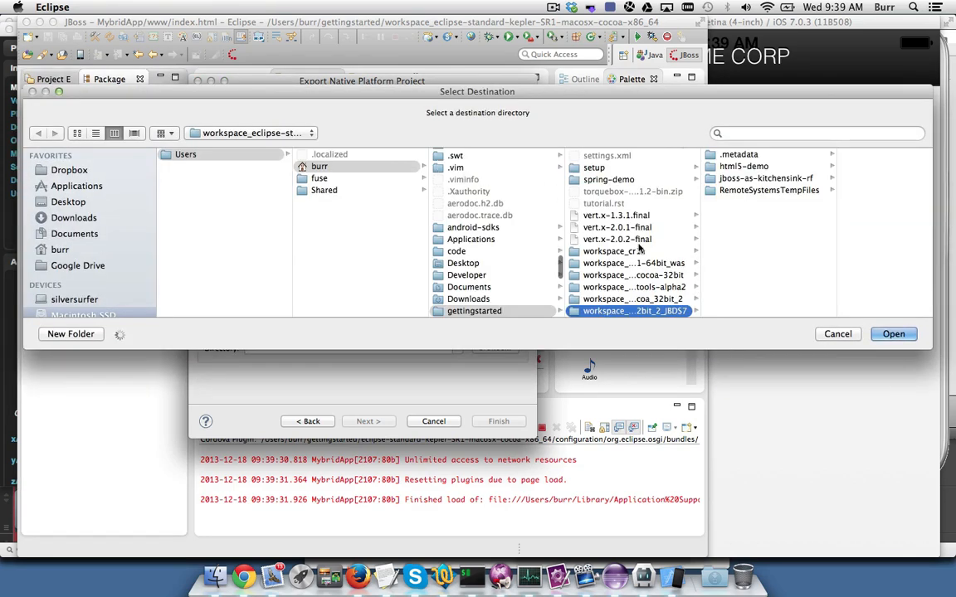
mouse_move(605, 207)
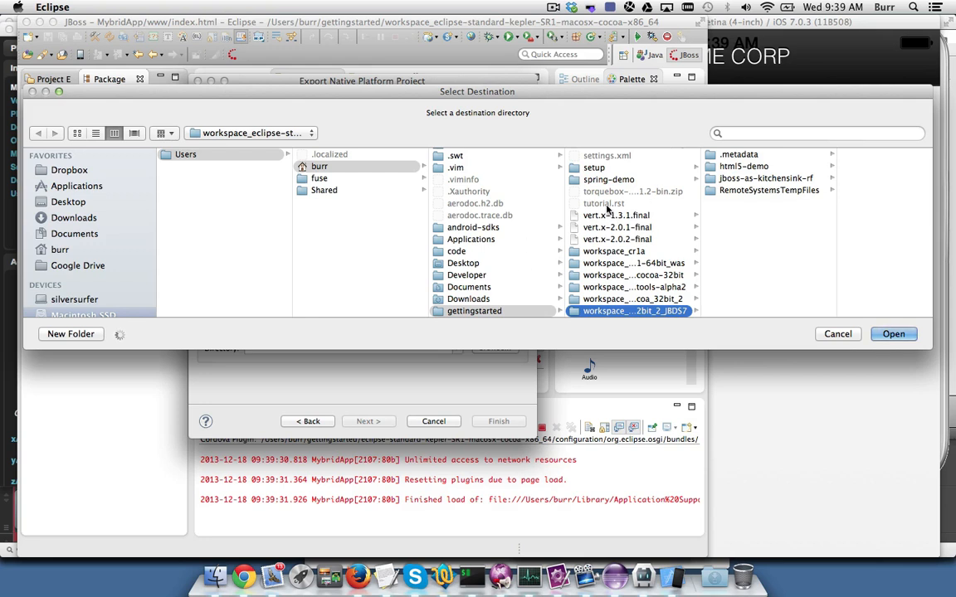
Create an 'exports' folder in gettingstarted and use it as the export destination
left_click(474, 310)
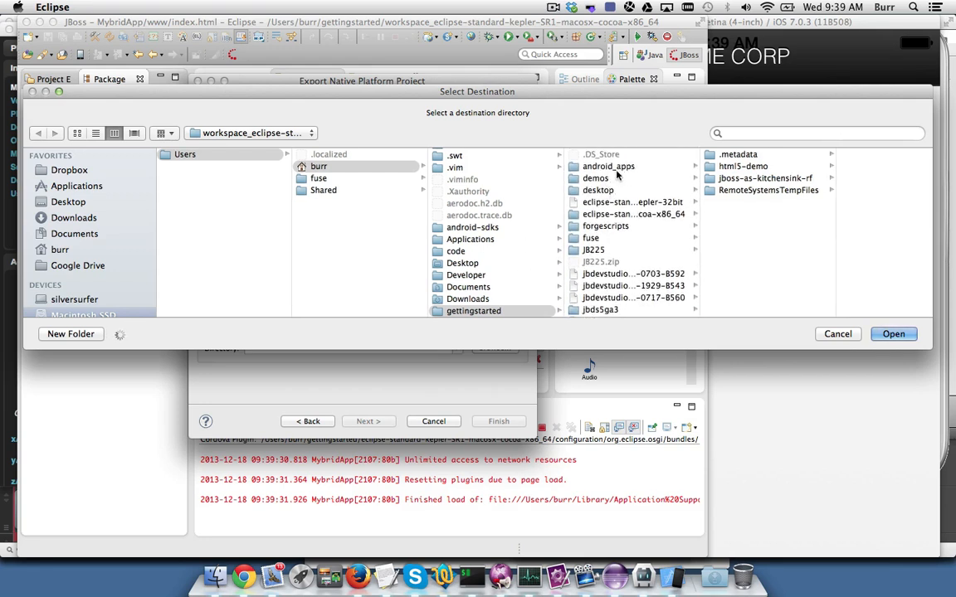
left_click(474, 311)
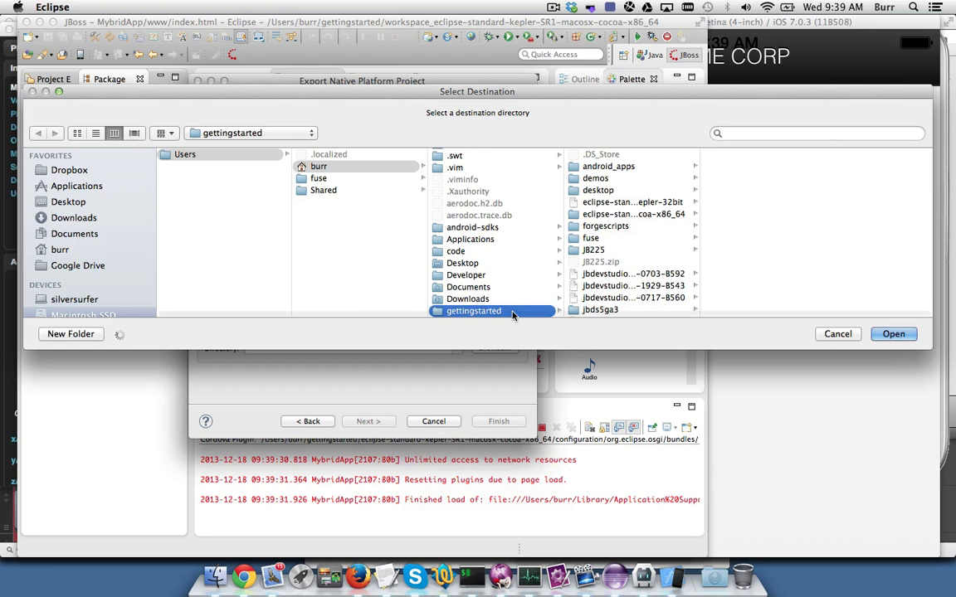
left_click(70, 333)
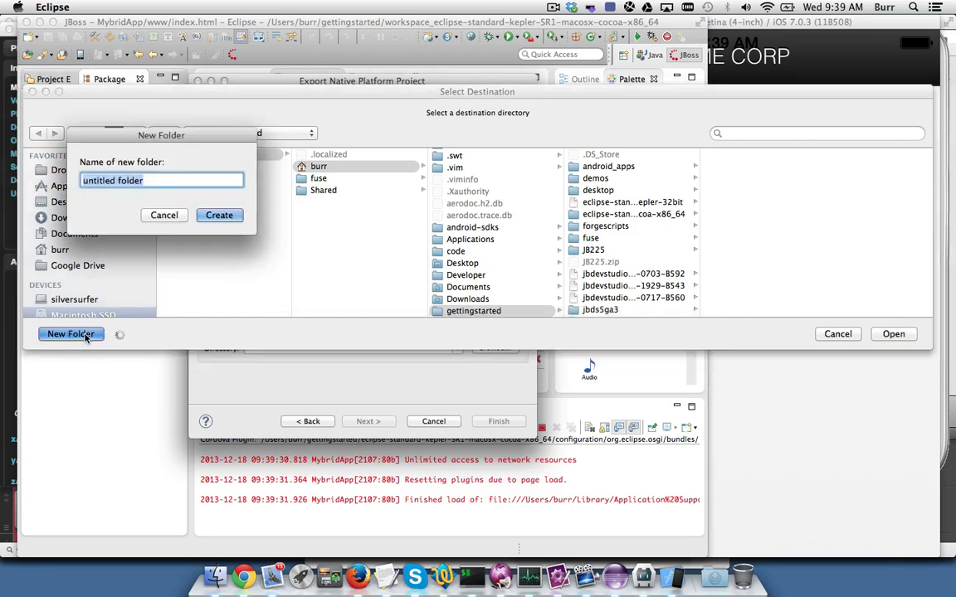
type("exports")
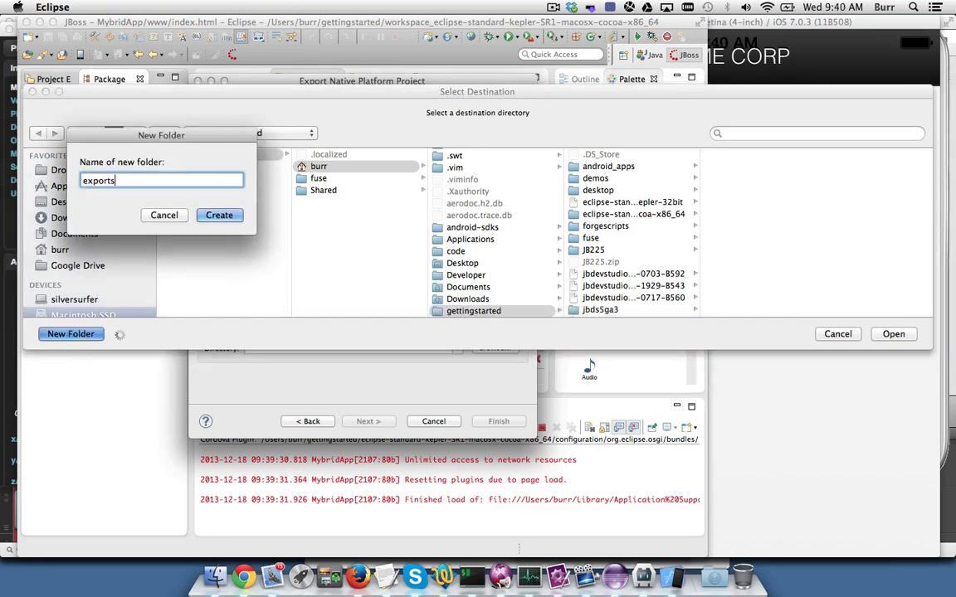
type("_")
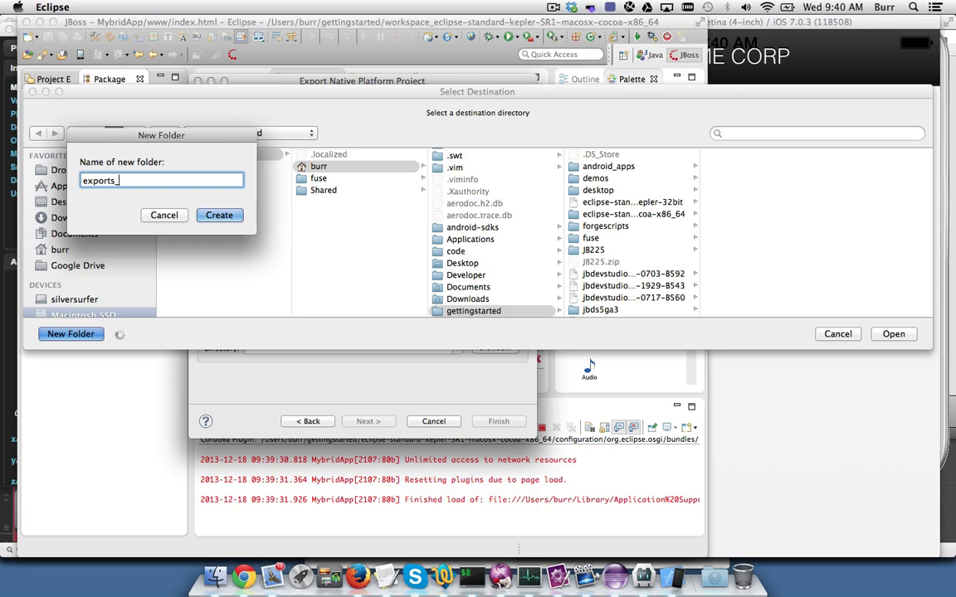
left_click(219, 215)
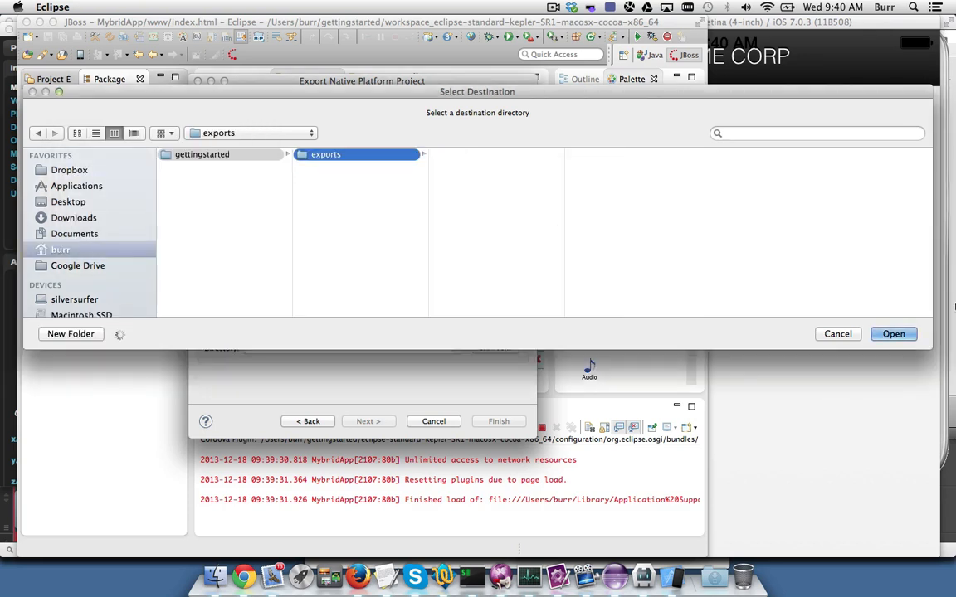
left_click(893, 333)
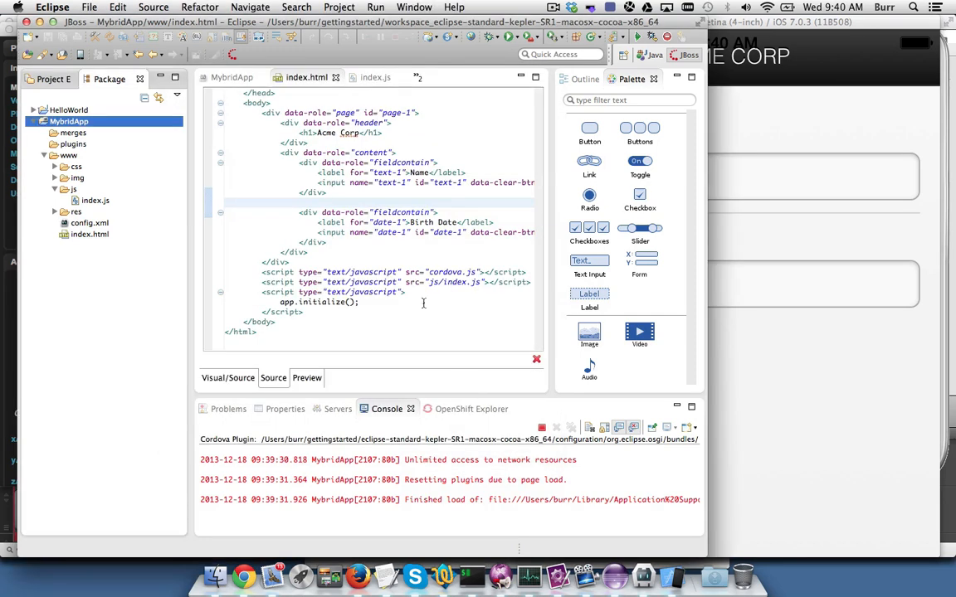
mouse_move(216, 575)
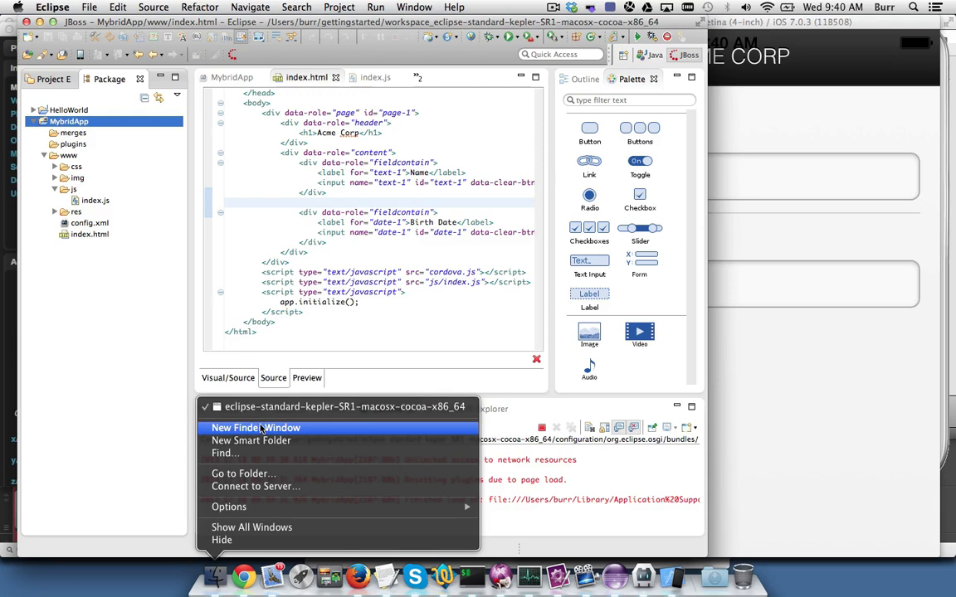
In a new Finder window, open MybridApp.xcodeproj from gettingstarted/exports/MybridApp/ios in Xcode
left_click(256, 427)
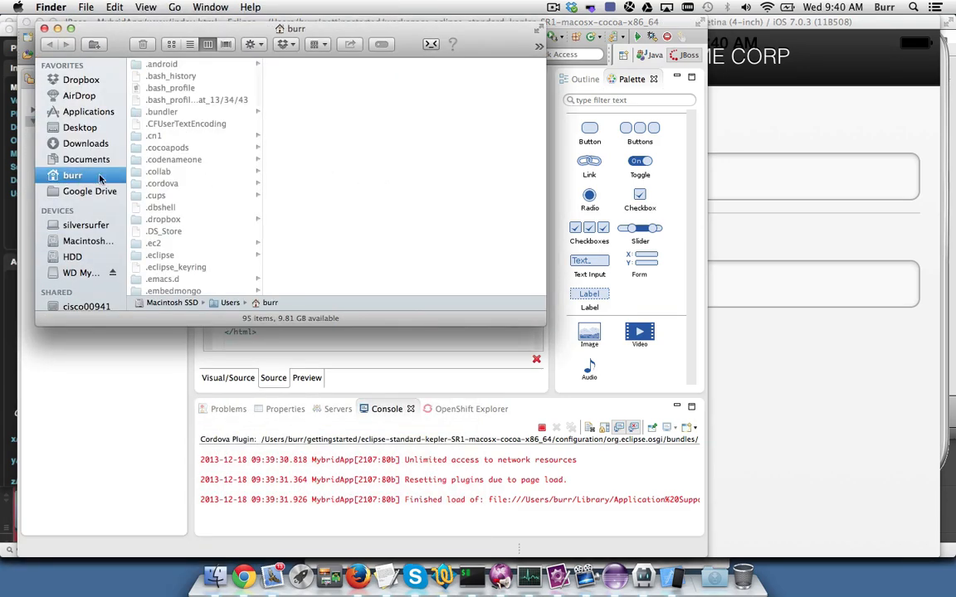
scroll("down", 3)
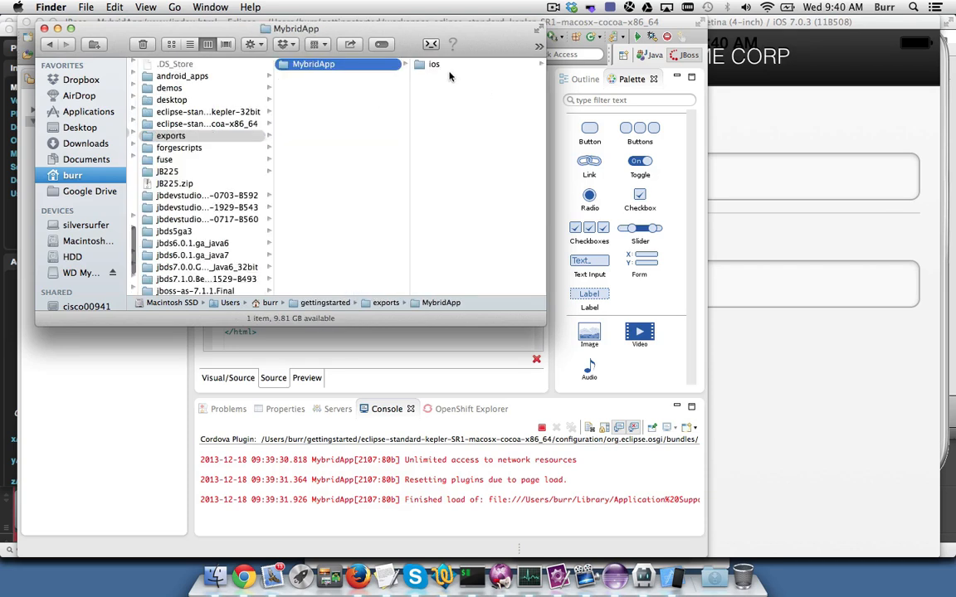
left_click(433, 64)
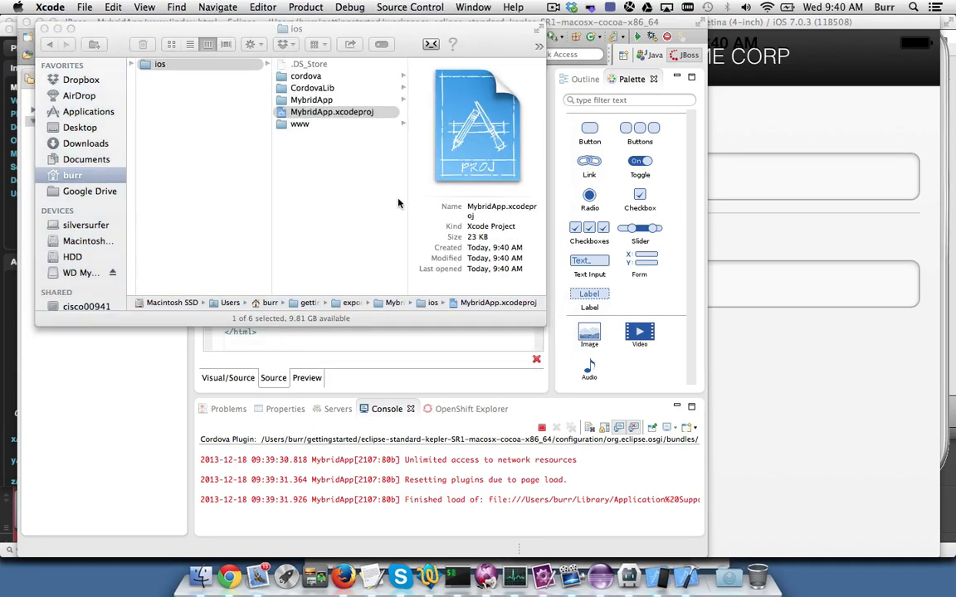
double_click(331, 111)
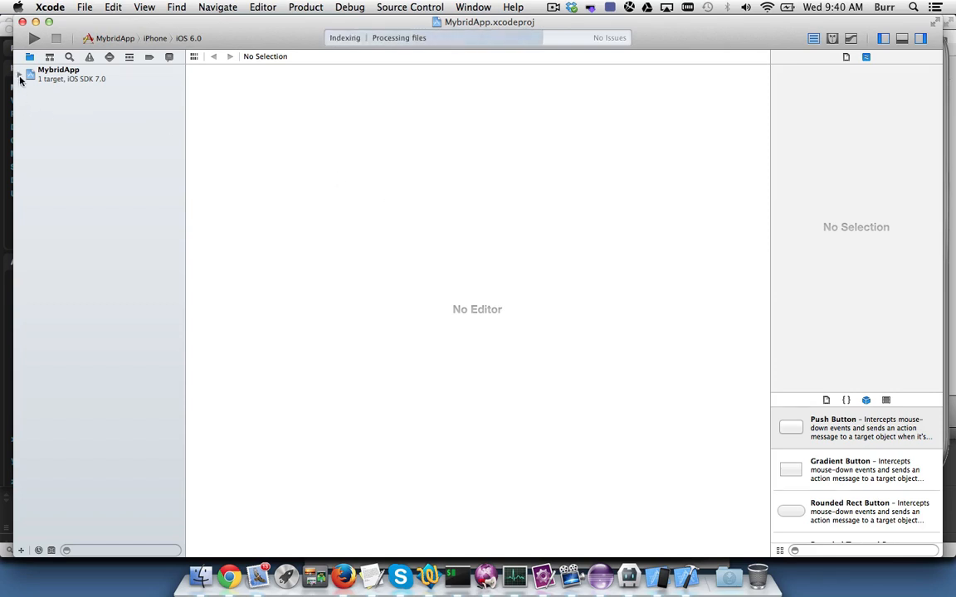
View the MybridApp target's General settings and bundle identifier, then switch to Chrome
left_click(20, 75)
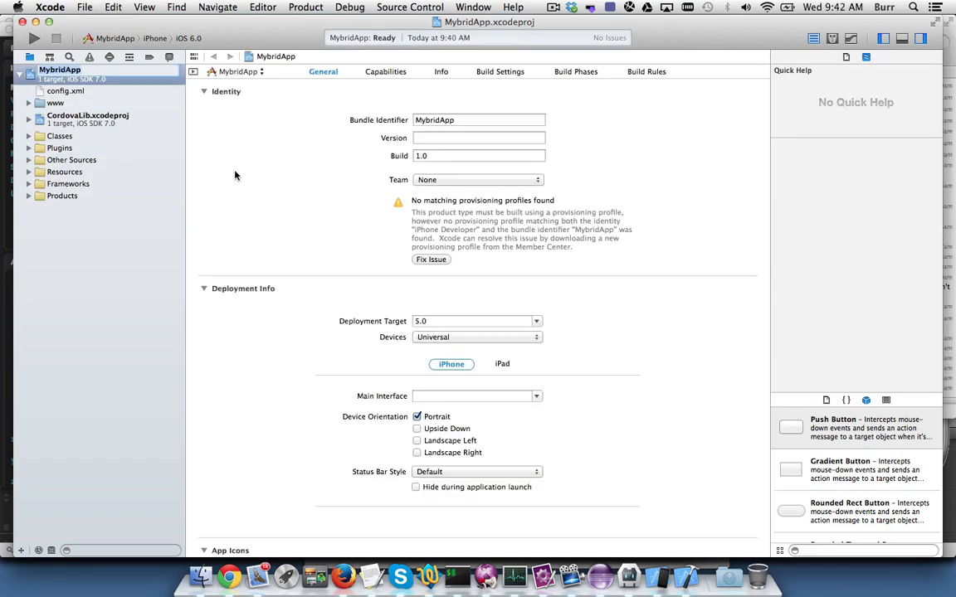
left_click(59, 148)
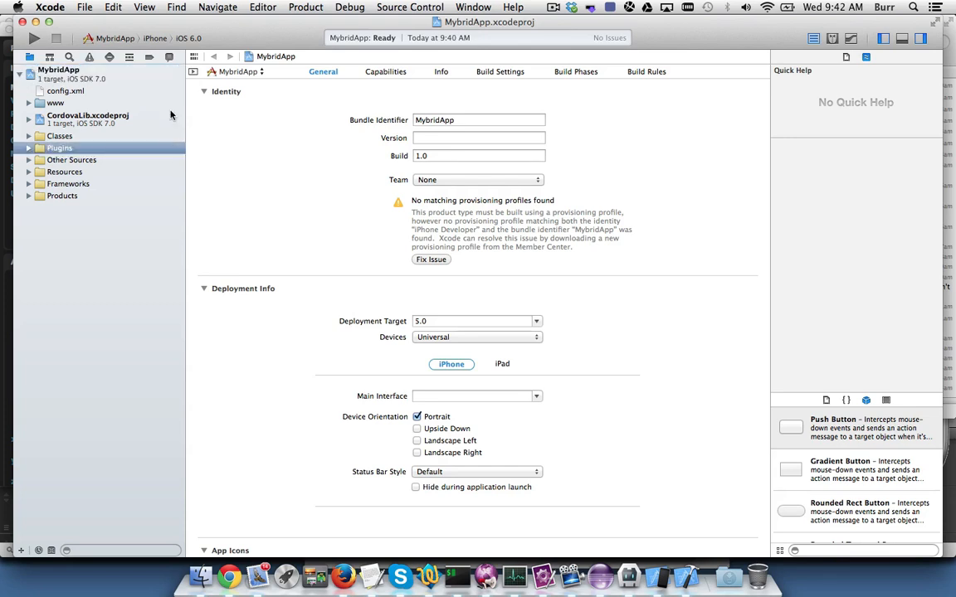
left_click(58, 73)
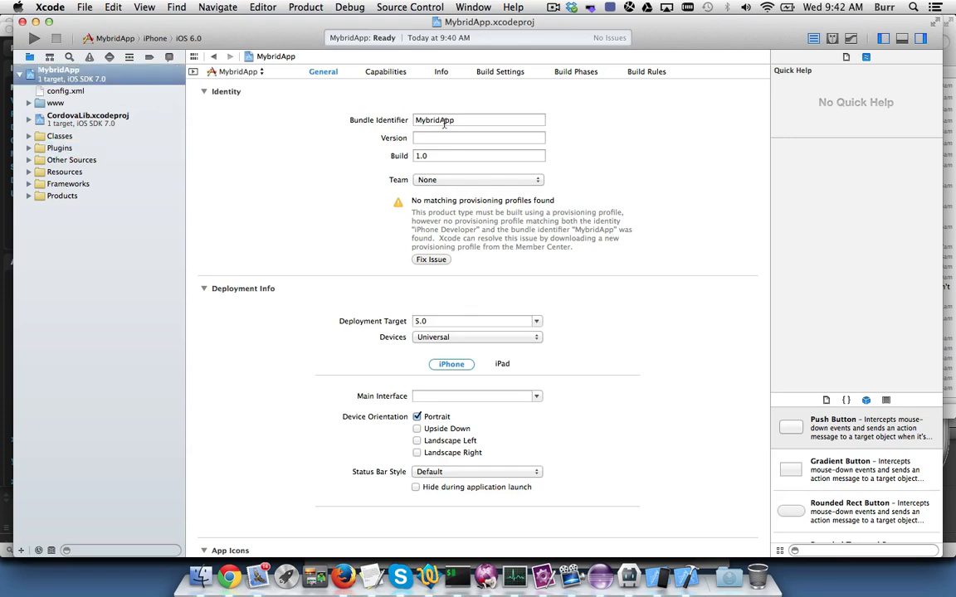
mouse_move(285, 575)
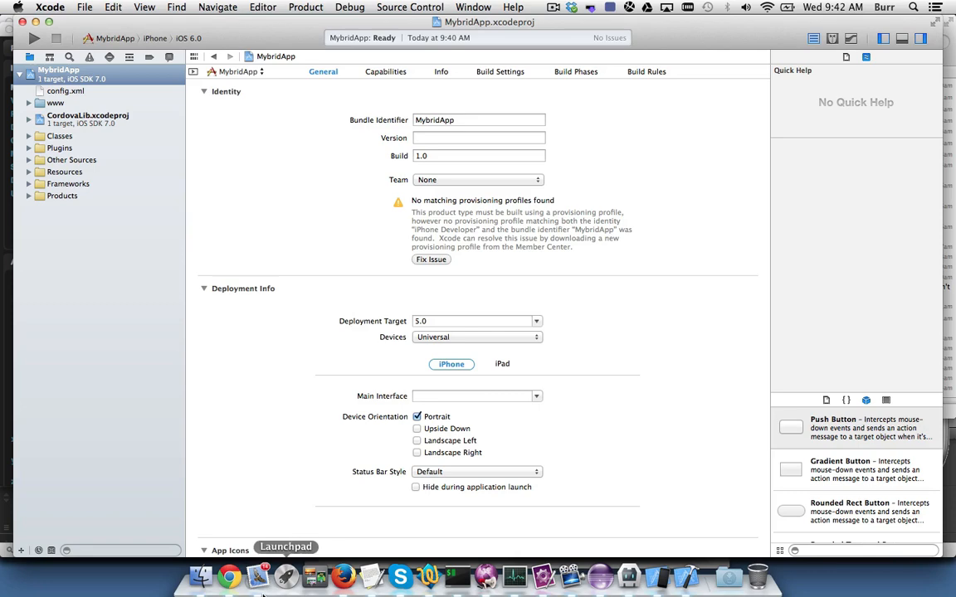
left_click(229, 575)
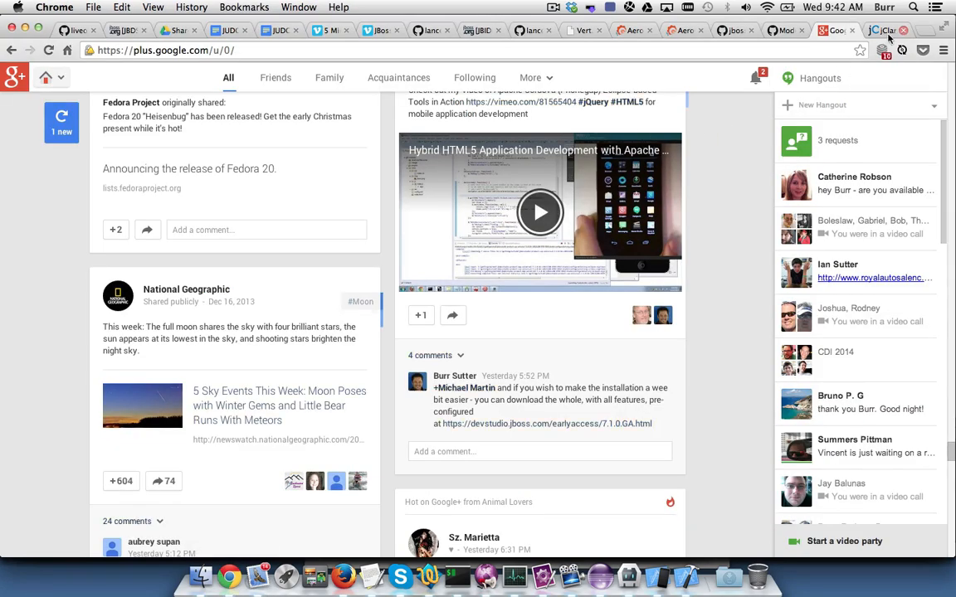
Sign in to the iOS Dev Center from apple.com and open the iOS App IDs list
type("apple.com")
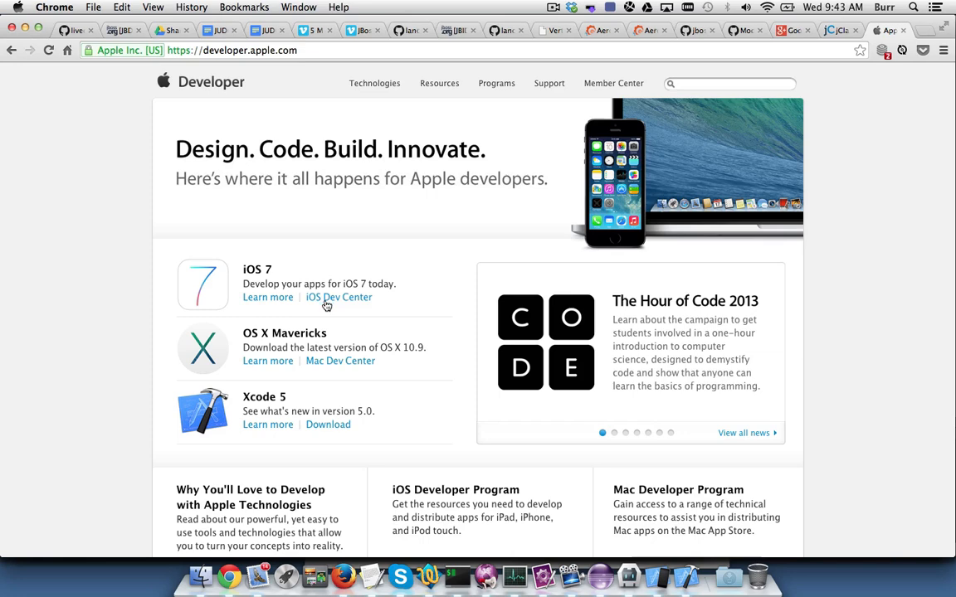
left_click(338, 297)
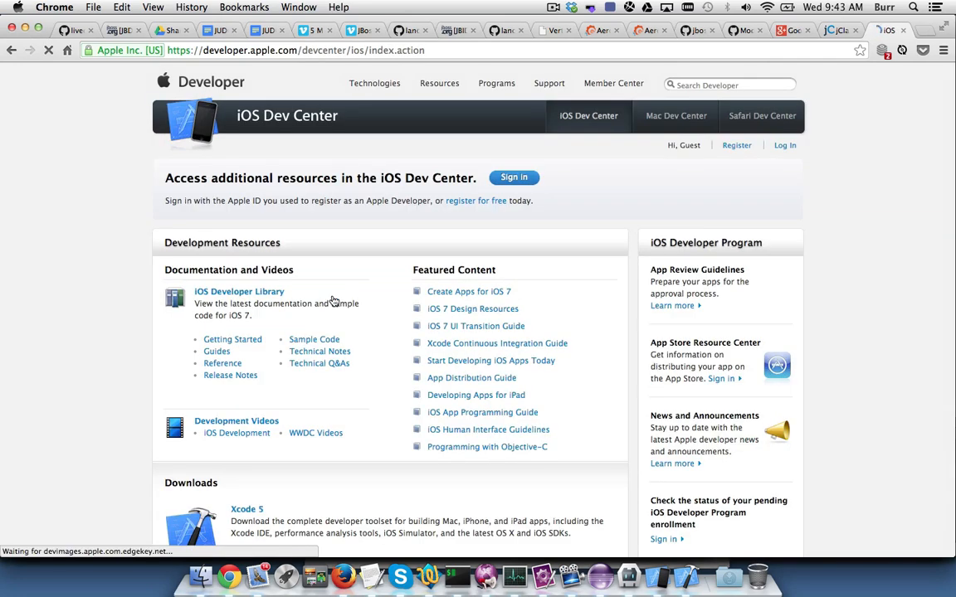
left_click(513, 177)
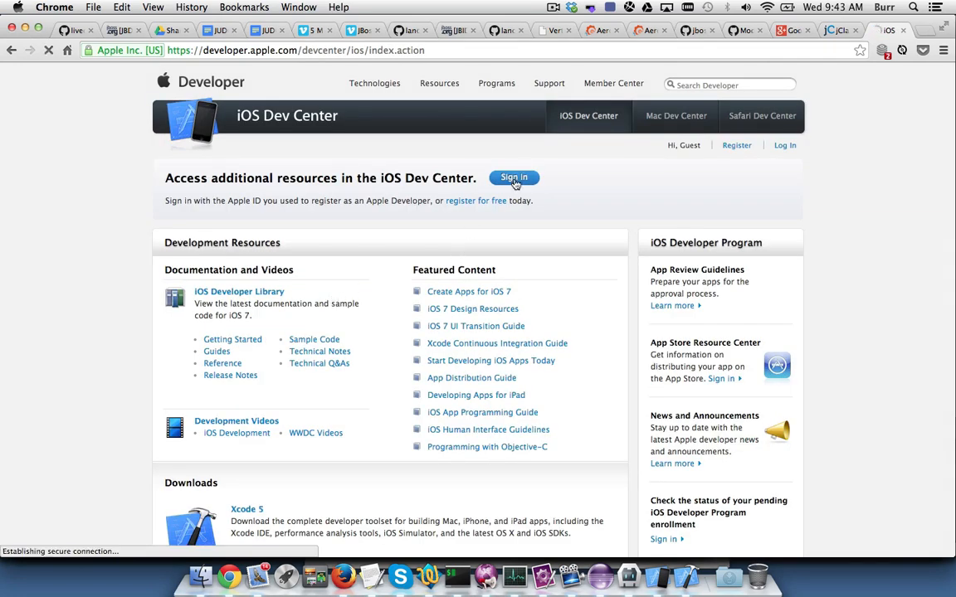
left_click(513, 177)
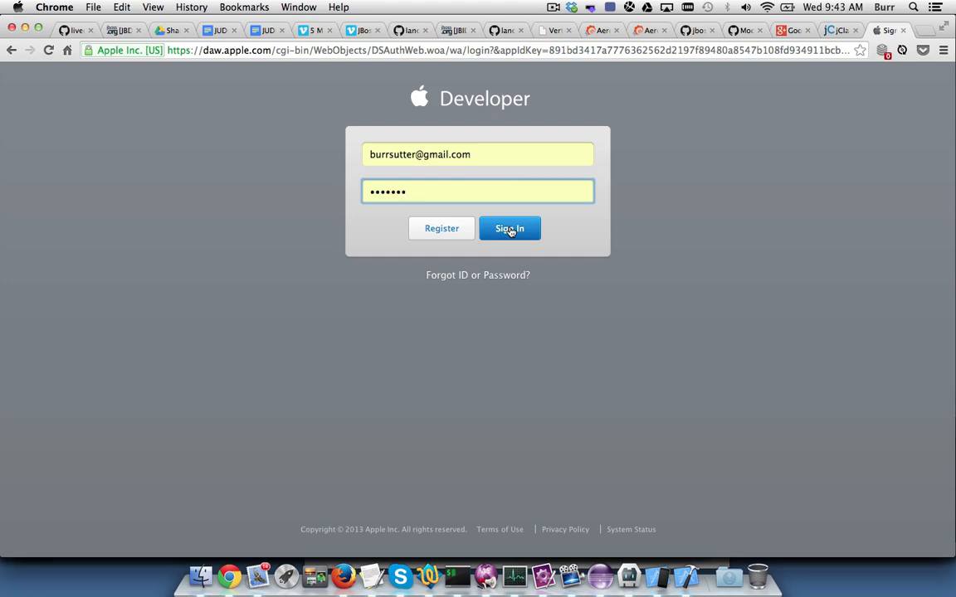
left_click(510, 228)
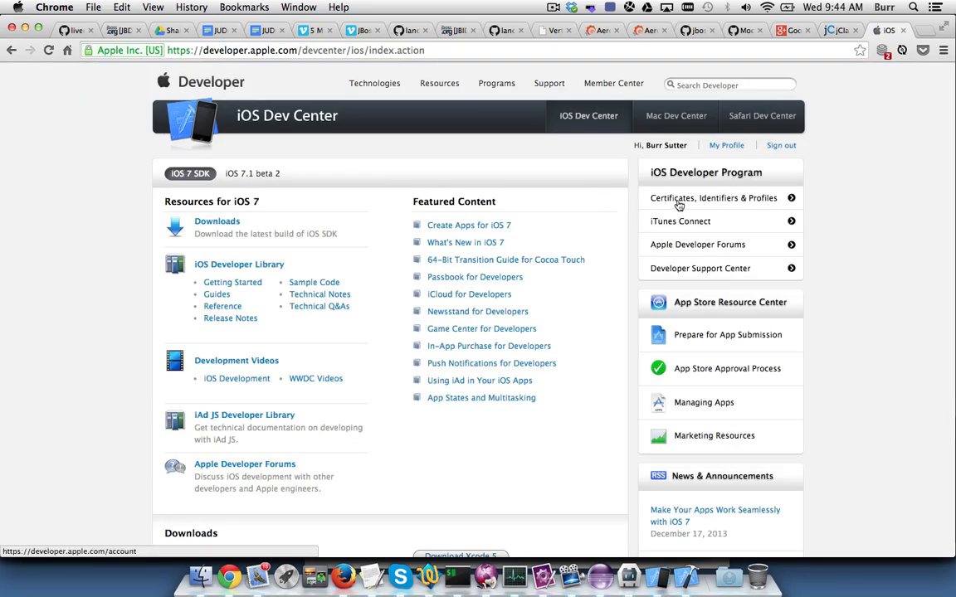
left_click(712, 198)
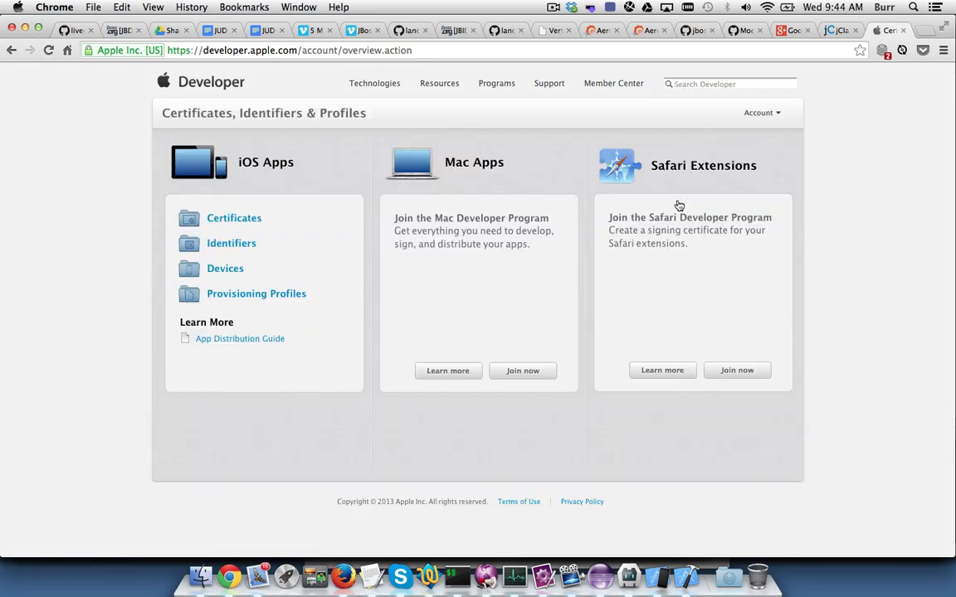
mouse_move(238, 299)
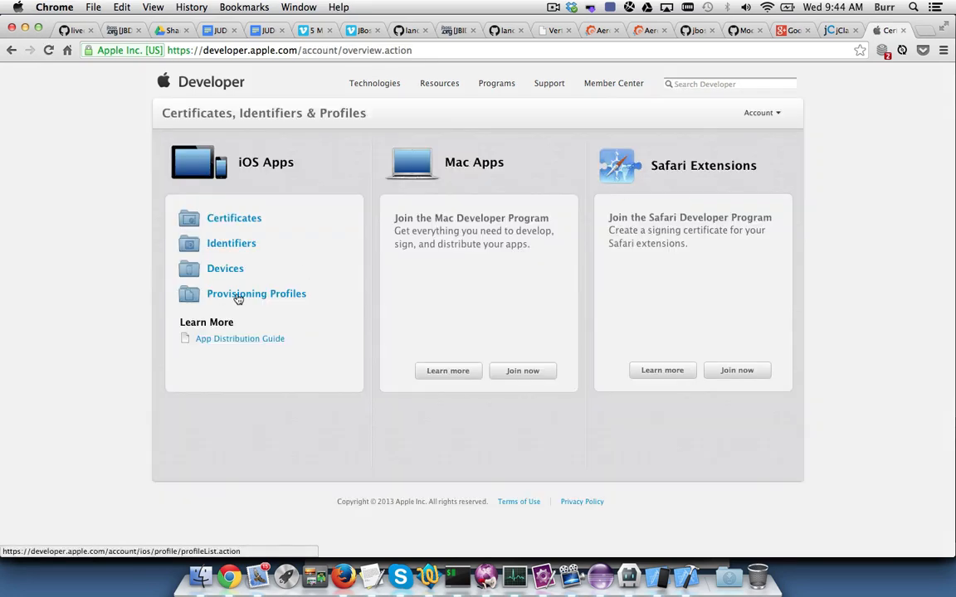
left_click(231, 243)
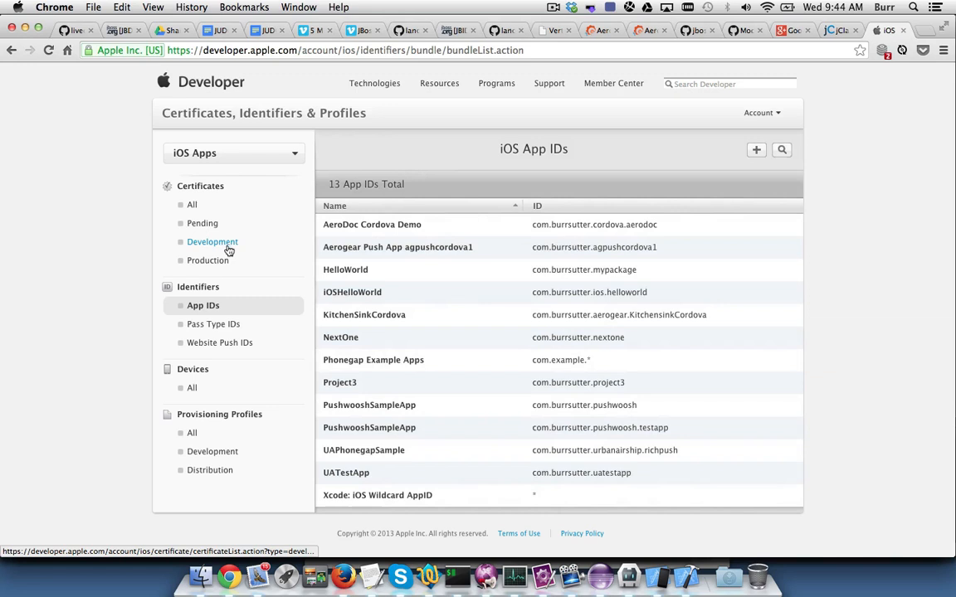
mouse_move(712, 153)
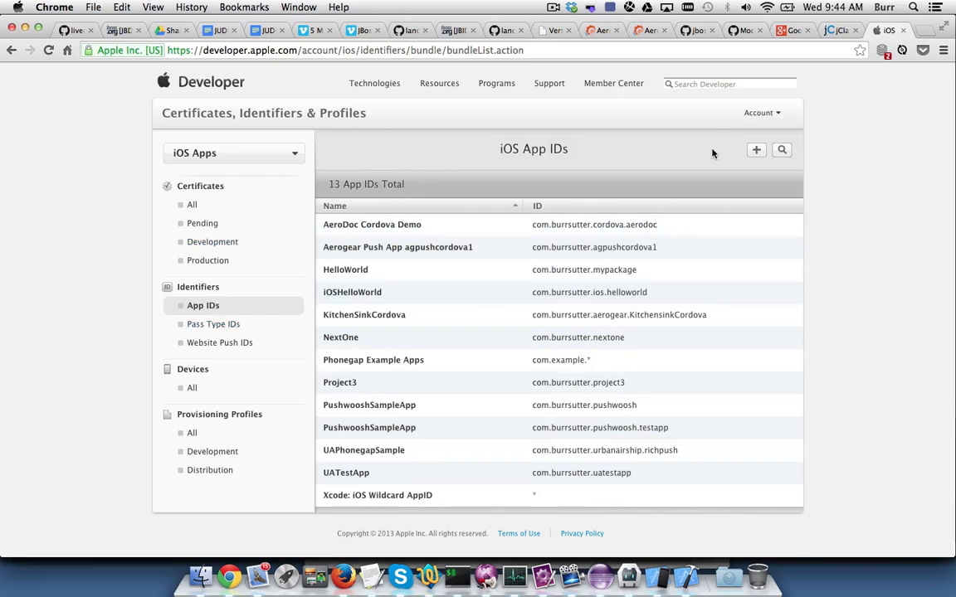
Register a new App ID named MybridApp with an explicit bundle identifier and submit it
left_click(755, 150)
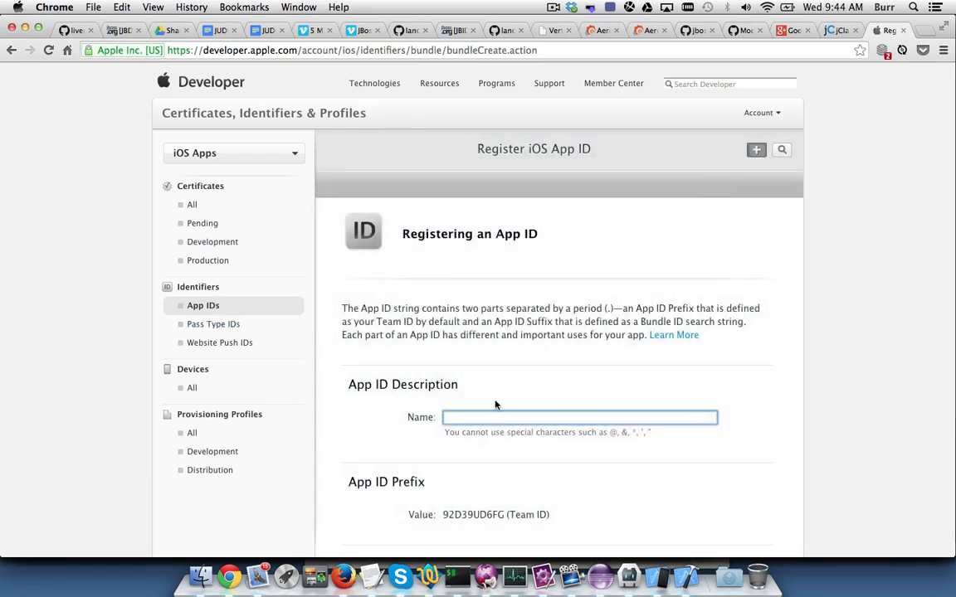
type("My")
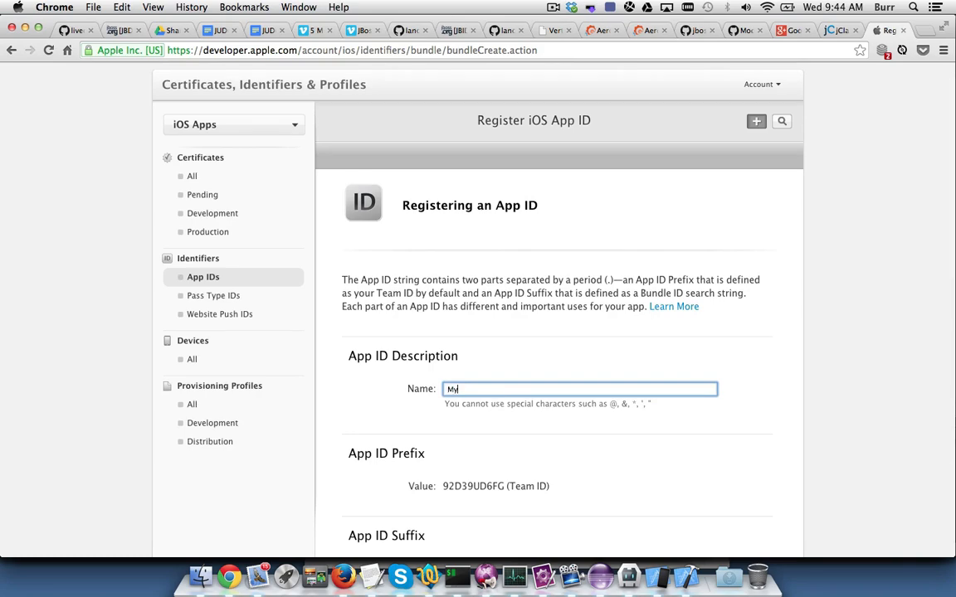
type("bridApp")
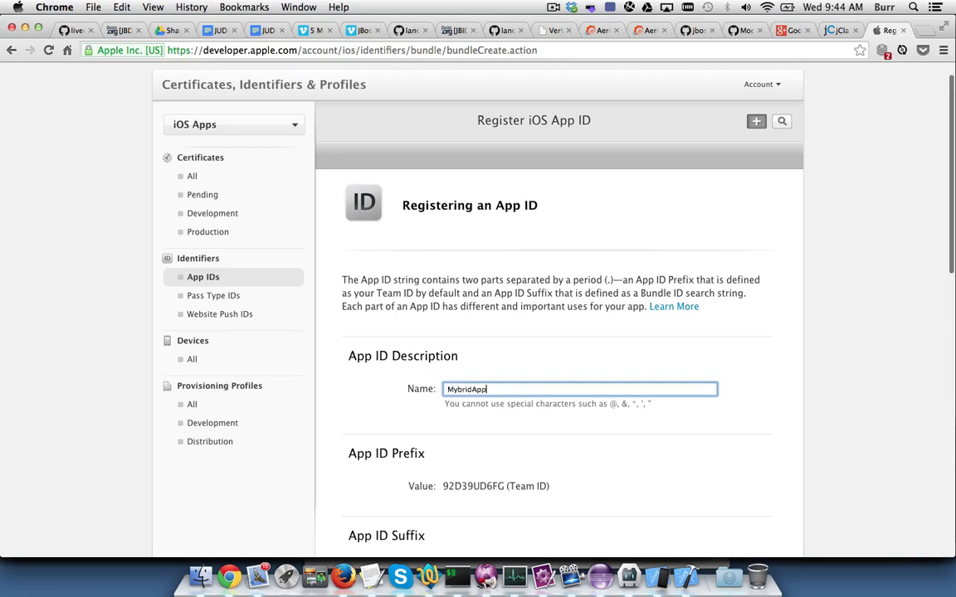
scroll("down", 3)
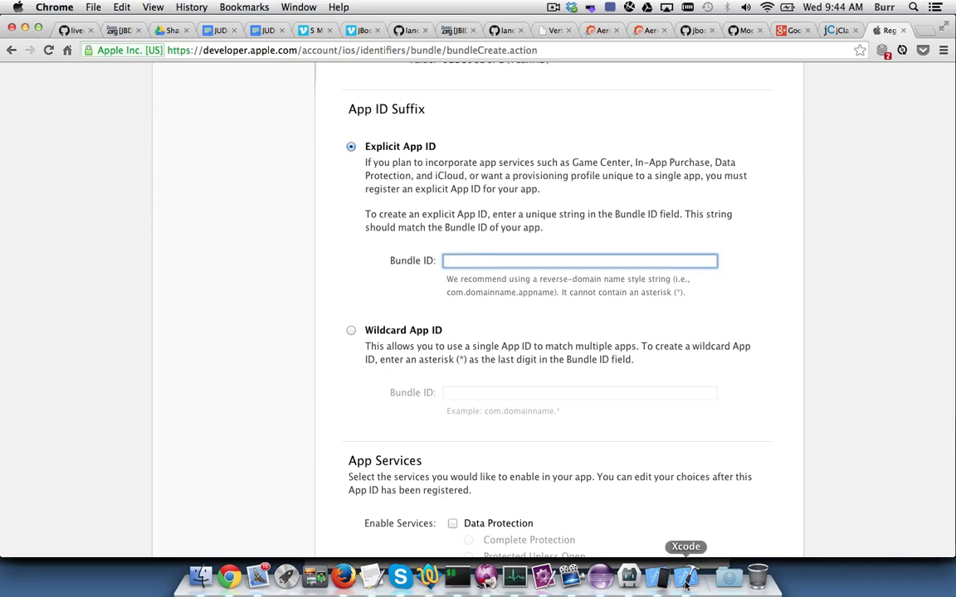
left_click(685, 576)
type("HybridApp")
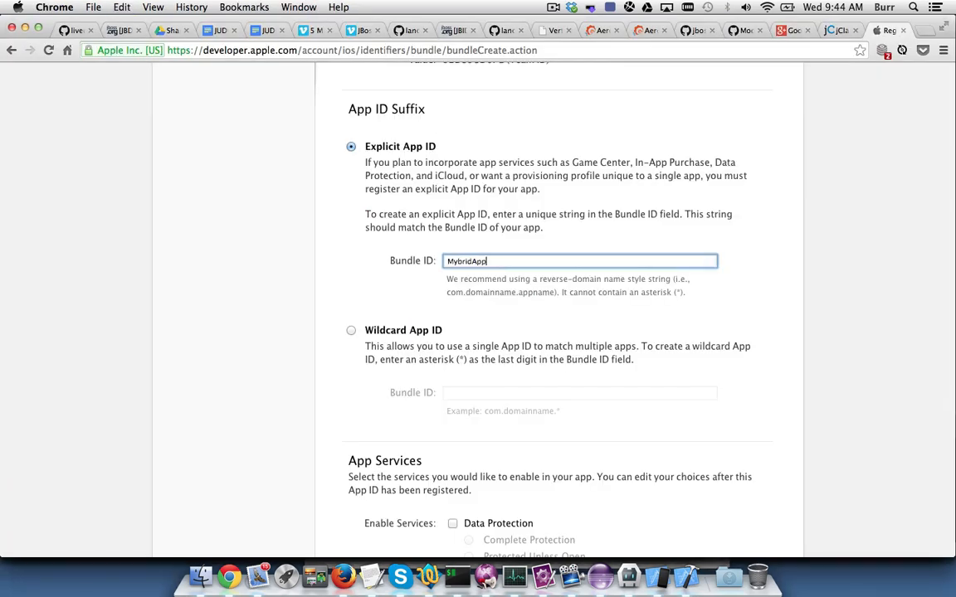
scroll("down", 3)
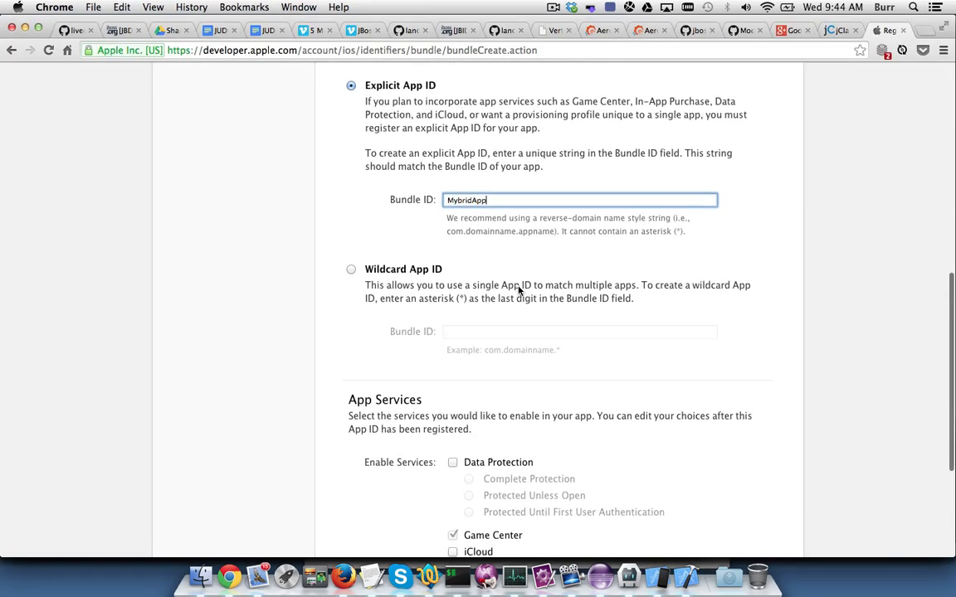
scroll("down", 3)
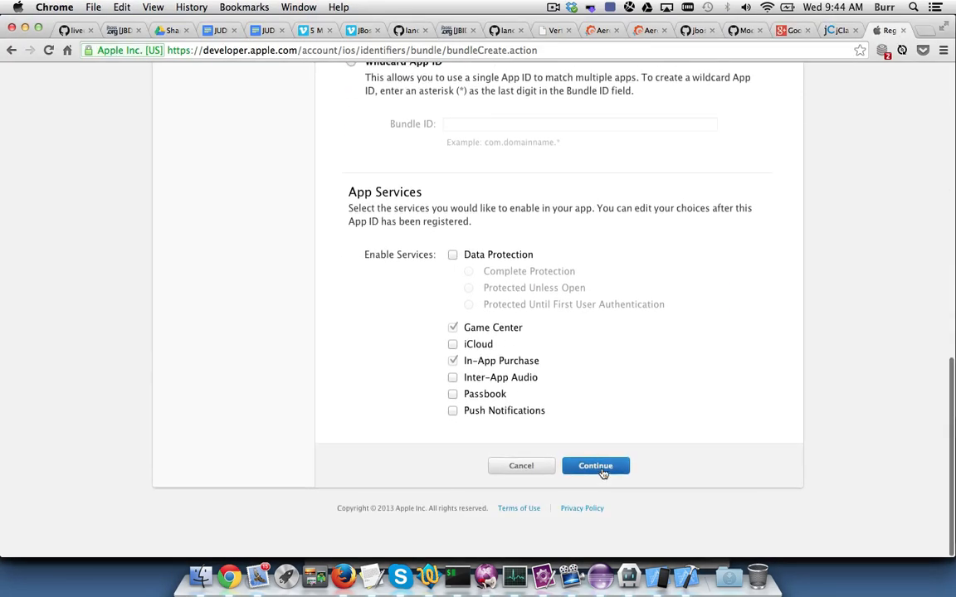
left_click(595, 465)
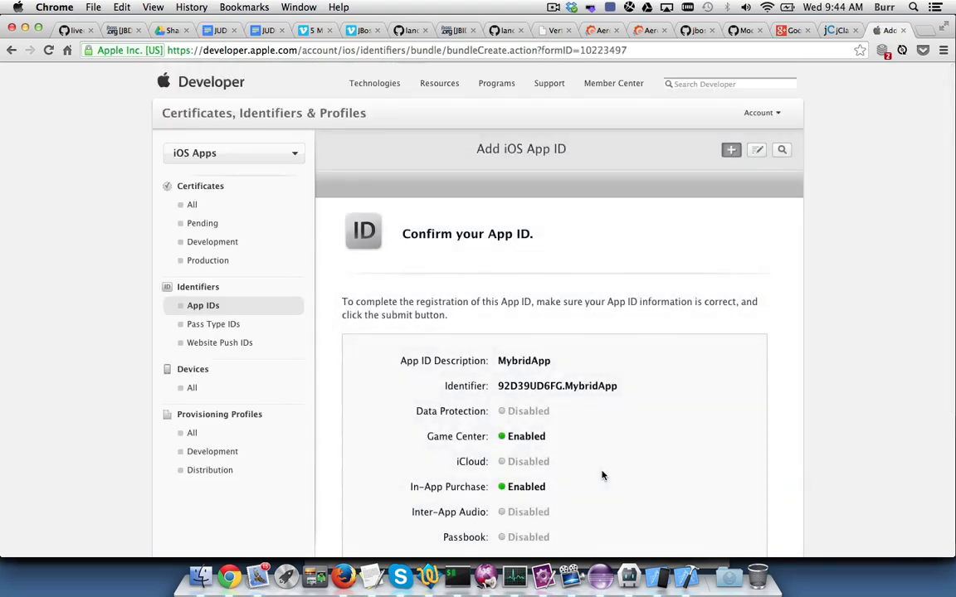
scroll("down", 3)
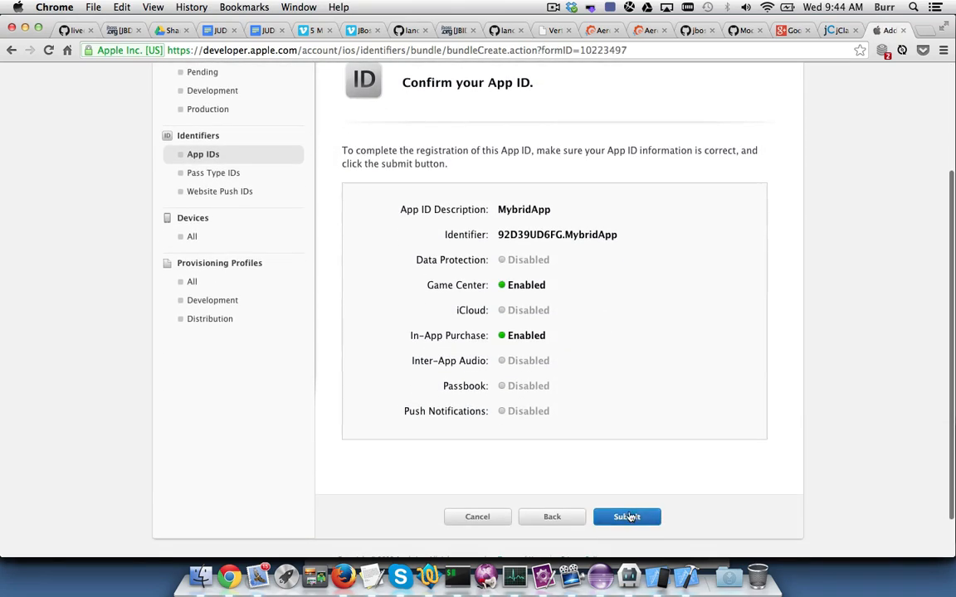
left_click(626, 516)
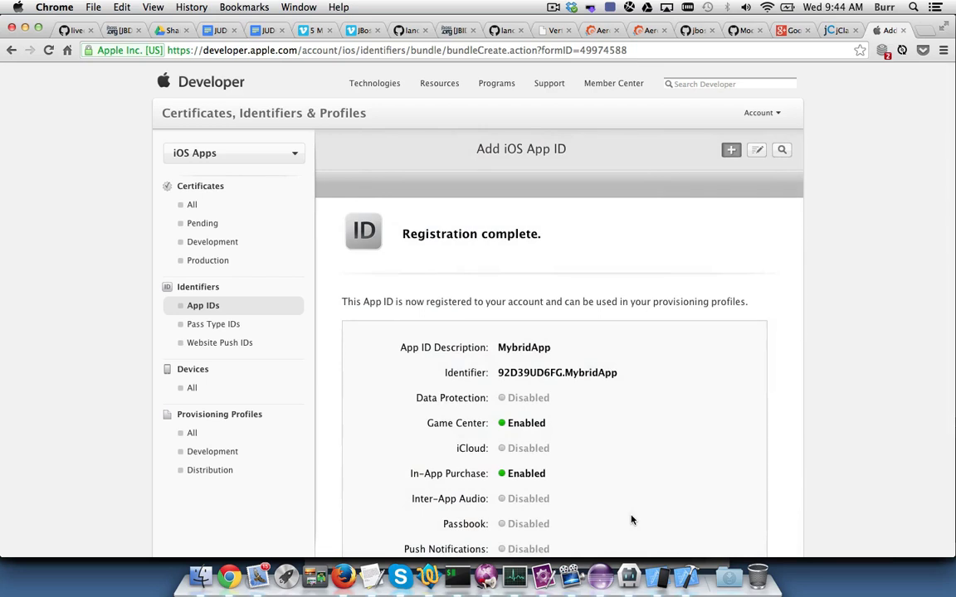
mouse_move(257, 418)
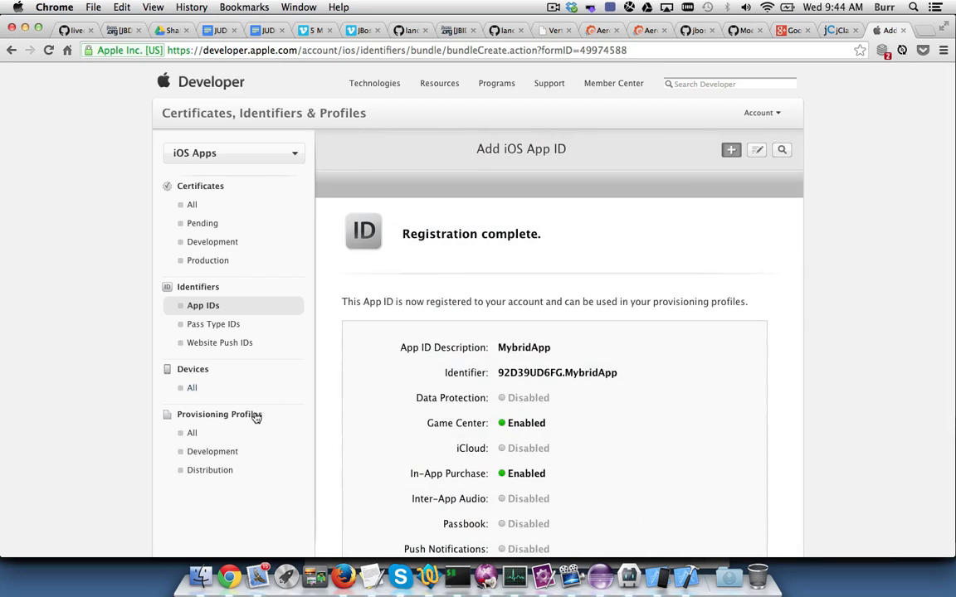
Start an iOS App Development profile using the MybridApp App ID, development certificate and iPhone
left_click(191, 433)
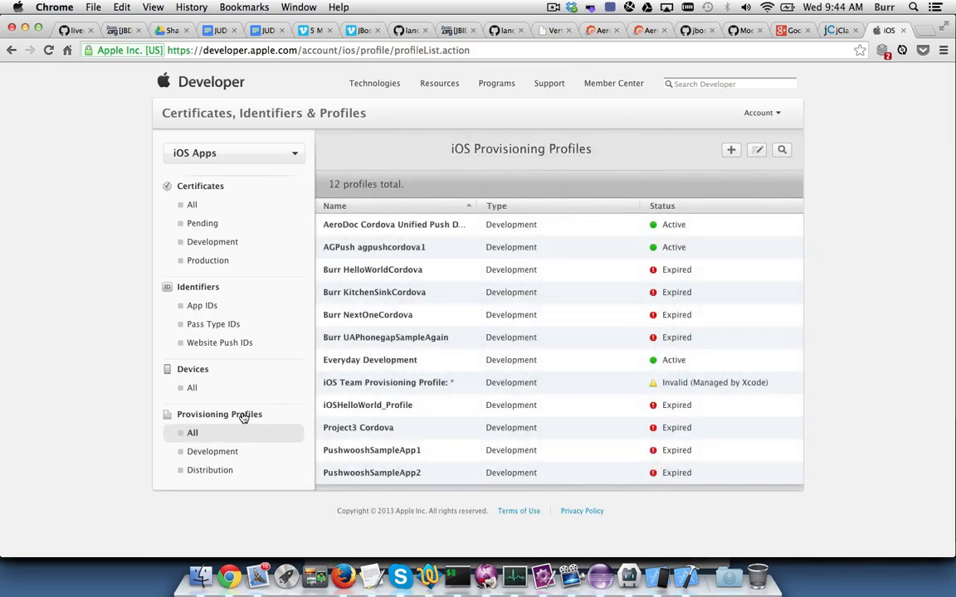
left_click(730, 150)
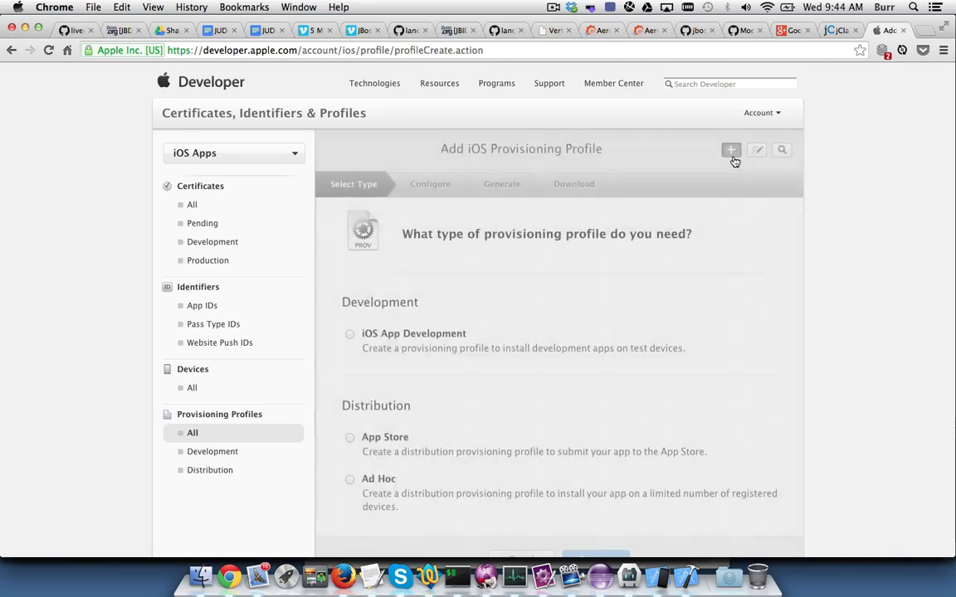
left_click(349, 333)
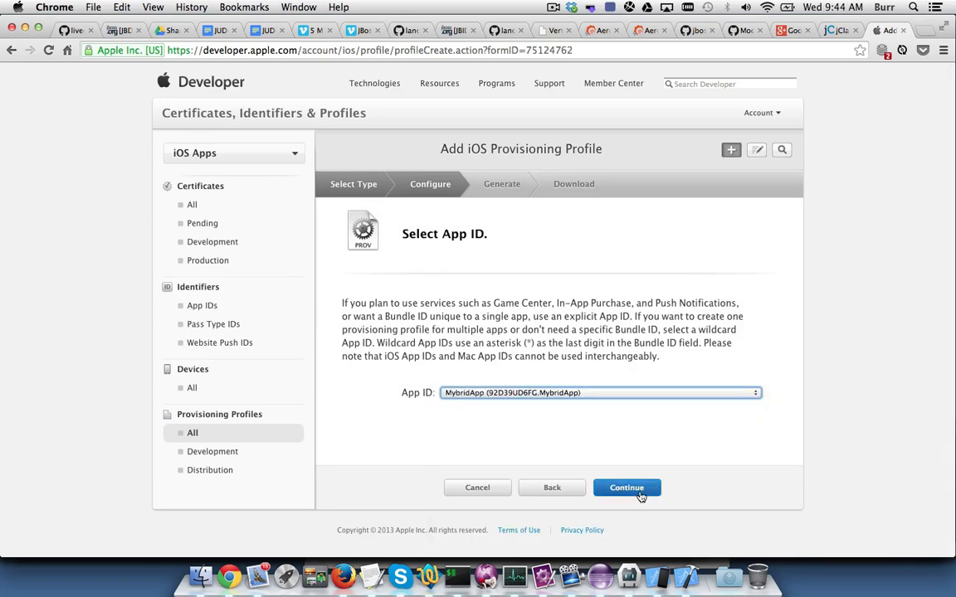
left_click(627, 487)
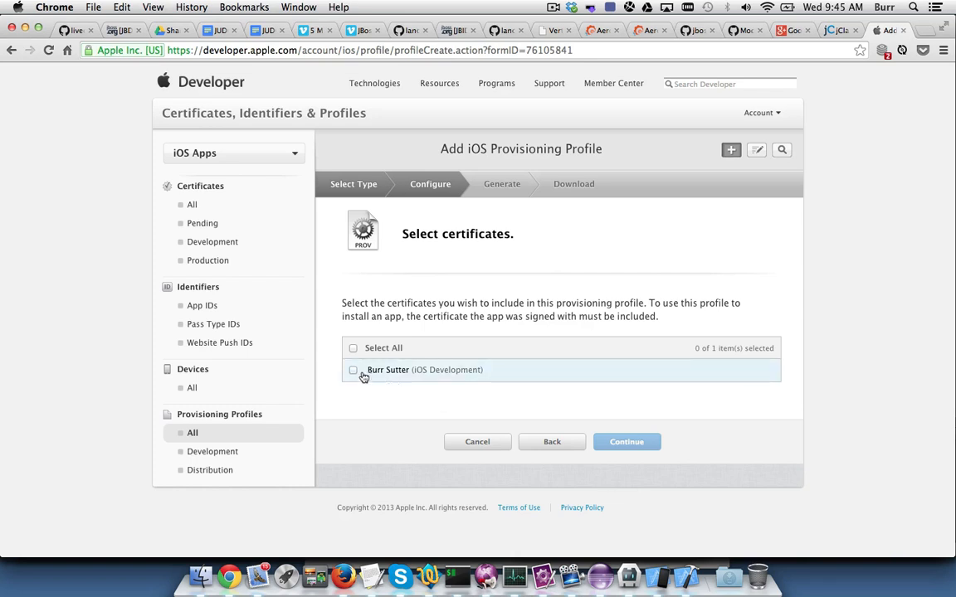
left_click(353, 370)
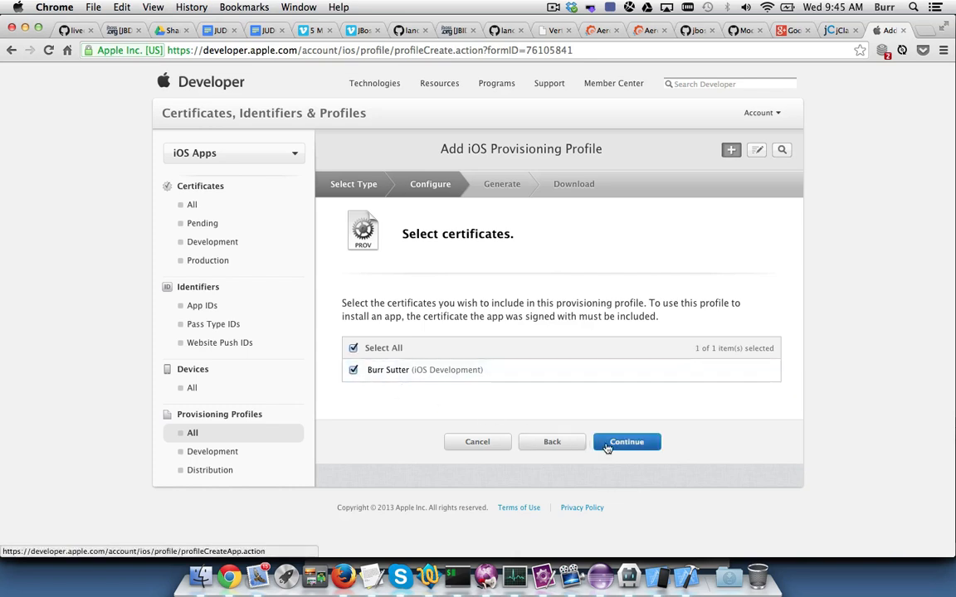
left_click(626, 441)
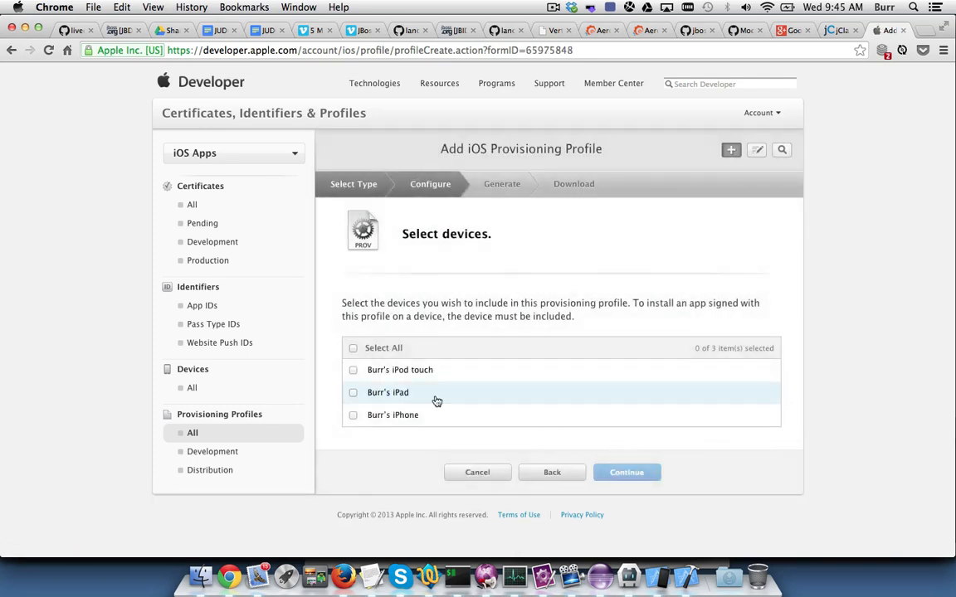
left_click(353, 415)
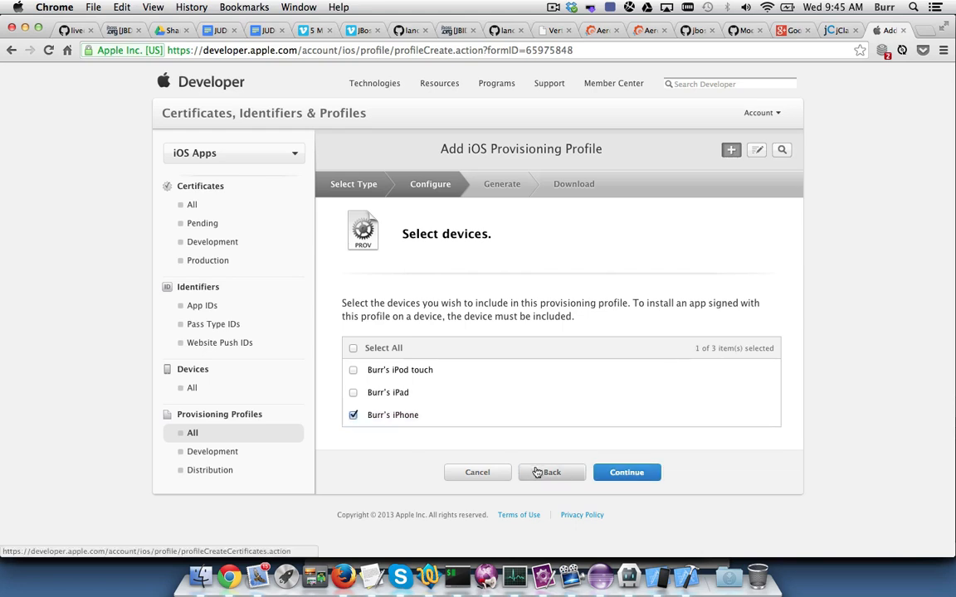
left_click(626, 472)
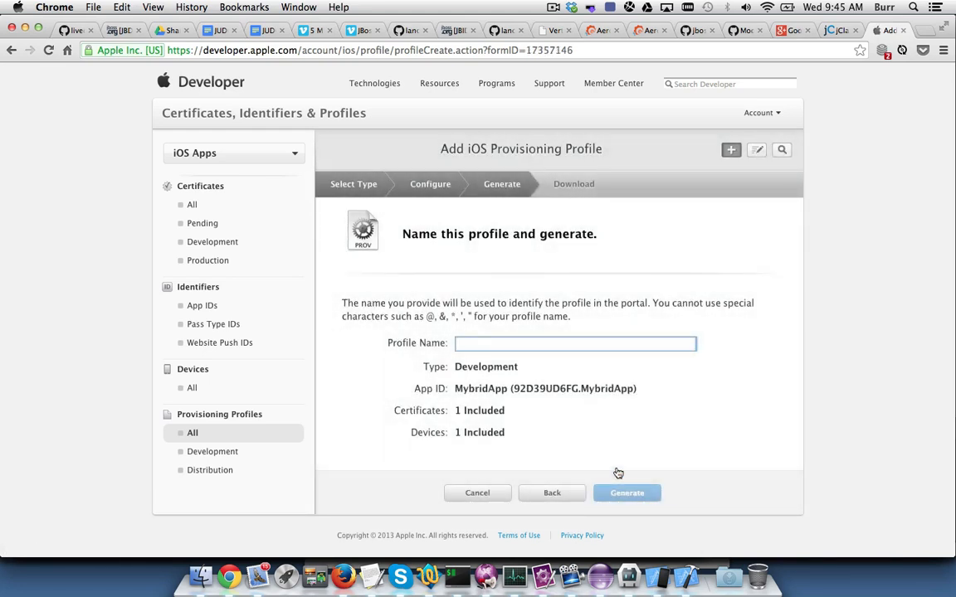
Name the profile MybridAppiPhone and generate it
type("MybridApp")
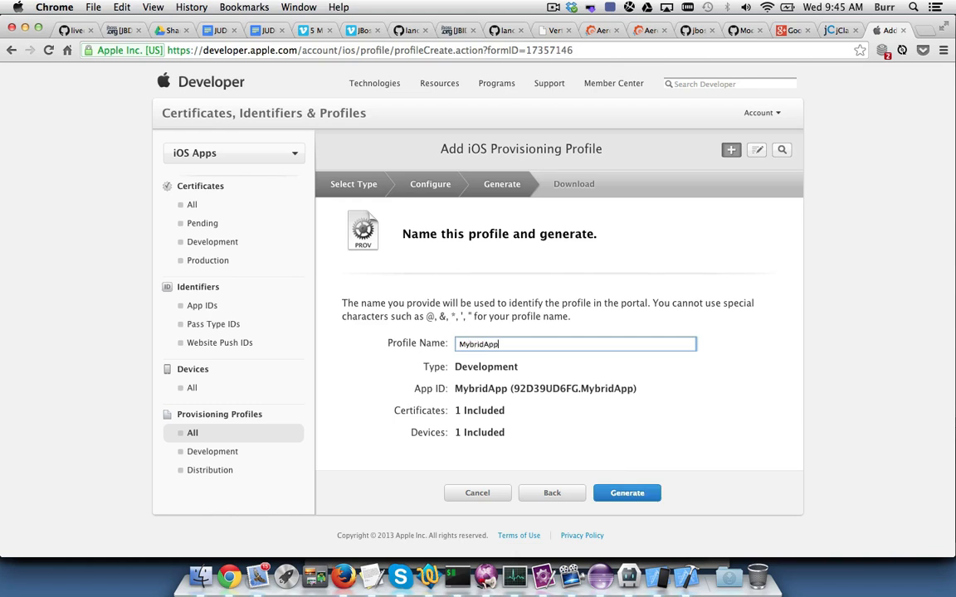
type("iPhone")
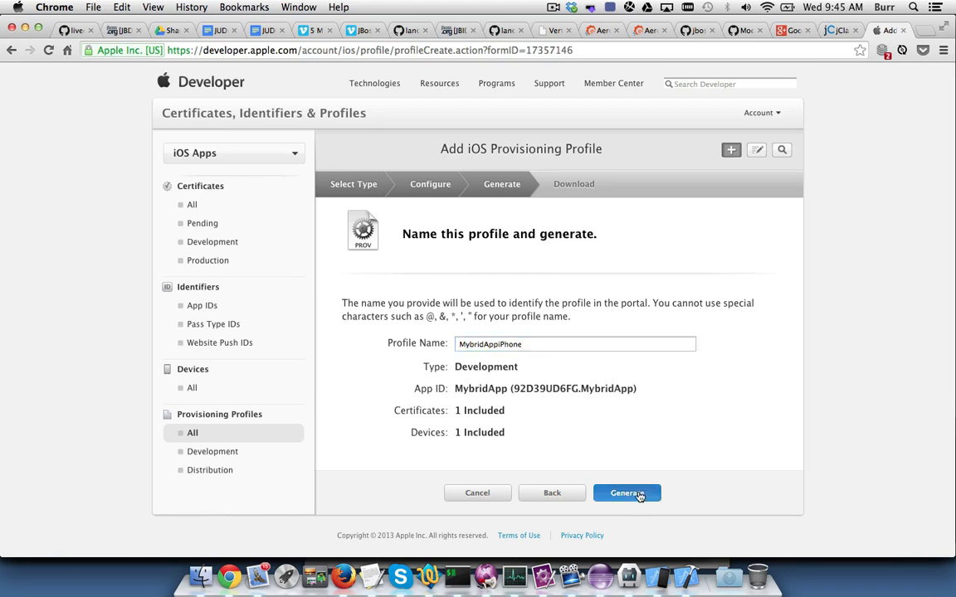
left_click(627, 493)
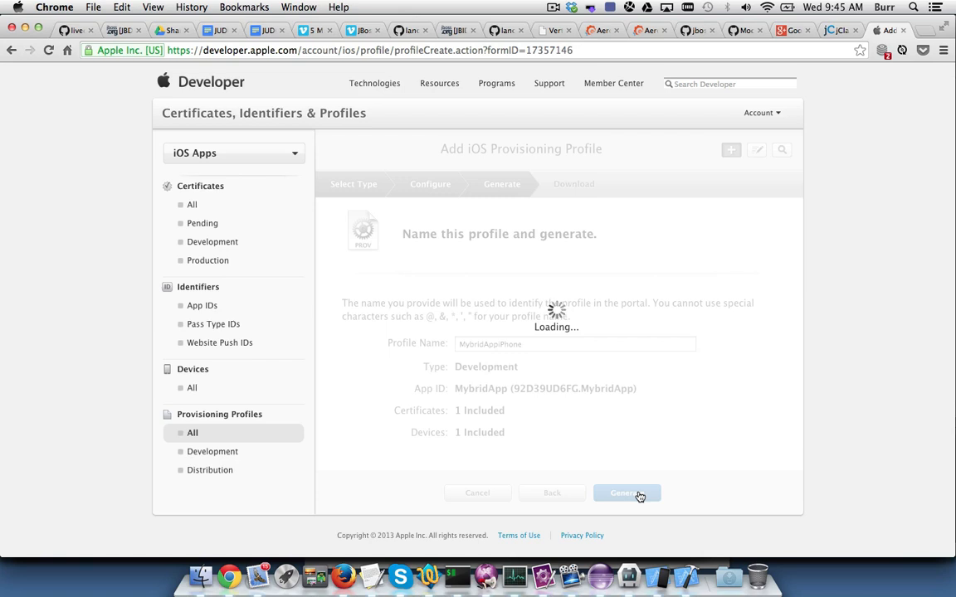
left_click(626, 493)
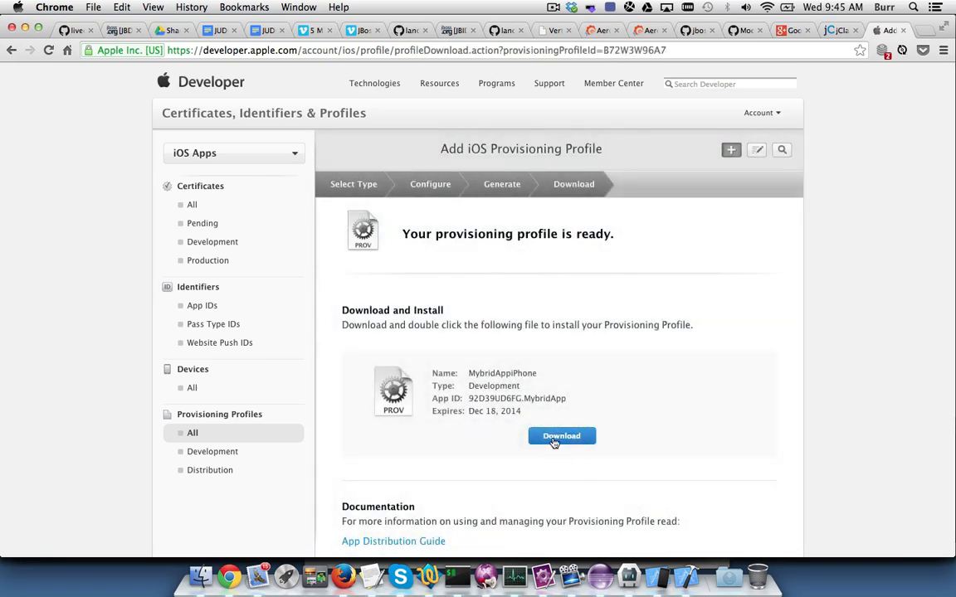
Download the MybridAppiPhone .mobileprovision file from the 'profile is ready' page
left_click(561, 436)
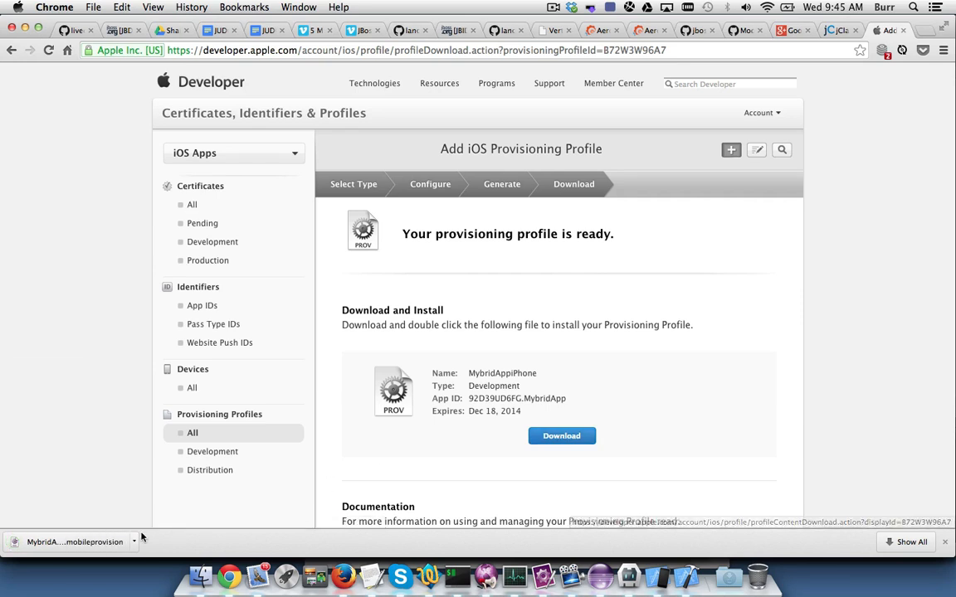
mouse_move(71, 541)
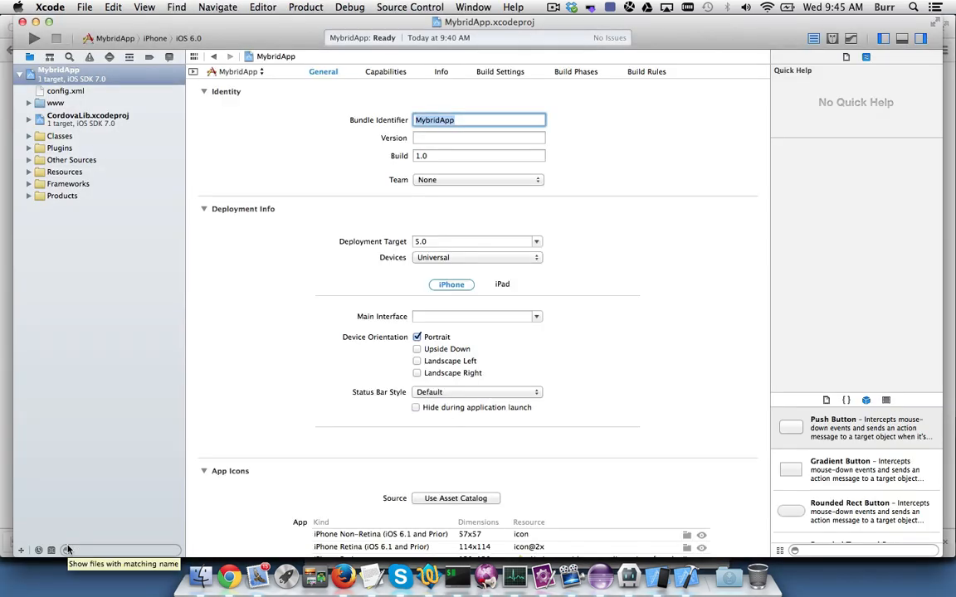
mouse_move(415, 487)
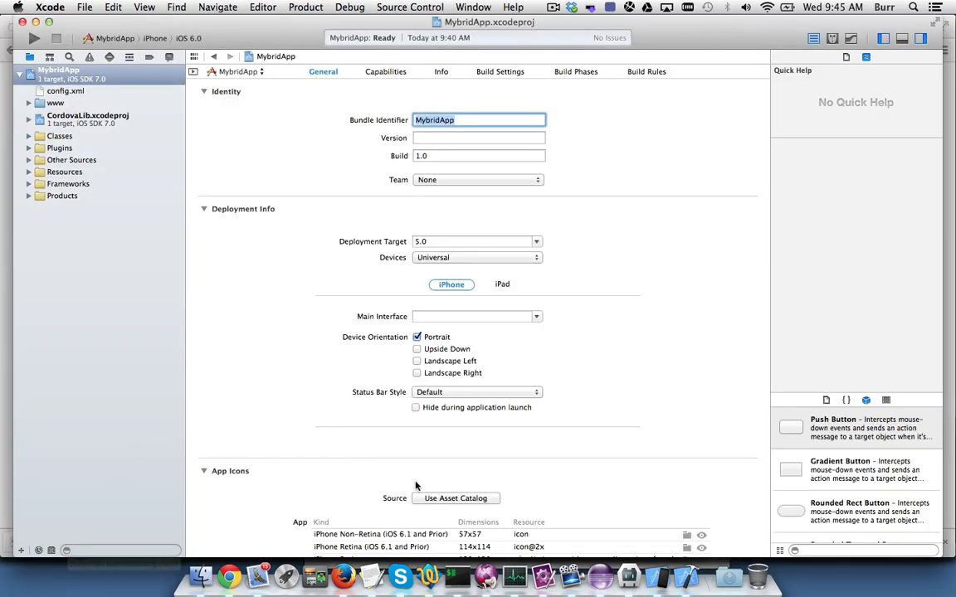
mouse_move(553, 73)
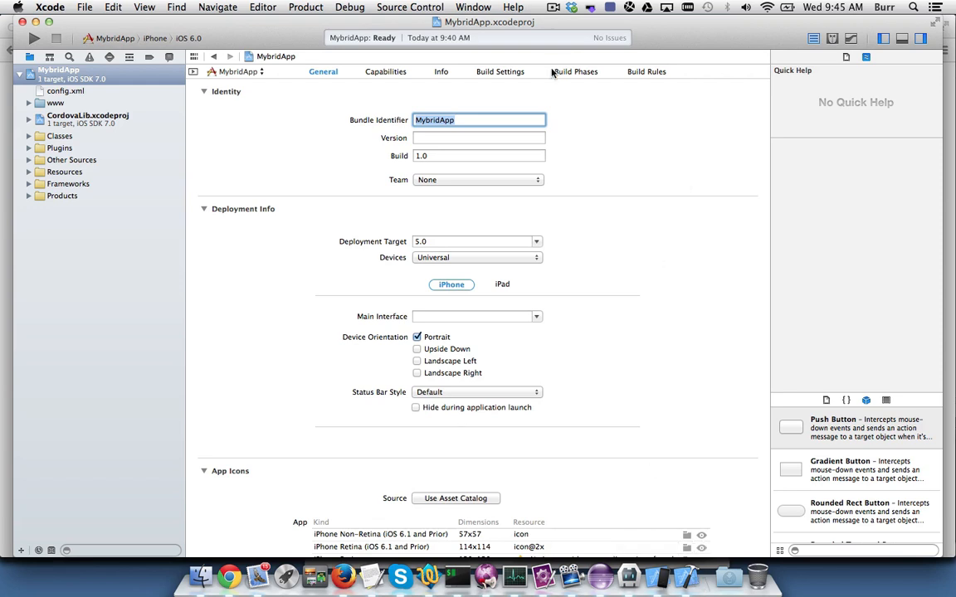
left_click(473, 6)
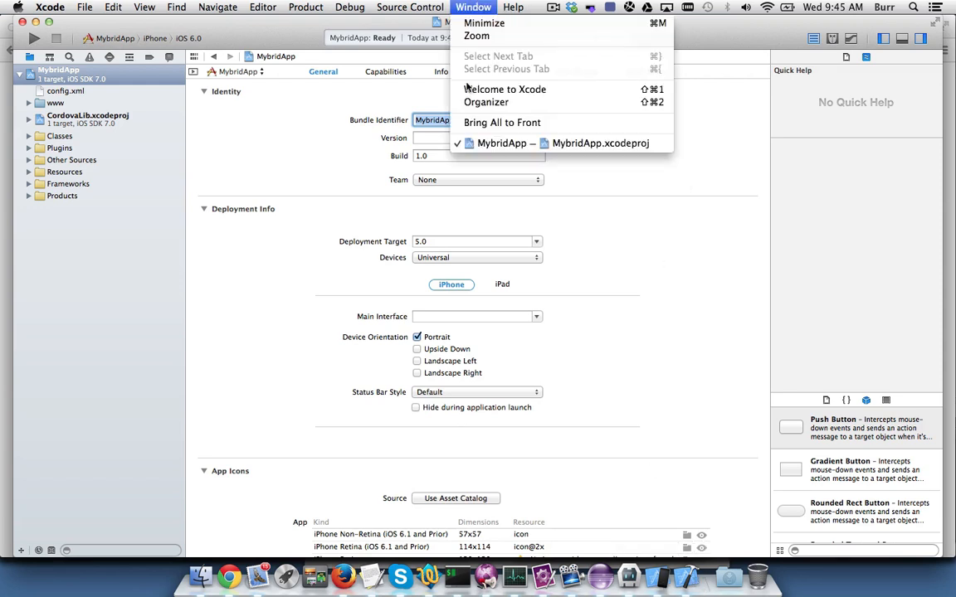
left_click(485, 101)
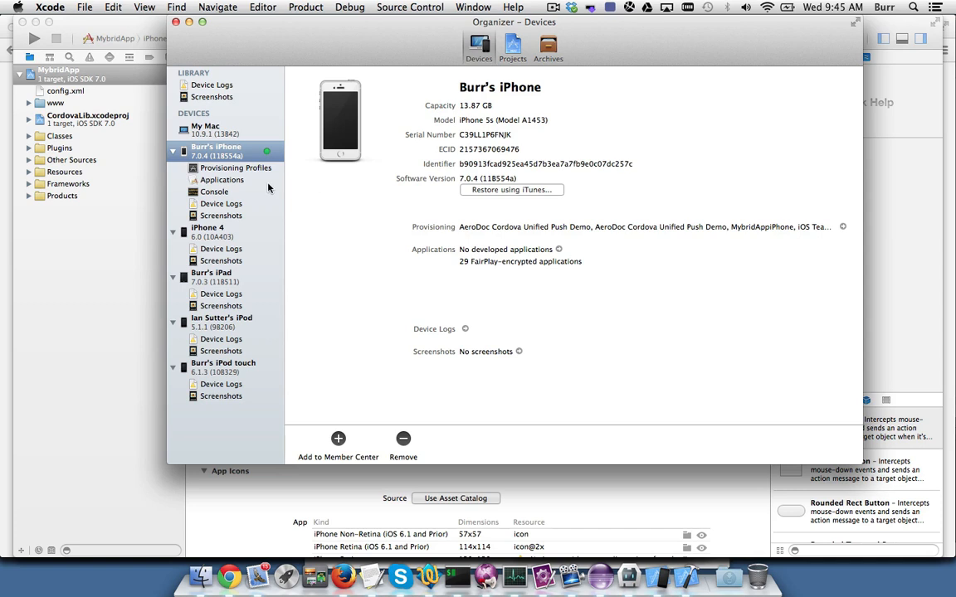
left_click(235, 167)
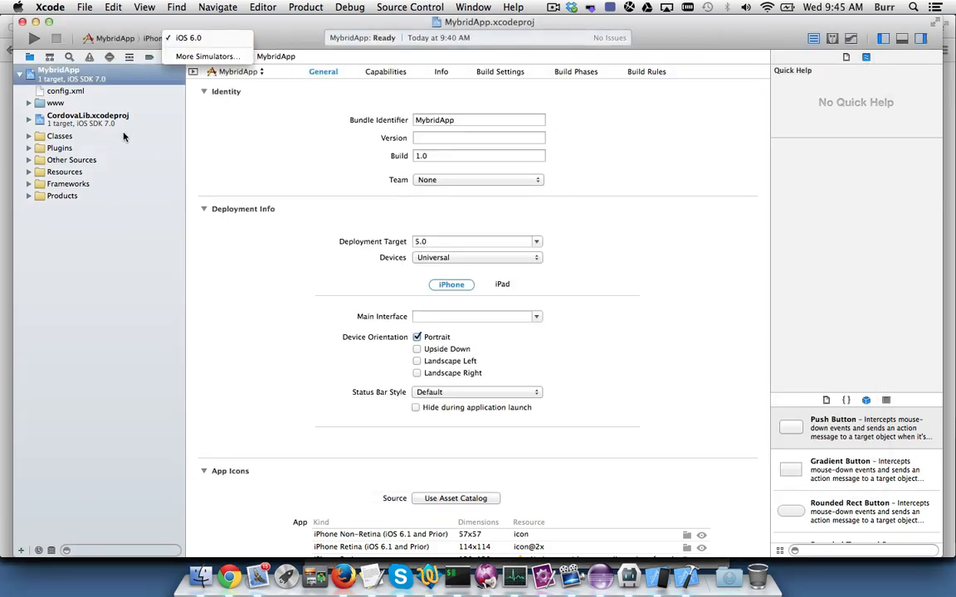
Set the run destination to the connected iPhone and run MybridApp
left_click(115, 38)
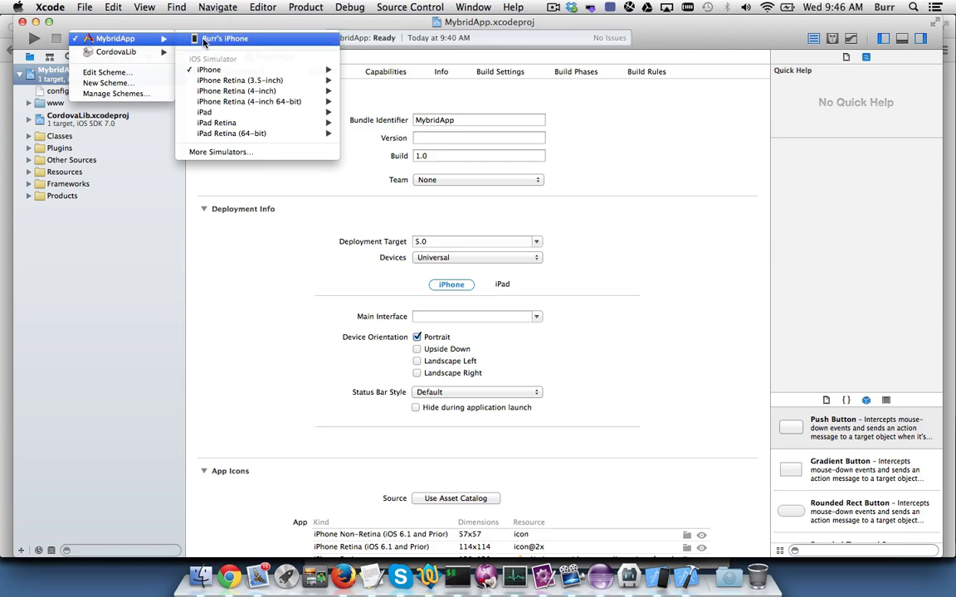
left_click(224, 38)
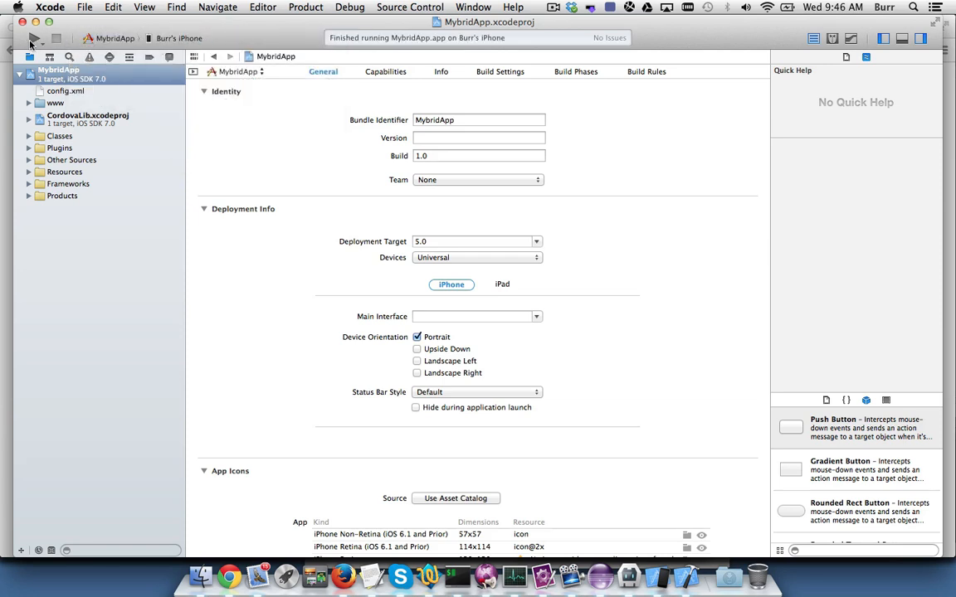
left_click(22, 38)
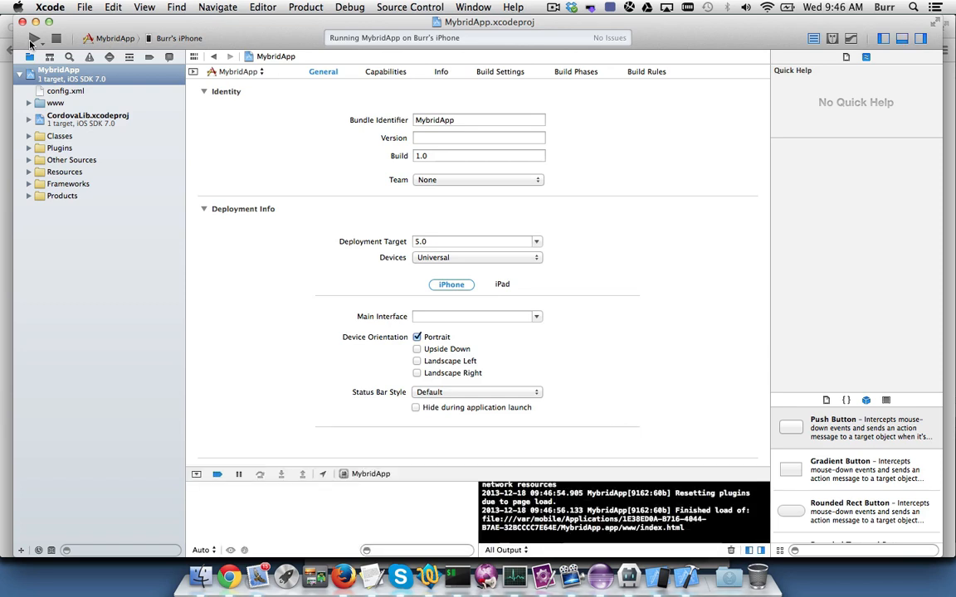
Launch the IPEVO P2V camera app through a Spotlight search for 'p2v'
left_click(913, 8)
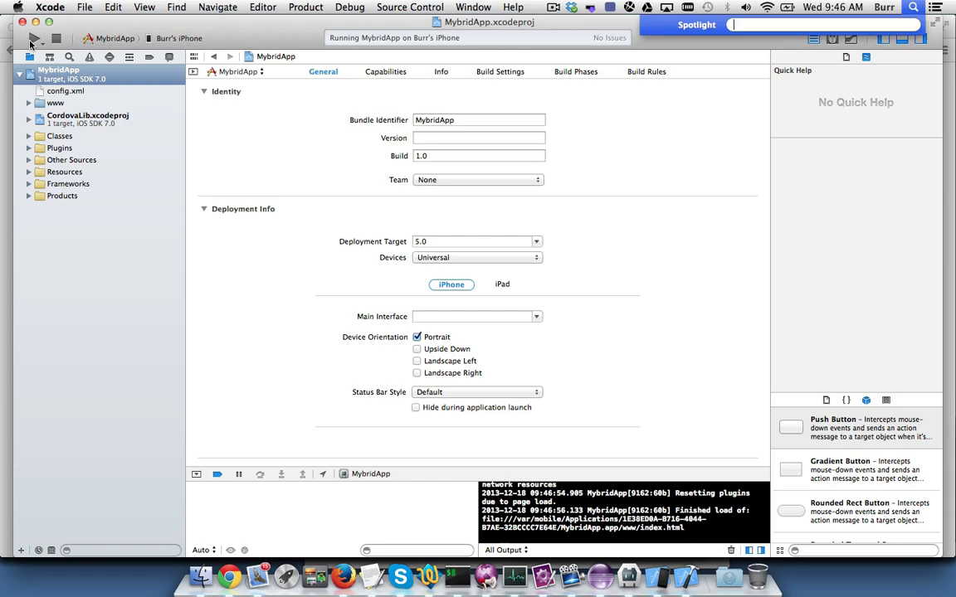
type("p2v")
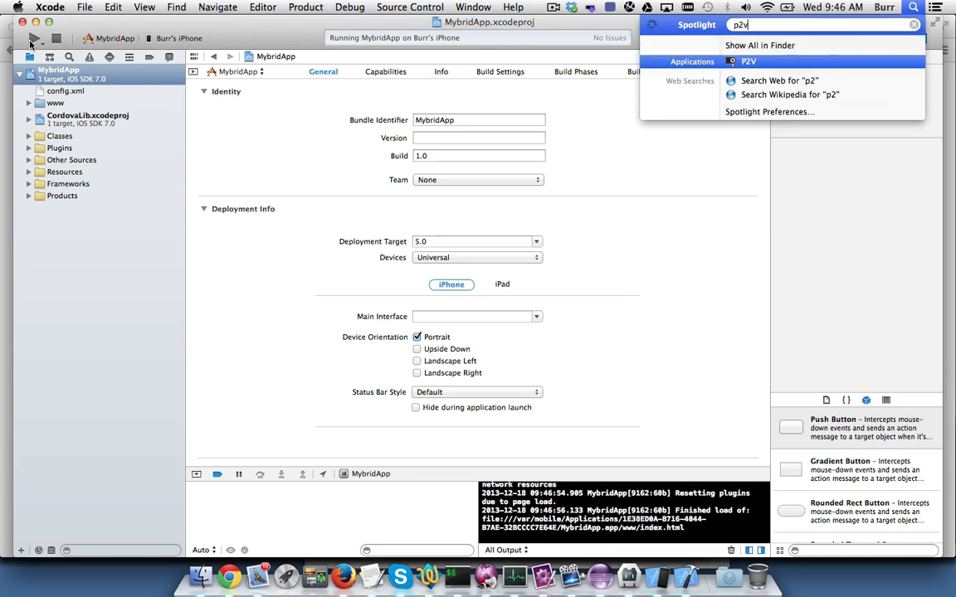
left_click(747, 61)
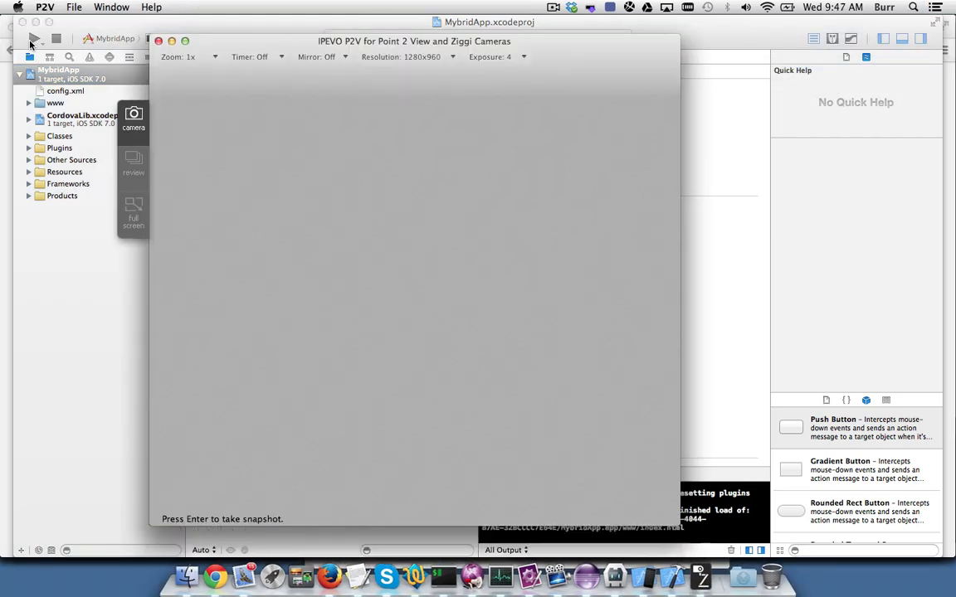